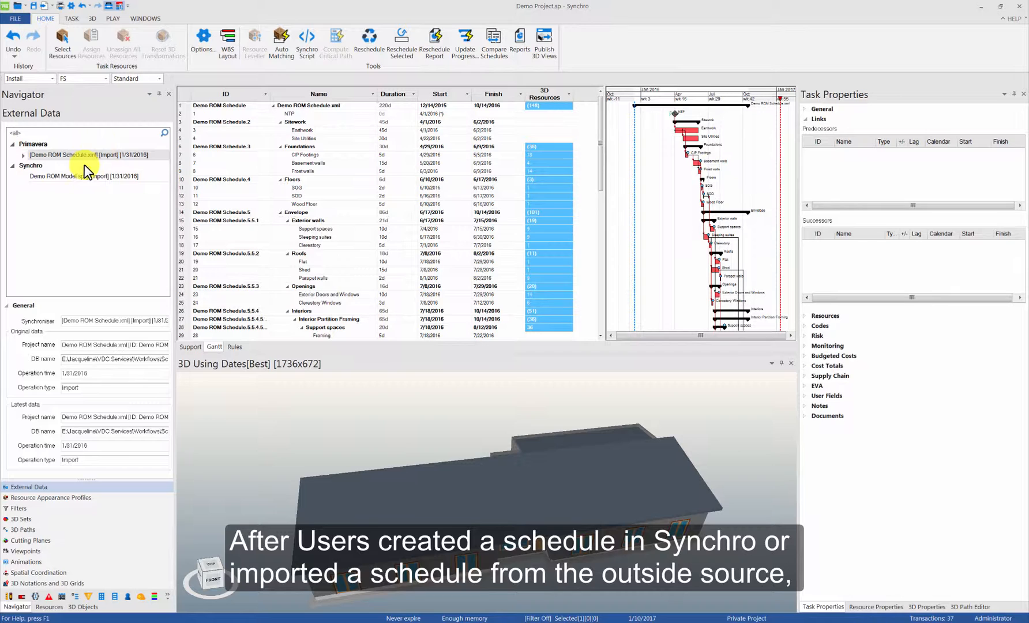
{"action": "mouse_move", "coordinate": [101, 252]}
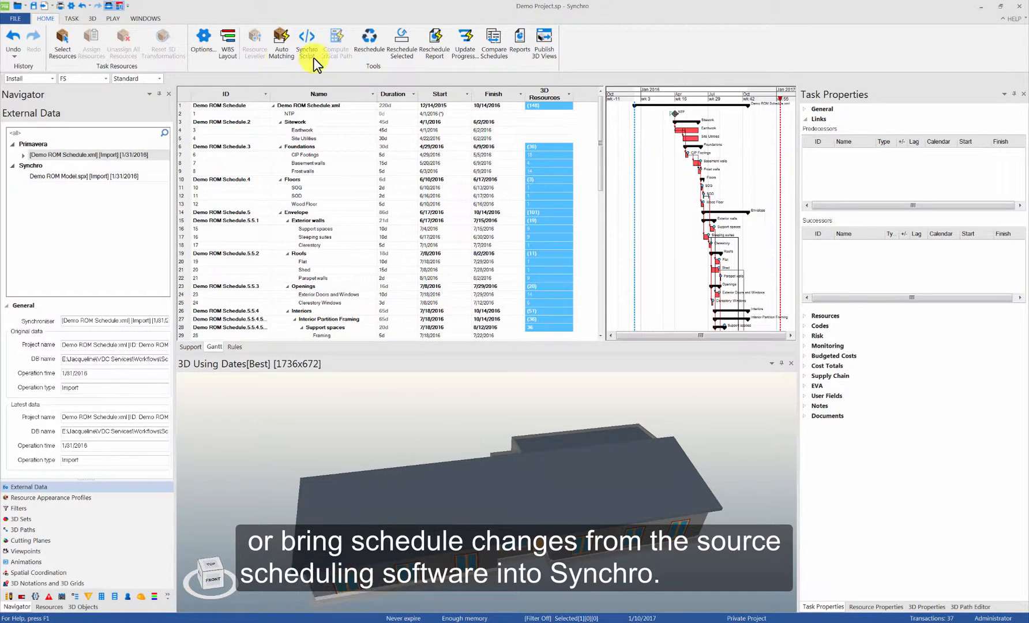
{"action": "mouse_move", "coordinate": [98, 156]}
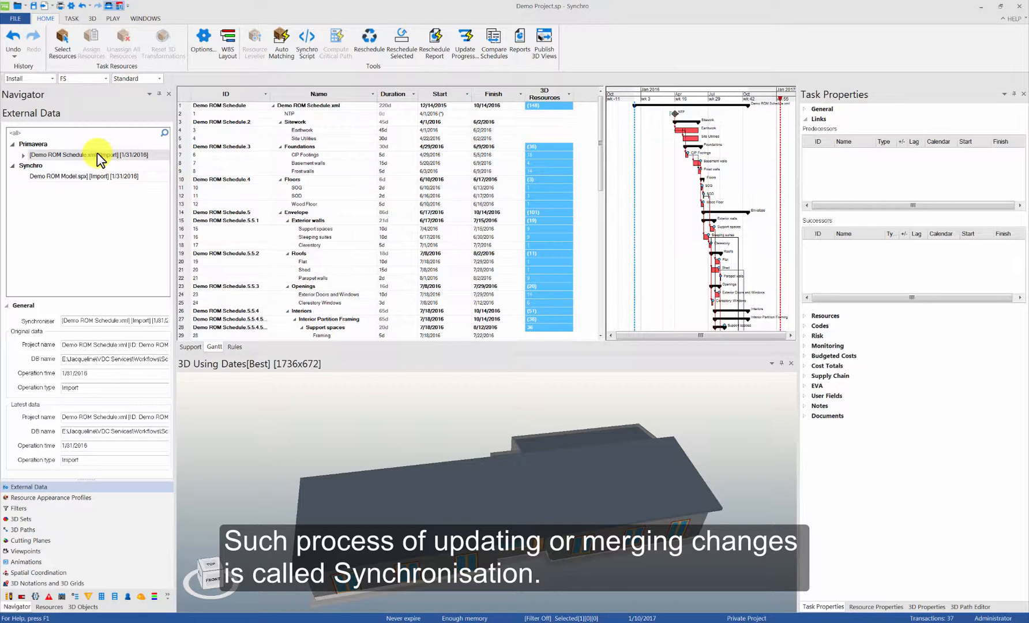
Bring up the context menu for the Demo ROM Schedule.xml Primavera link in External Data.
{"action": "right_click", "coordinate": [73, 154]}
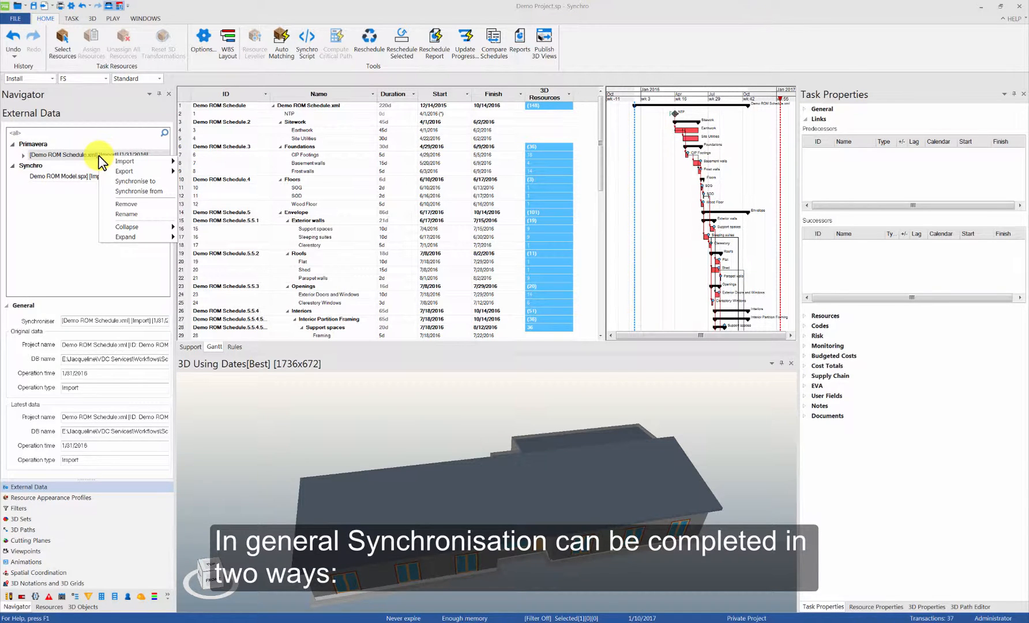
{"action": "mouse_move", "coordinate": [137, 191]}
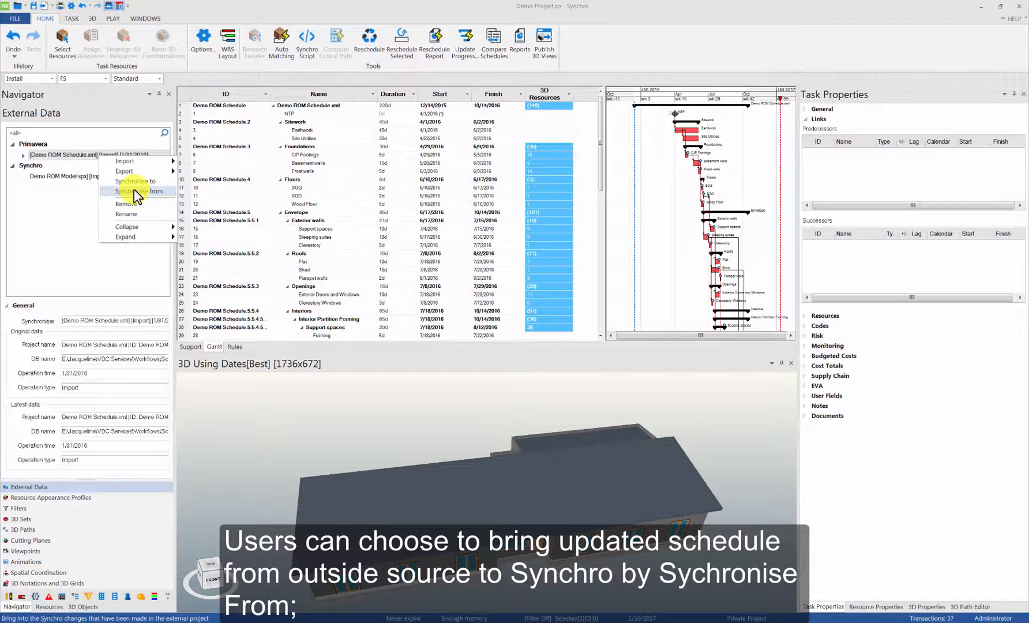
{"action": "mouse_move", "coordinate": [135, 181]}
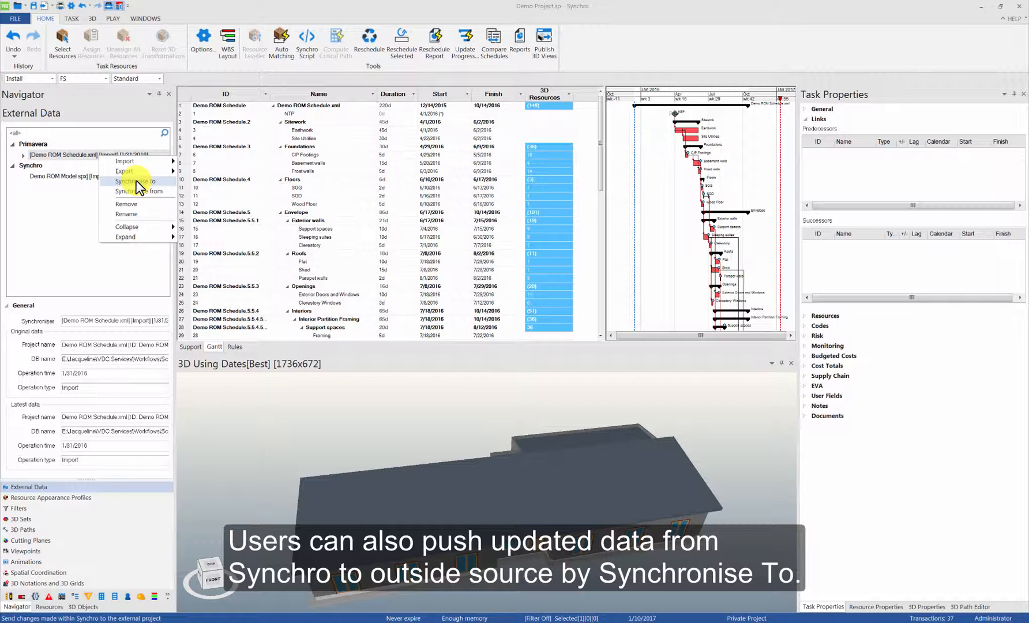
{"action": "mouse_move", "coordinate": [137, 192]}
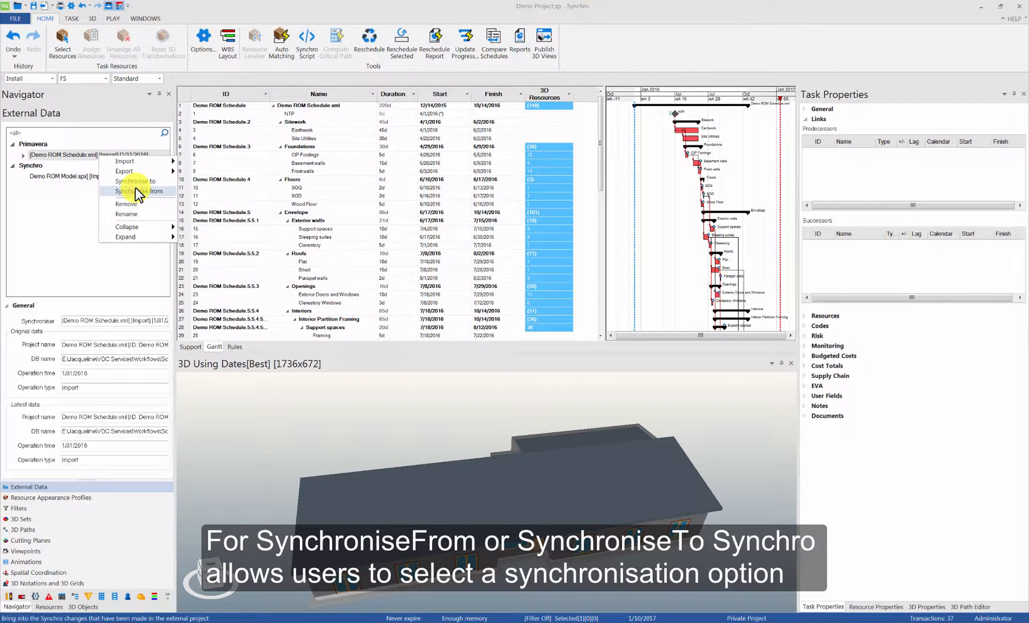
Start Synchronise from for Demo ROM Schedule.xml and reach the per-object command settings.
{"action": "left_click", "coordinate": [136, 191]}
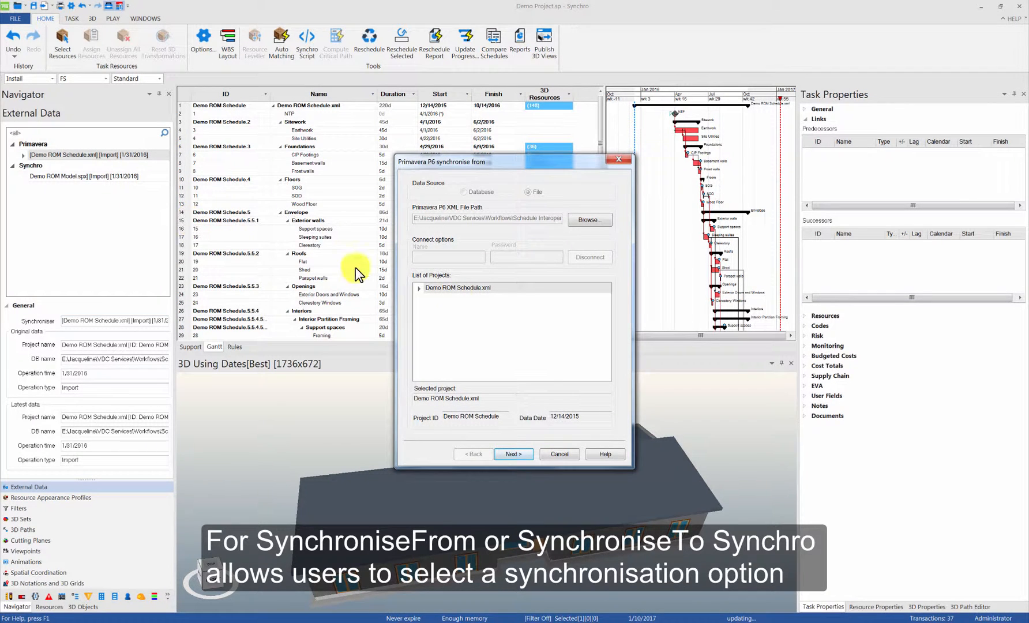
{"action": "left_click", "coordinate": [513, 453]}
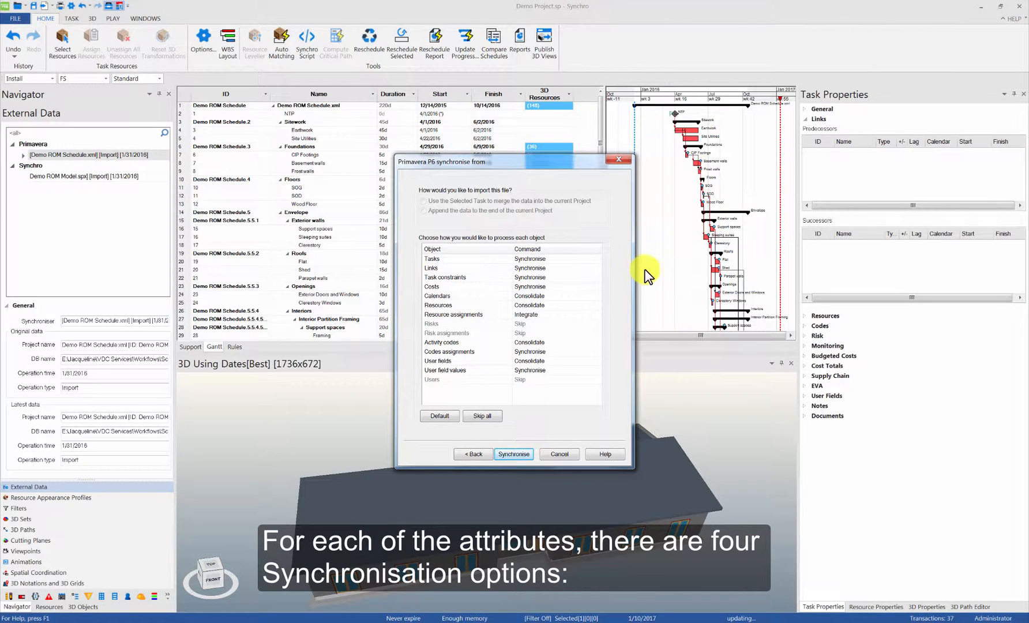
{"action": "left_click", "coordinate": [578, 259]}
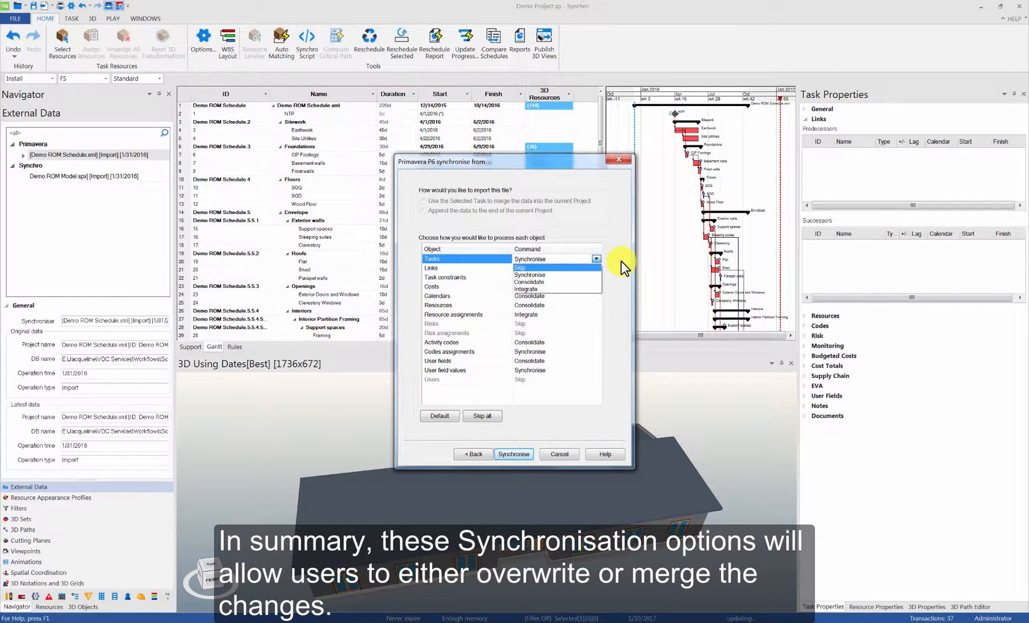
{"action": "left_click", "coordinate": [531, 259]}
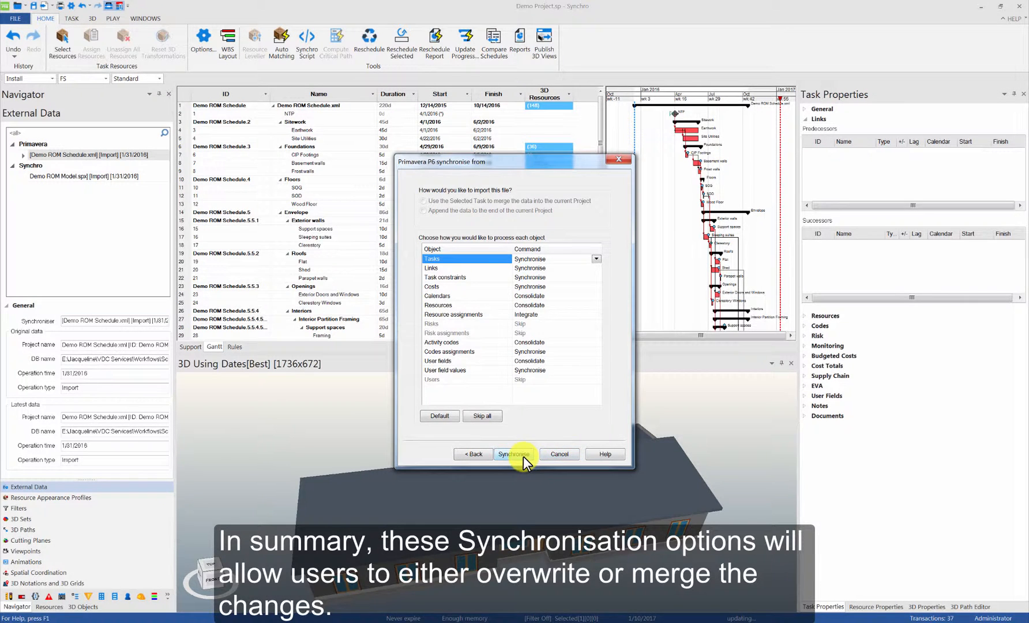
Run the synchronisation and review the resulting 41-task schedule including Plumbing work.
{"action": "left_click", "coordinate": [513, 453]}
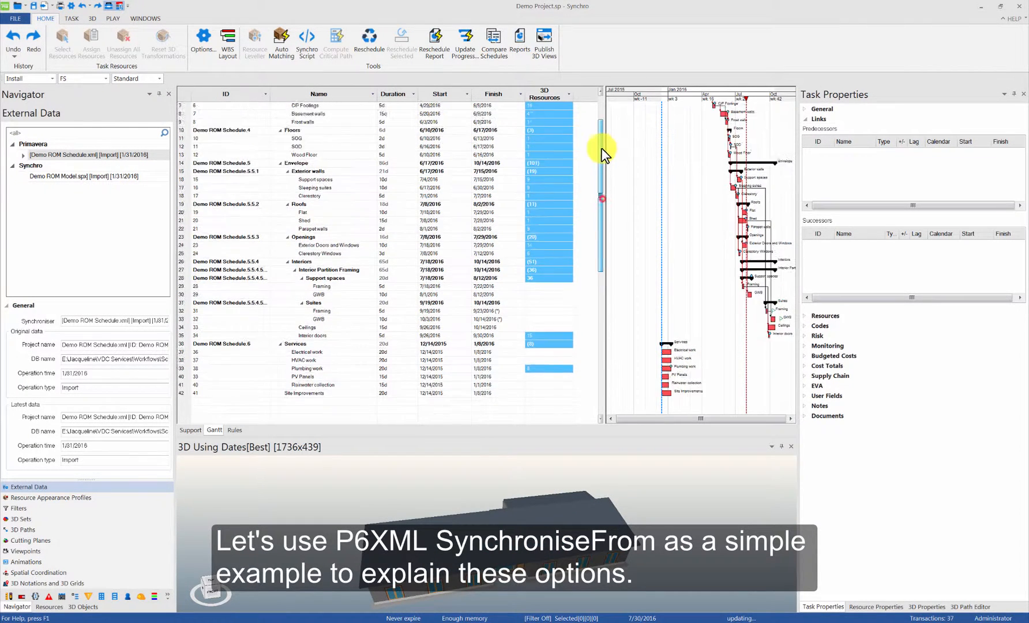
{"action": "scroll", "scroll_direction": "up", "scroll_amount": 3}
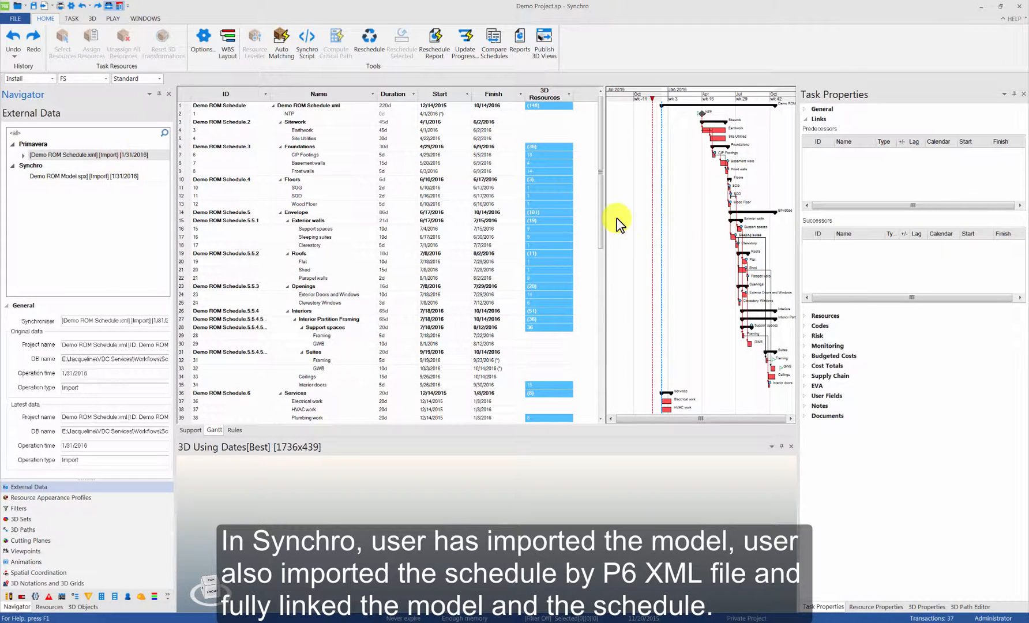
{"action": "mouse_move", "coordinate": [692, 295]}
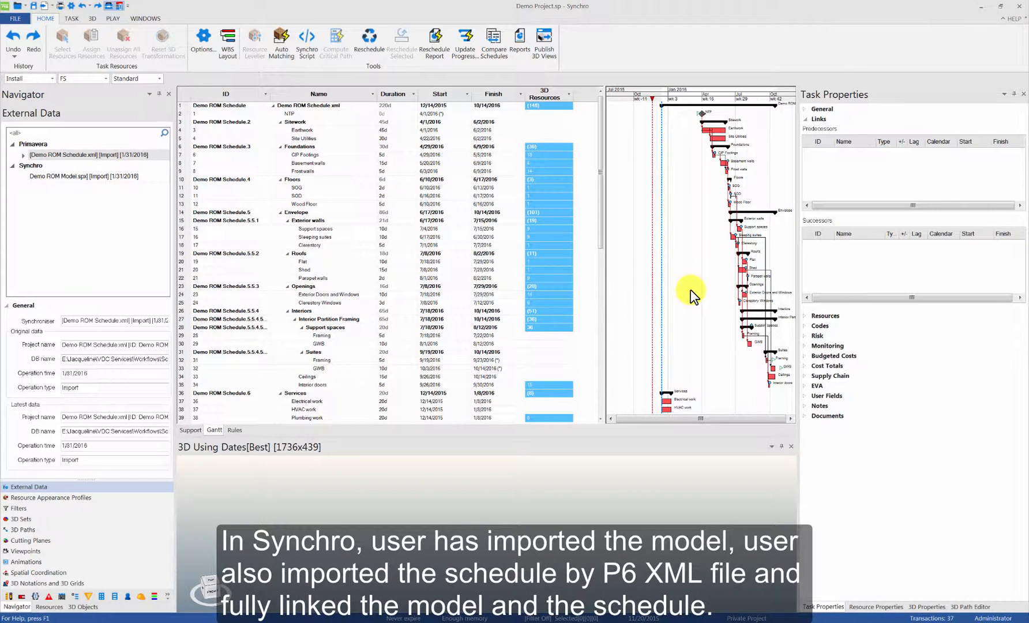
{"action": "scroll", "scroll_direction": "down", "scroll_amount": 3}
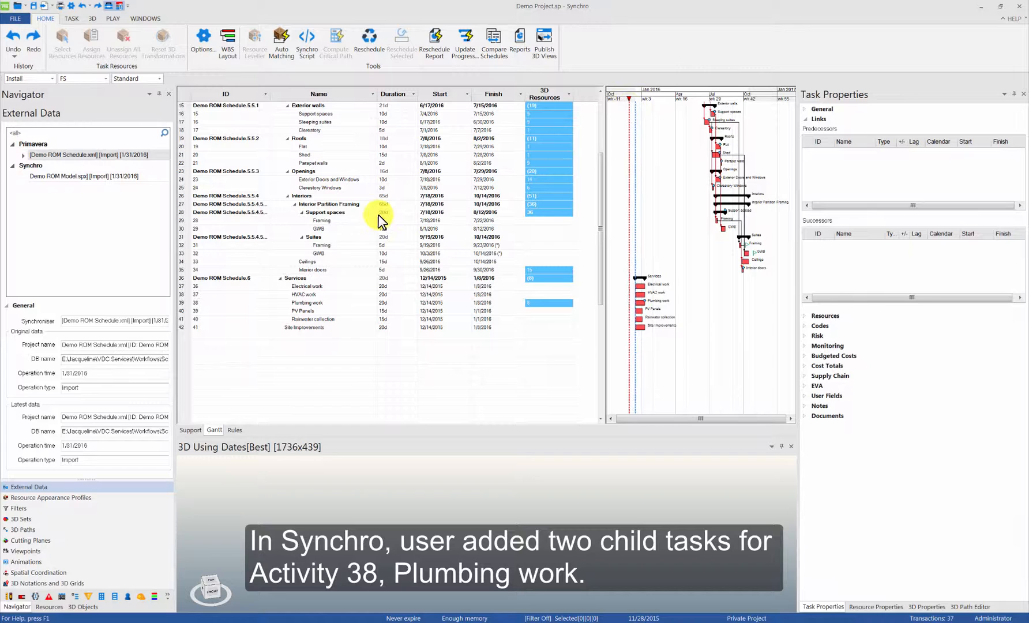
{"action": "mouse_move", "coordinate": [327, 319]}
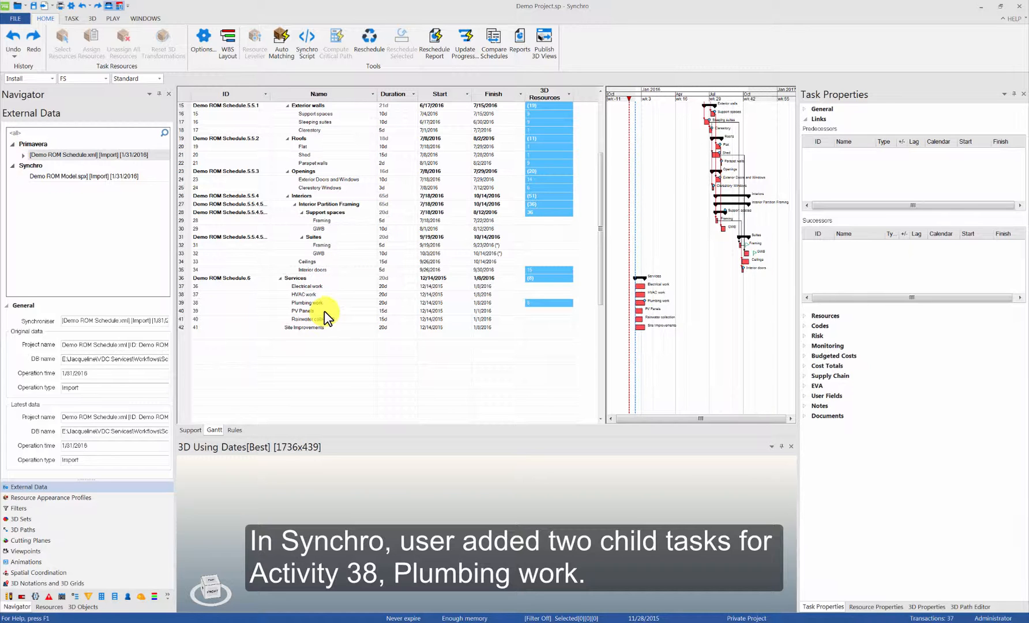
Add child tasks Area 1 and Area 2 under Plumbing work.
{"action": "right_click", "coordinate": [306, 302]}
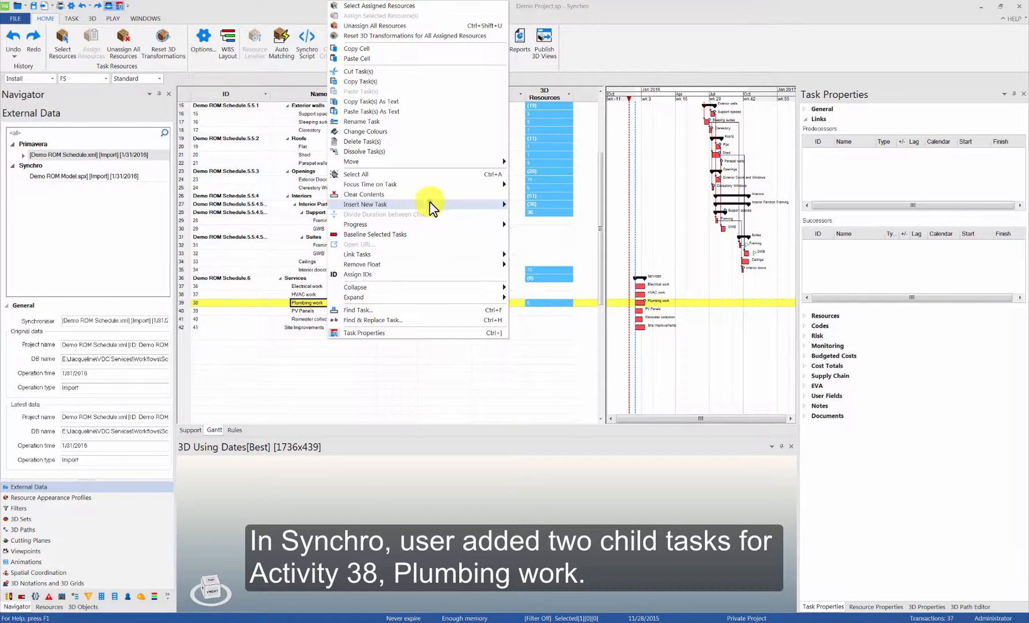
{"action": "left_click", "coordinate": [365, 204]}
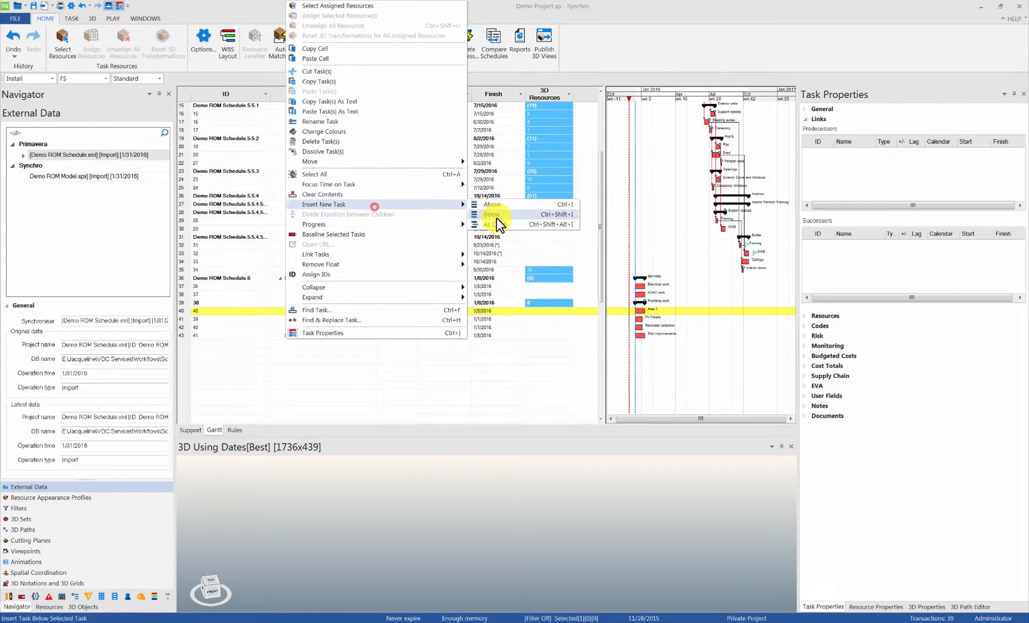
{"action": "left_click", "coordinate": [493, 215]}
{"action": "type", "text": "Area 2"}
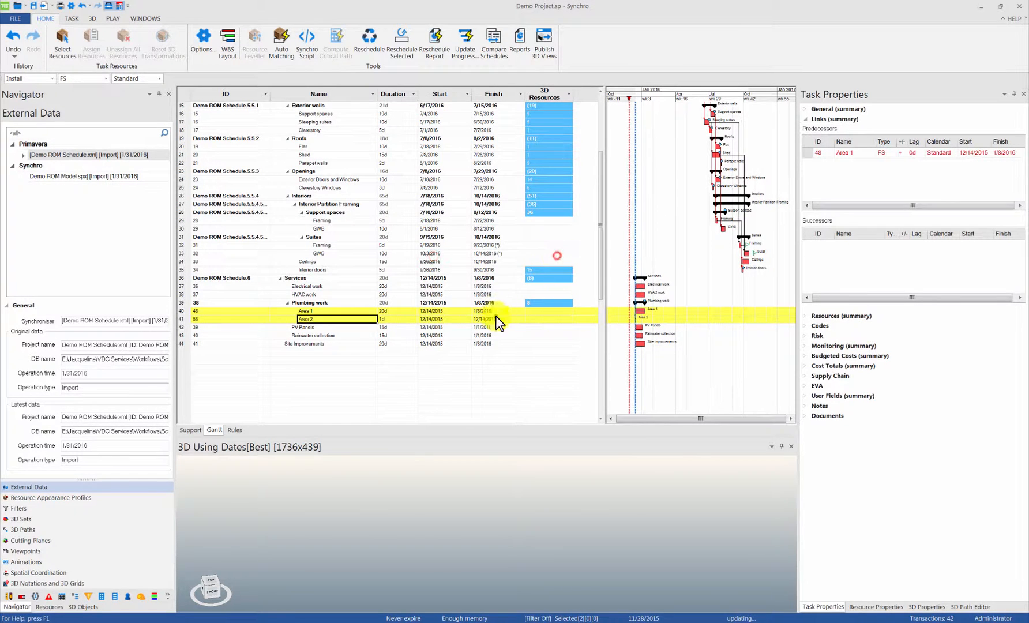
{"action": "left_click", "coordinate": [369, 36]}
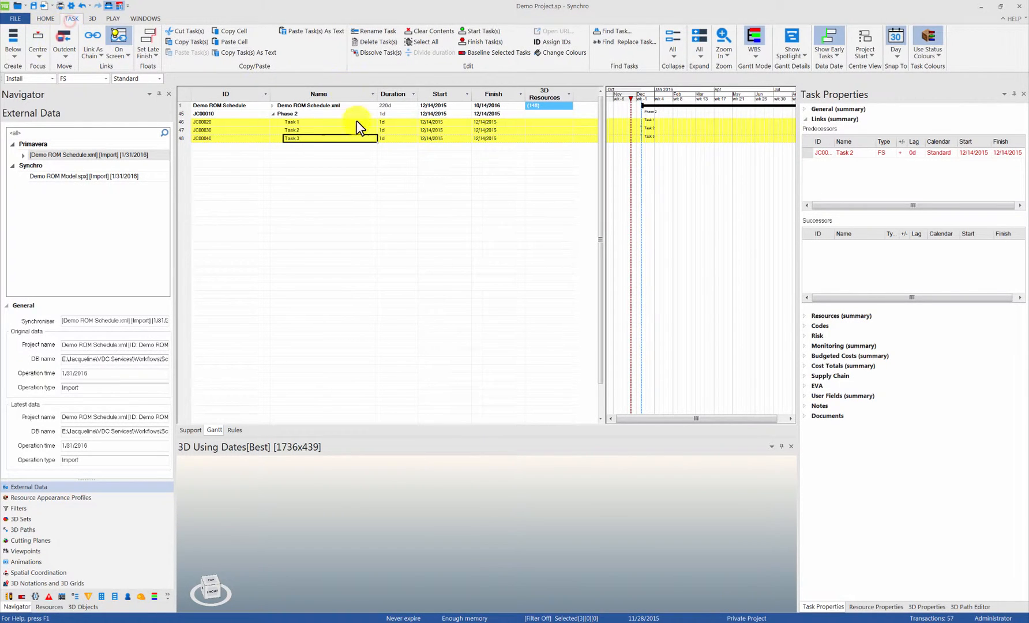
Switch to Primavera P6 with the Demo ROM Schedule activity table open.
{"action": "left_click", "coordinate": [45, 18]}
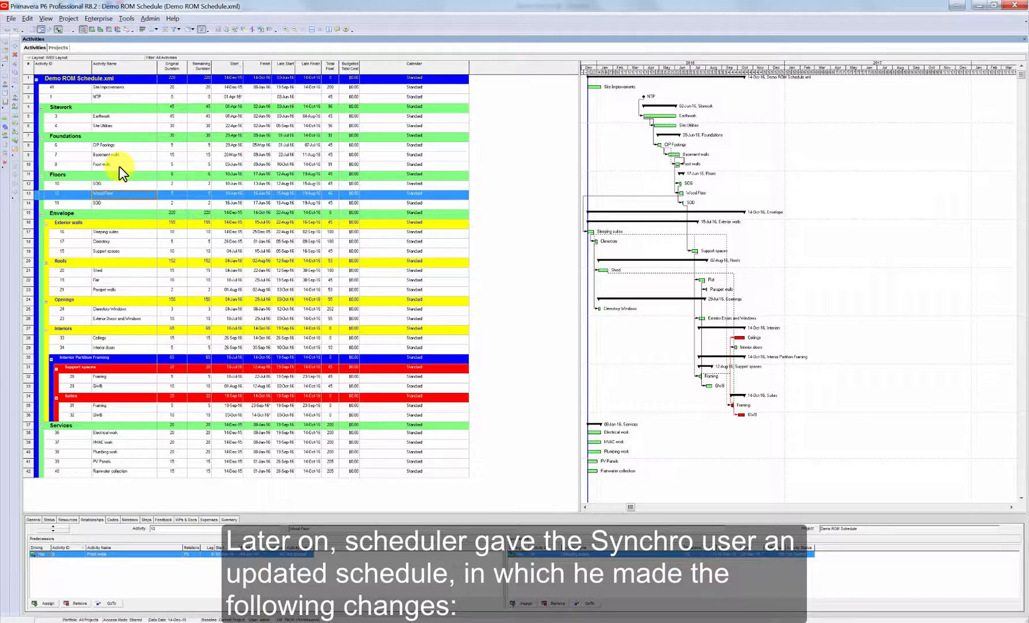
Delete the Wood Floor activity from the Floors group, then select Plumbing work.
{"action": "right_click", "coordinate": [98, 232]}
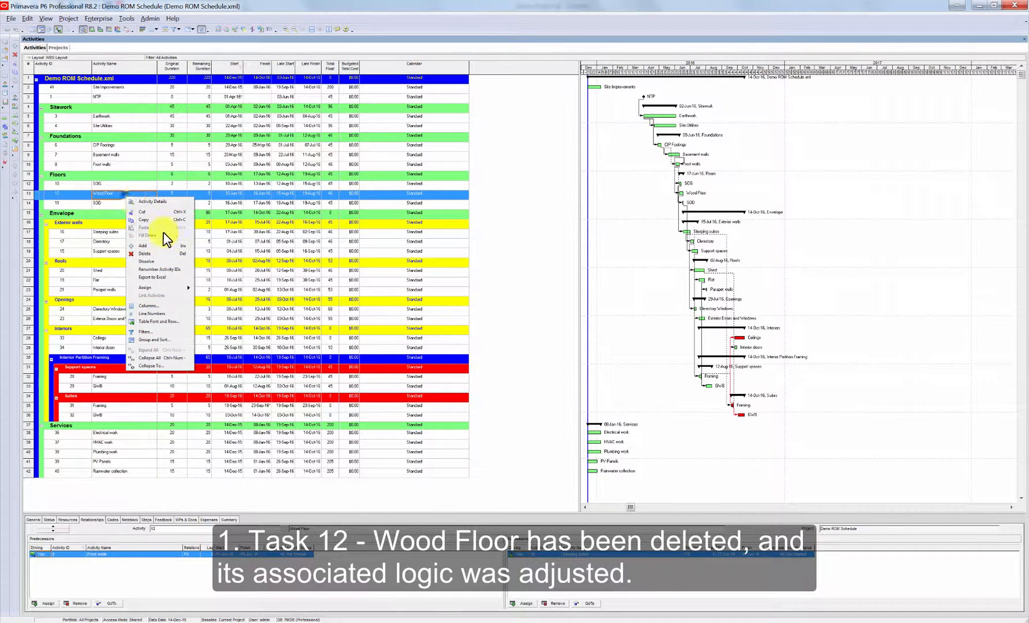
{"action": "left_click", "coordinate": [144, 254]}
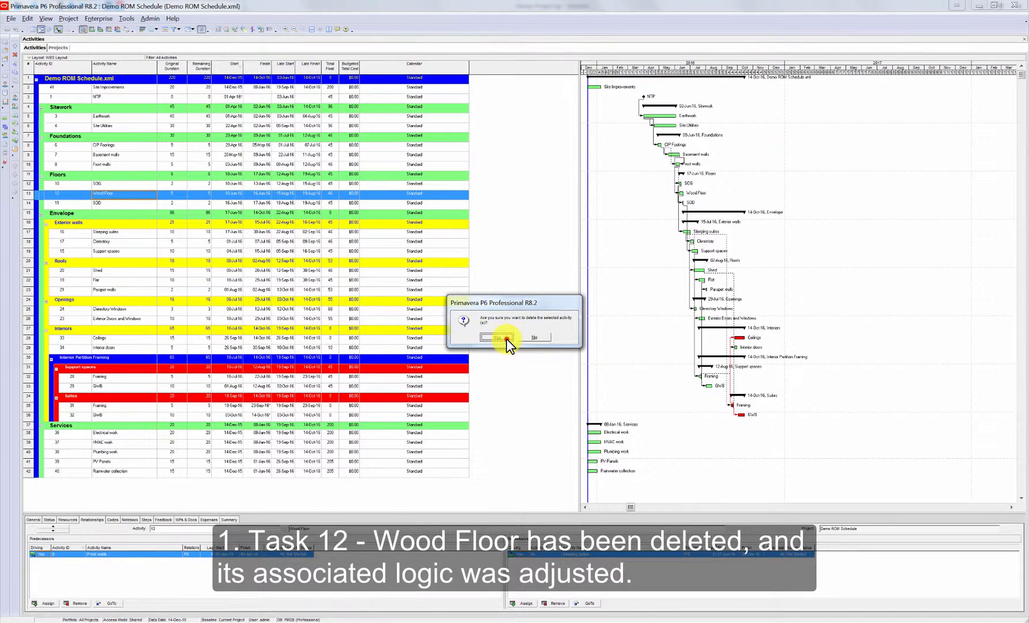
{"action": "left_click", "coordinate": [505, 337]}
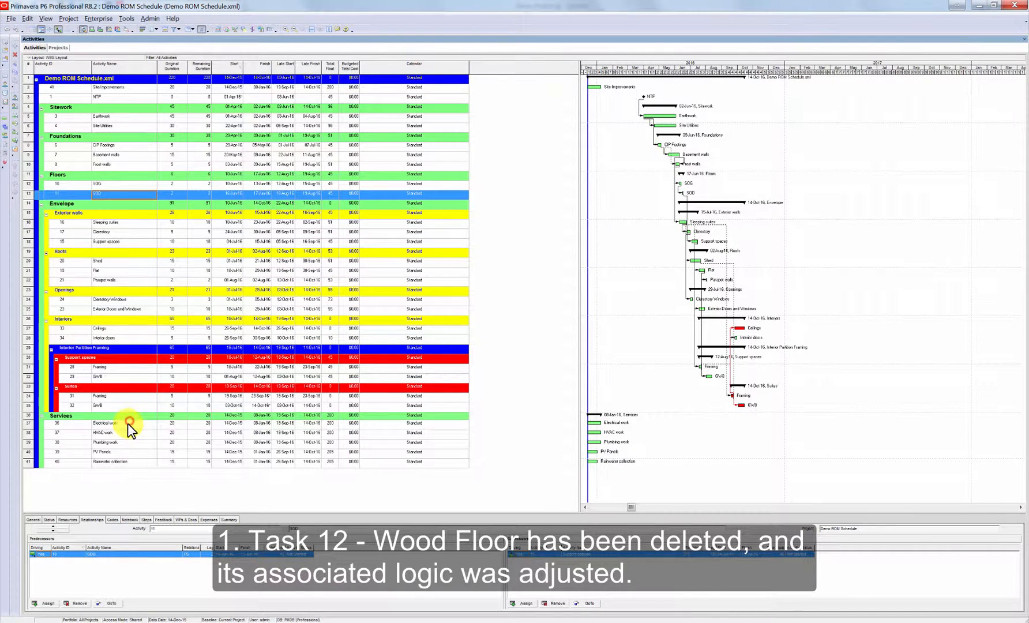
{"action": "left_click", "coordinate": [105, 423]}
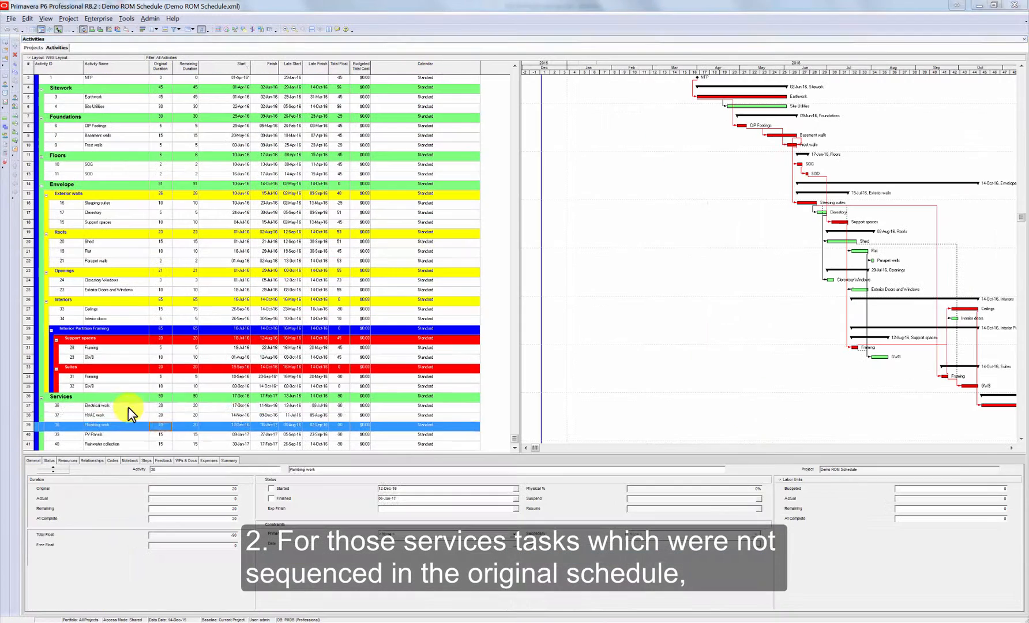
Select Rainwater collection and start exporting the schedule to XML.
{"action": "left_click", "coordinate": [105, 415]}
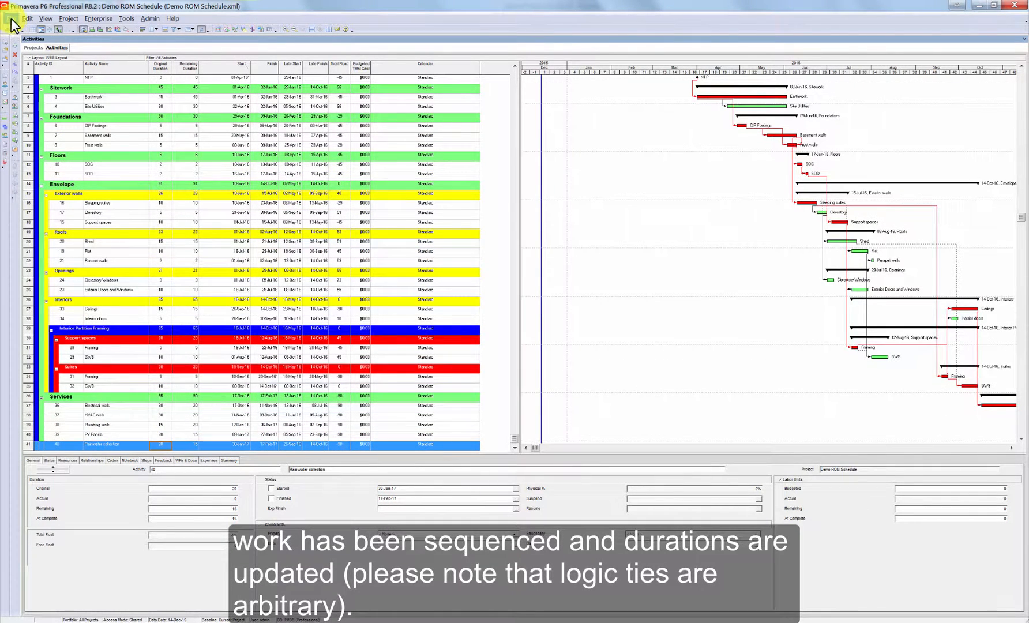
{"action": "left_click", "coordinate": [552, 379]}
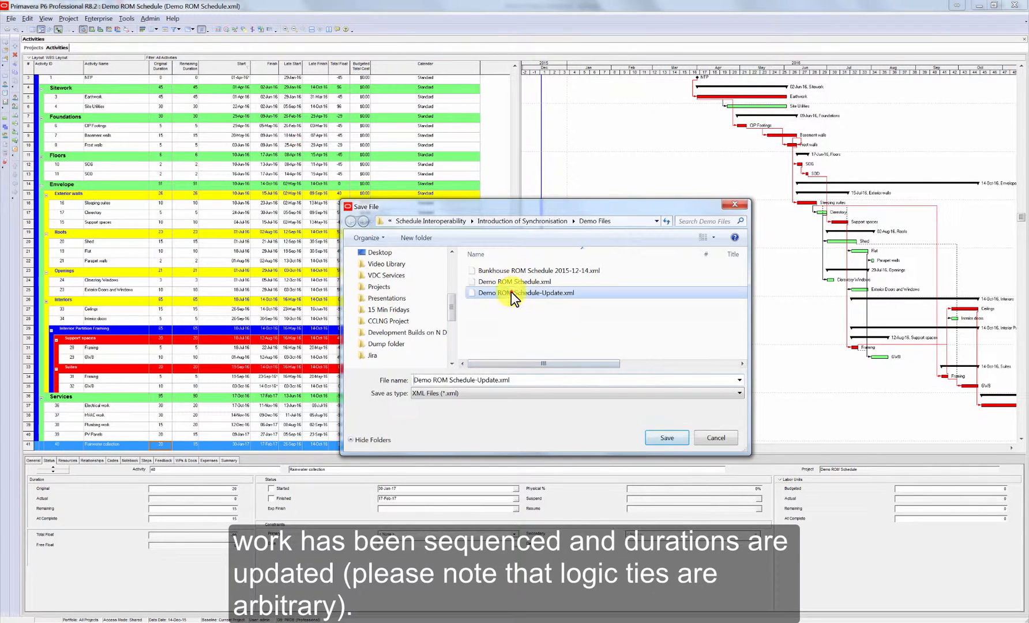
Export the Demo ROM Schedule project as Primavera PM XML named Demo ROM Schedule-Update.xml.
{"action": "left_click", "coordinate": [666, 439]}
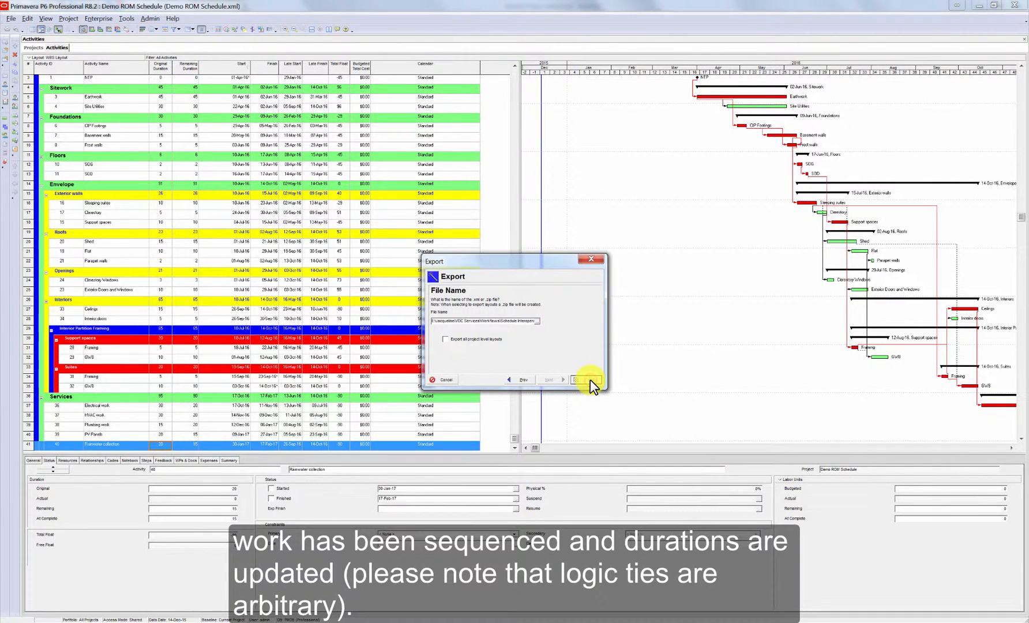
{"action": "left_click", "coordinate": [583, 379]}
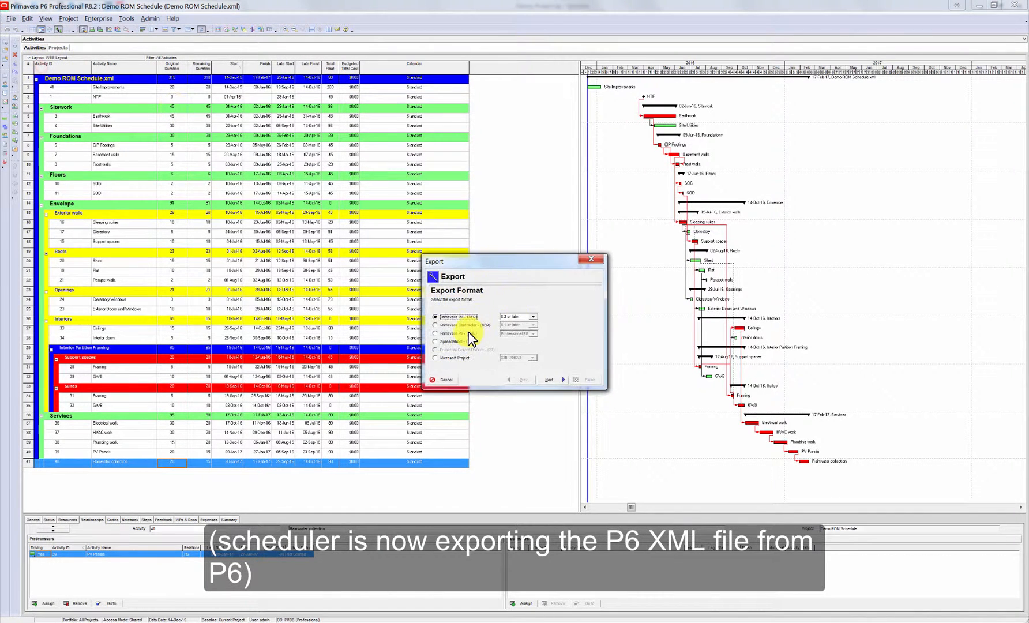
{"action": "left_click", "coordinate": [551, 379]}
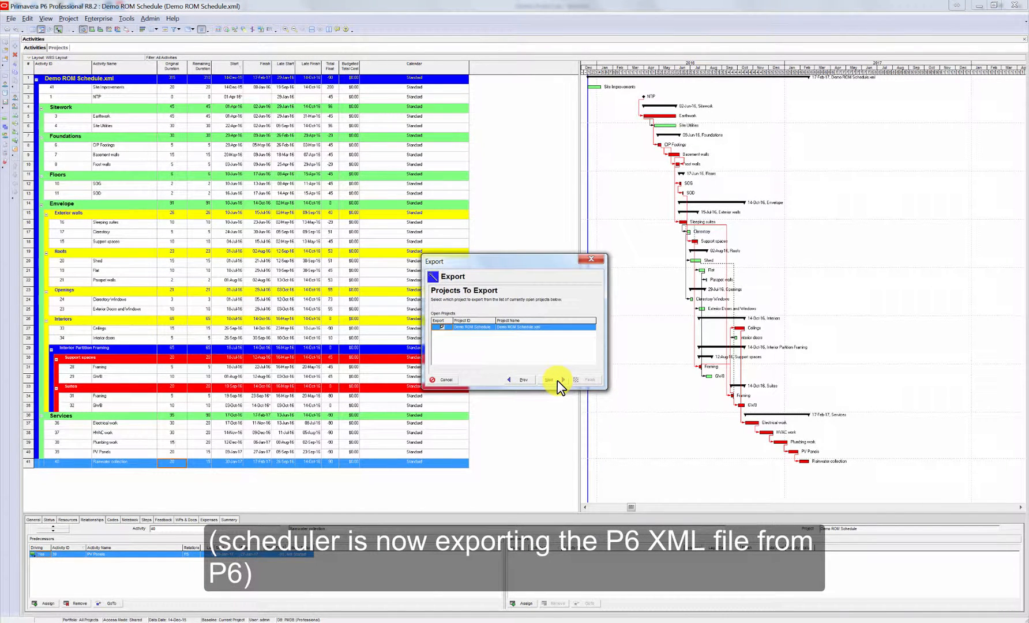
{"action": "left_click", "coordinate": [552, 380]}
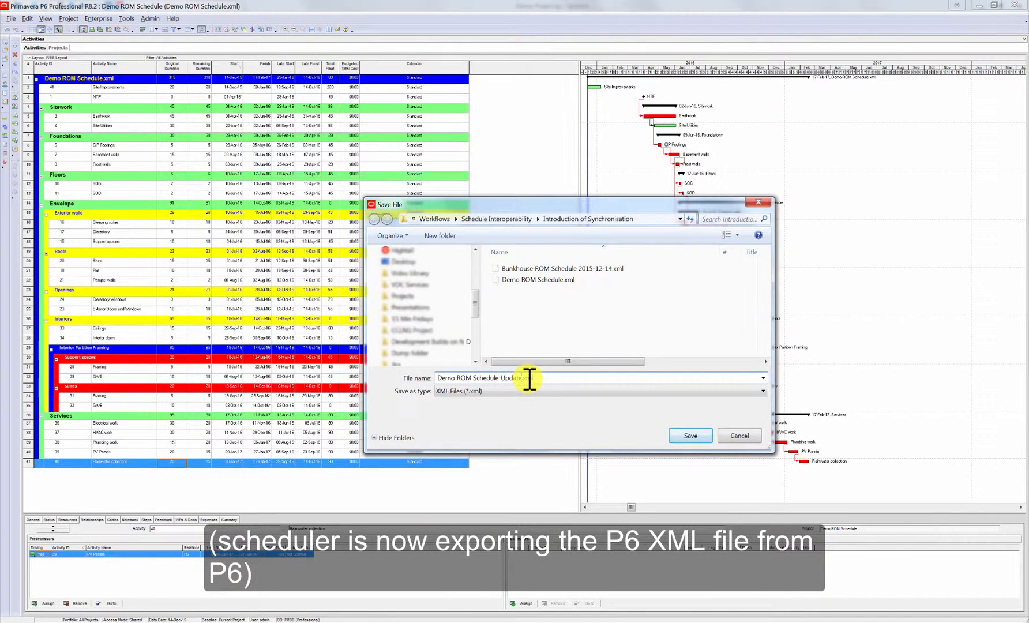
{"action": "left_click", "coordinate": [690, 435]}
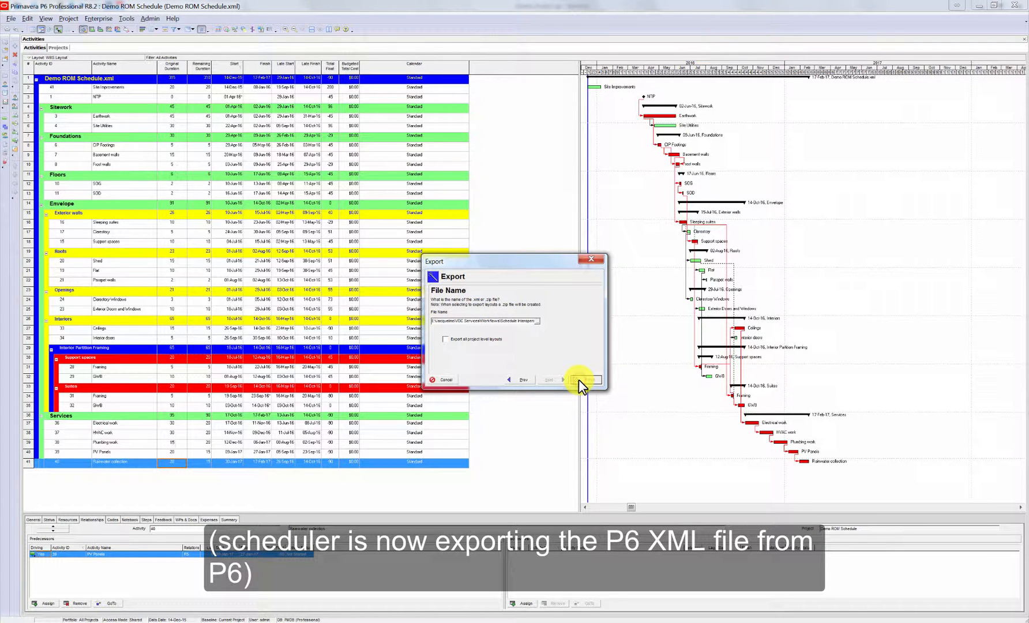
{"action": "left_click", "coordinate": [584, 379]}
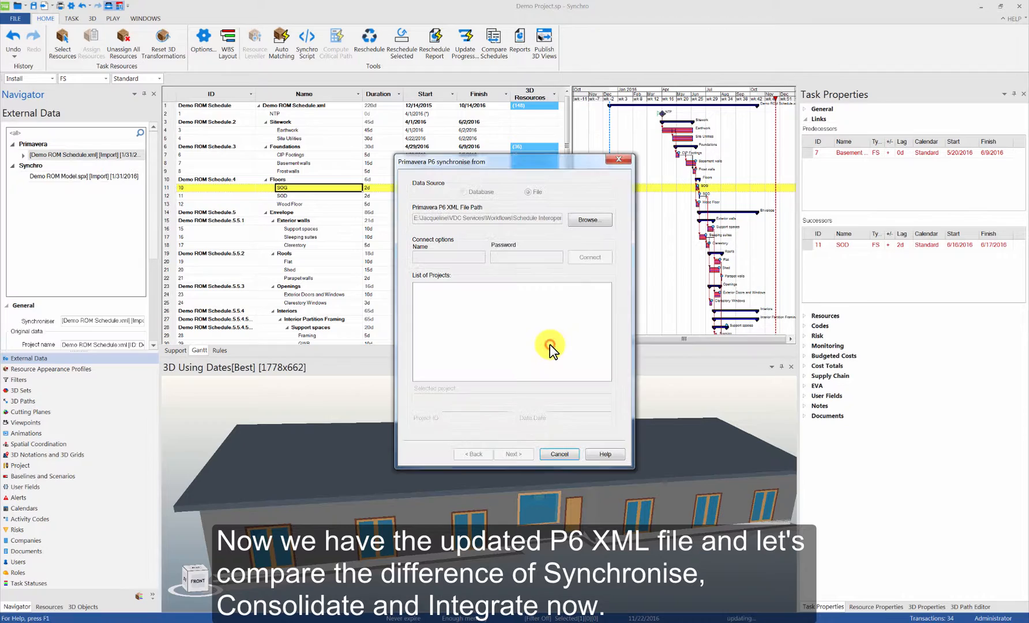
Load the updated XML in Synchronise from, review the task command choices, then select all schedule tasks.
{"action": "left_click", "coordinate": [589, 219]}
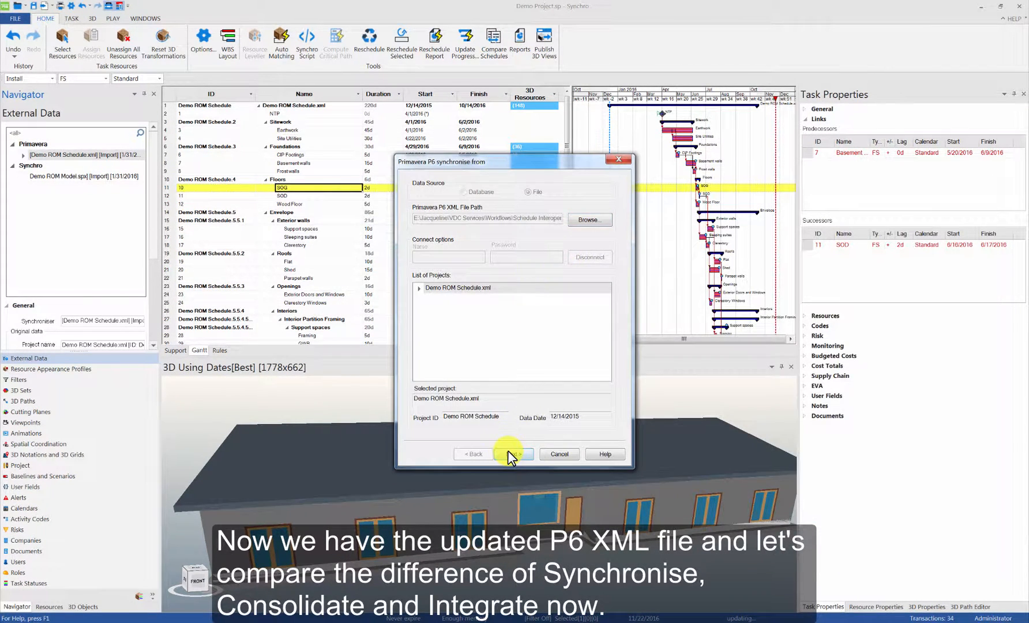
{"action": "left_click", "coordinate": [513, 454]}
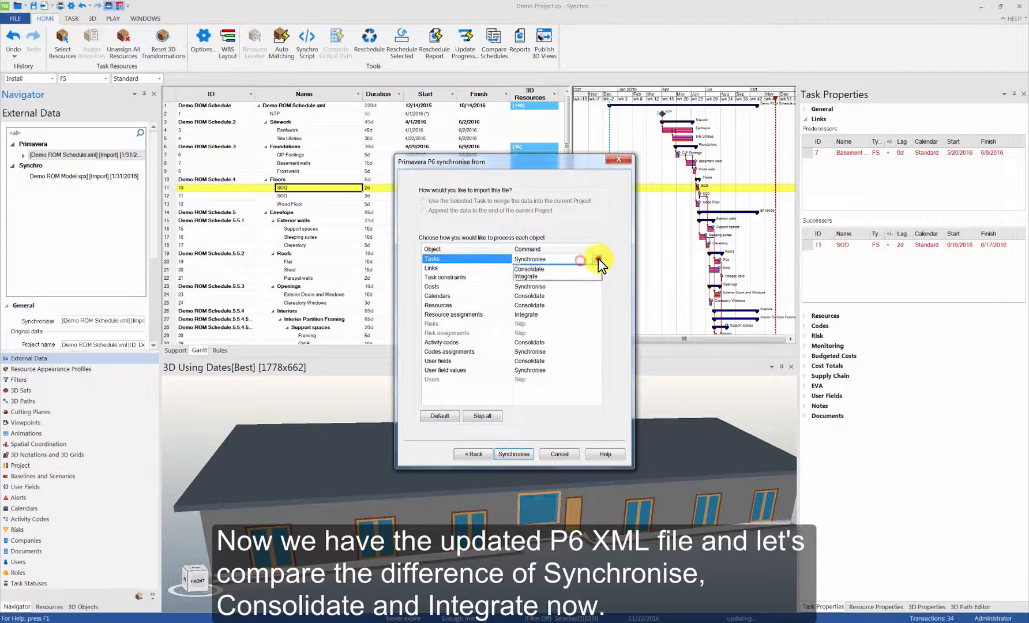
{"action": "left_click", "coordinate": [596, 258]}
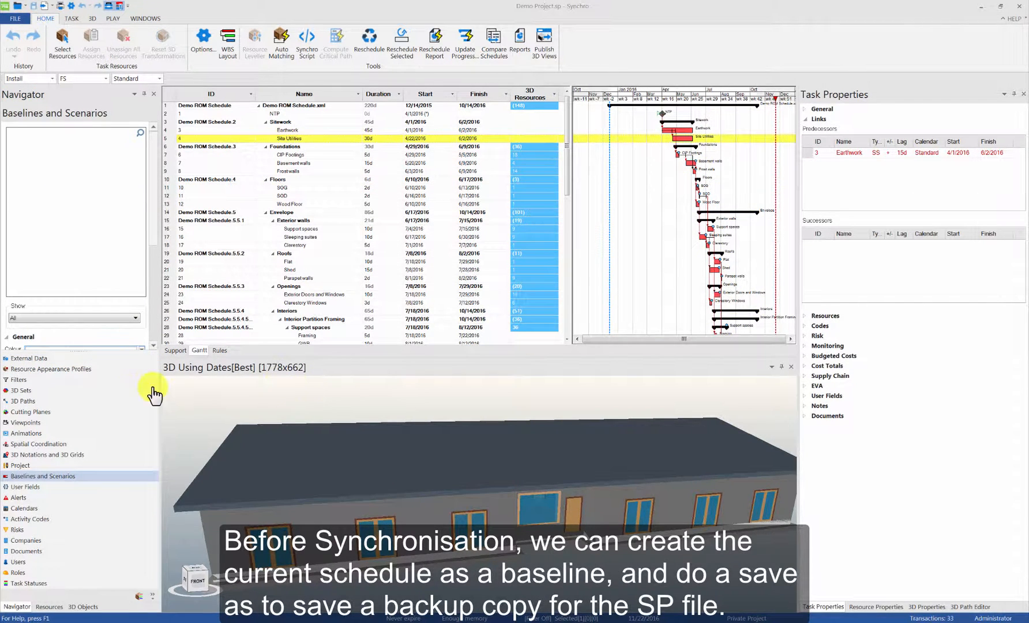
{"action": "left_click", "coordinate": [303, 105]}
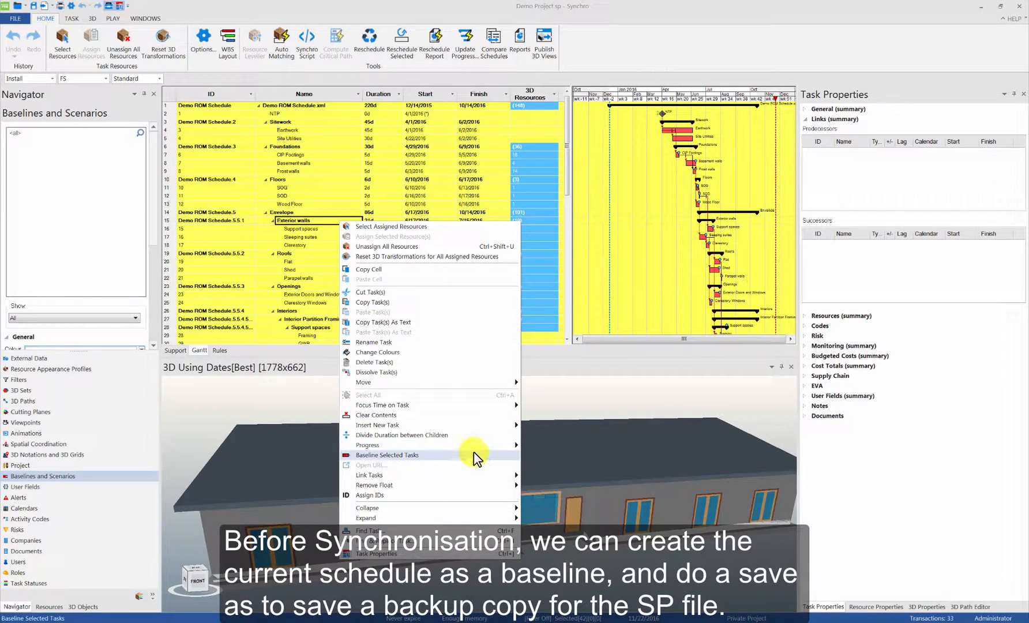
Baseline all tasks as Baseline 12/14/2015 and begin saving a backup .sp copy.
{"action": "left_click", "coordinate": [388, 455]}
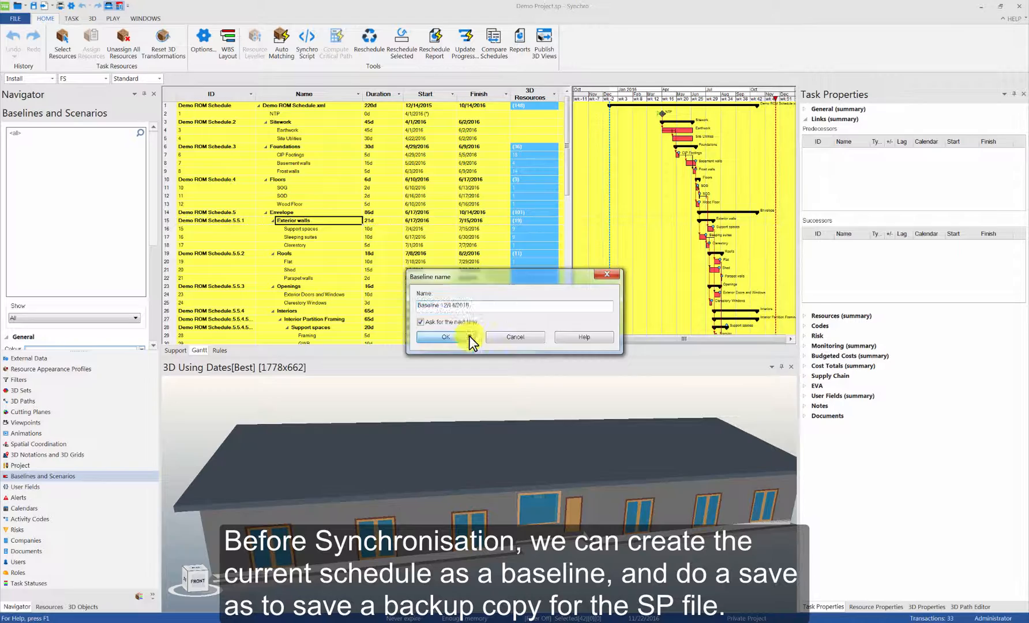
{"action": "left_click", "coordinate": [441, 336]}
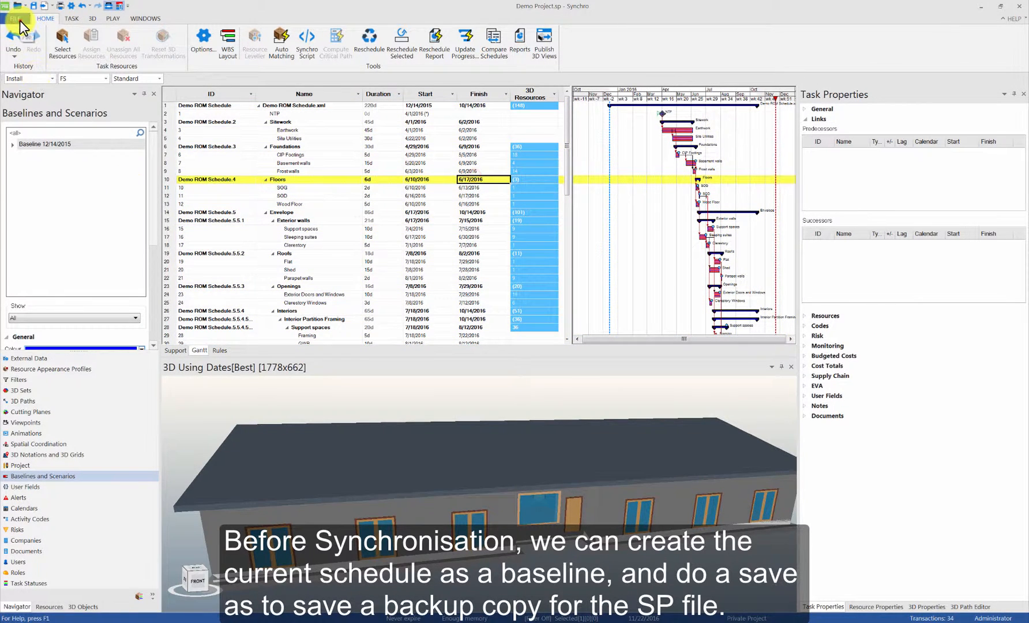
{"action": "left_click", "coordinate": [15, 18]}
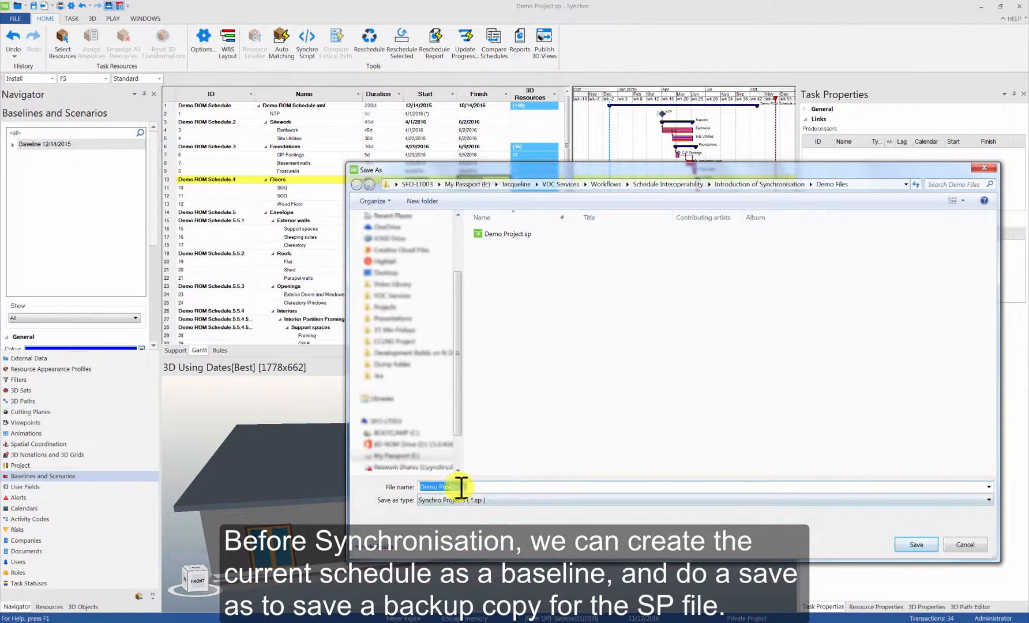
{"action": "left_click", "coordinate": [915, 545]}
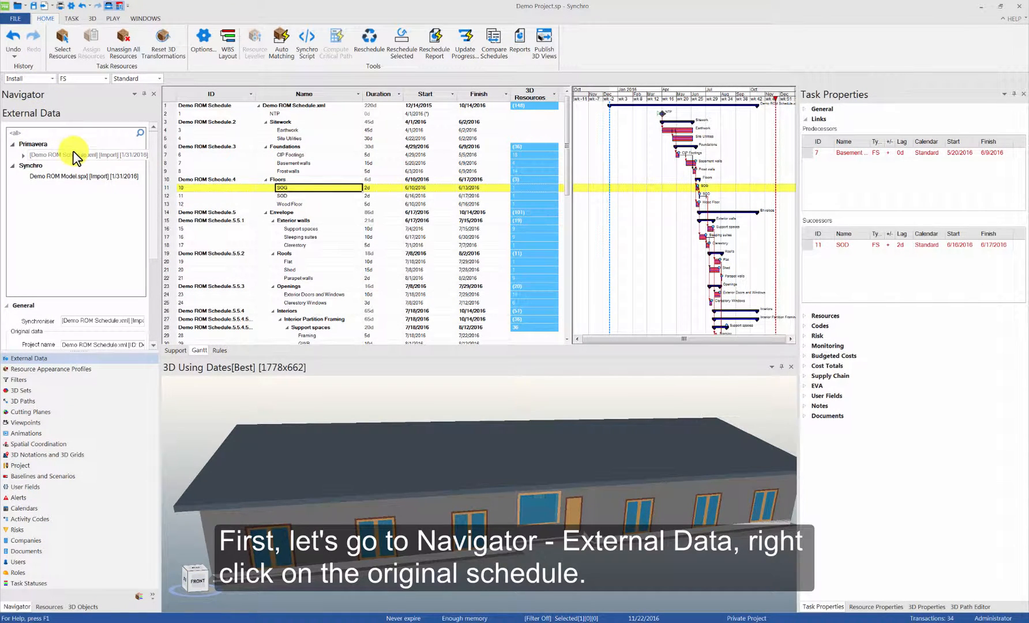
Start Synchronise From on the imported schedule using the updated Demo ROM Schedule.xml.
{"action": "right_click", "coordinate": [75, 155]}
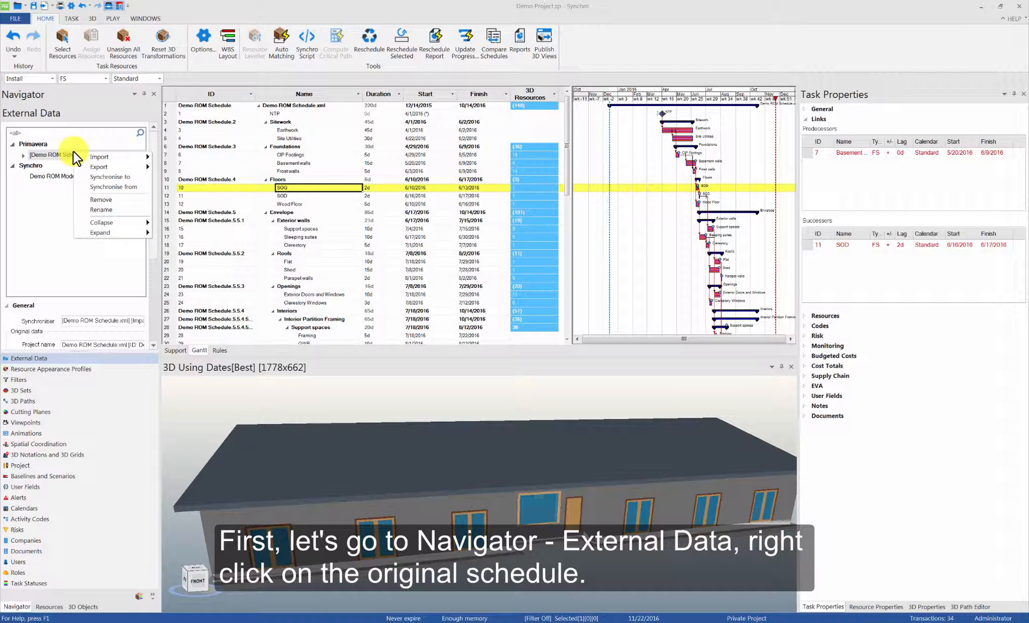
{"action": "mouse_move", "coordinate": [112, 190]}
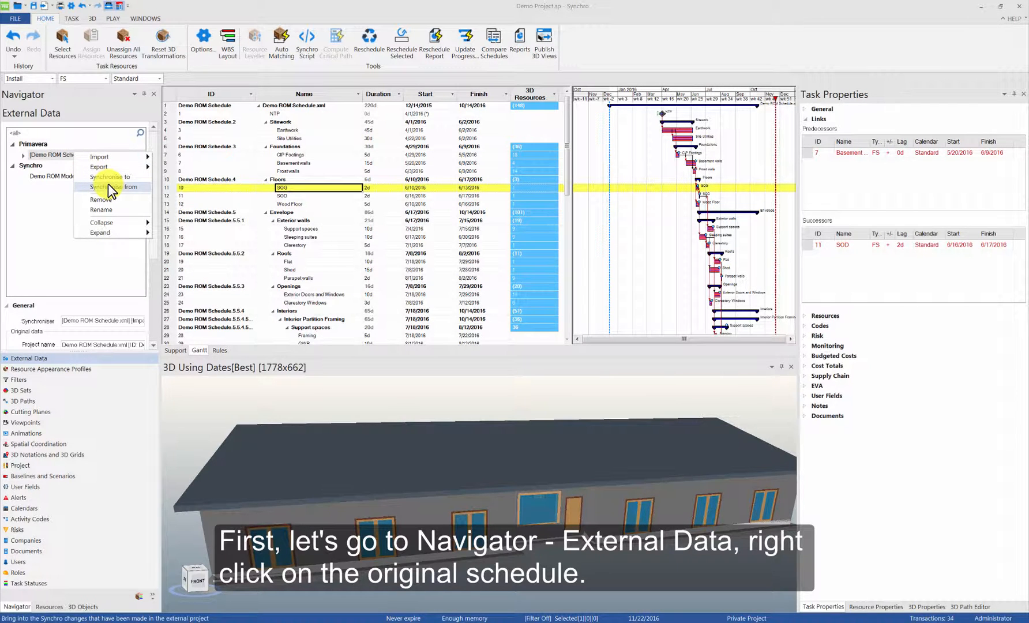
{"action": "left_click", "coordinate": [110, 186]}
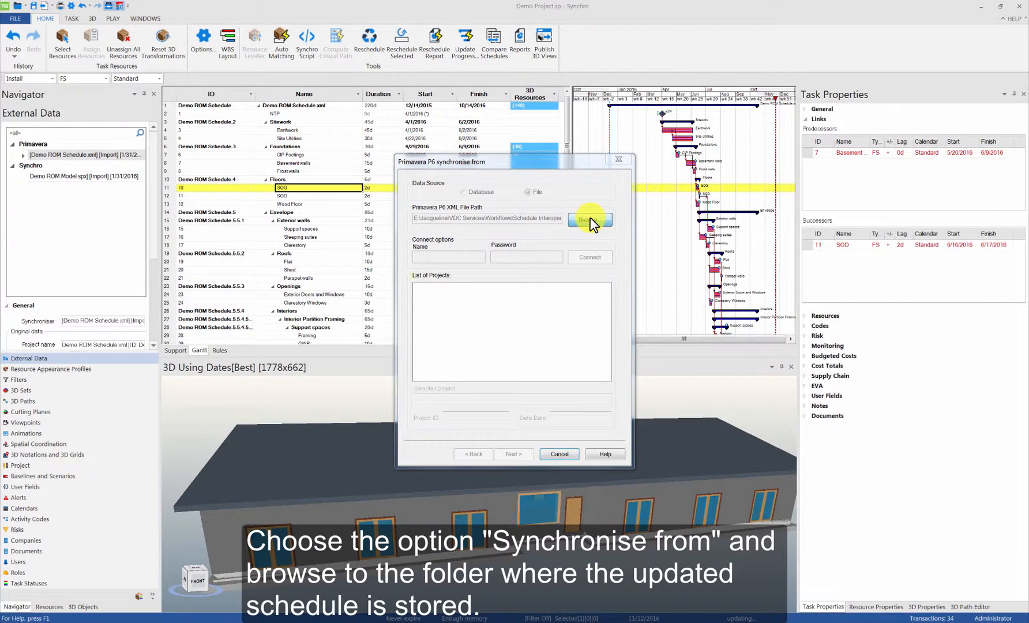
{"action": "left_click", "coordinate": [589, 220]}
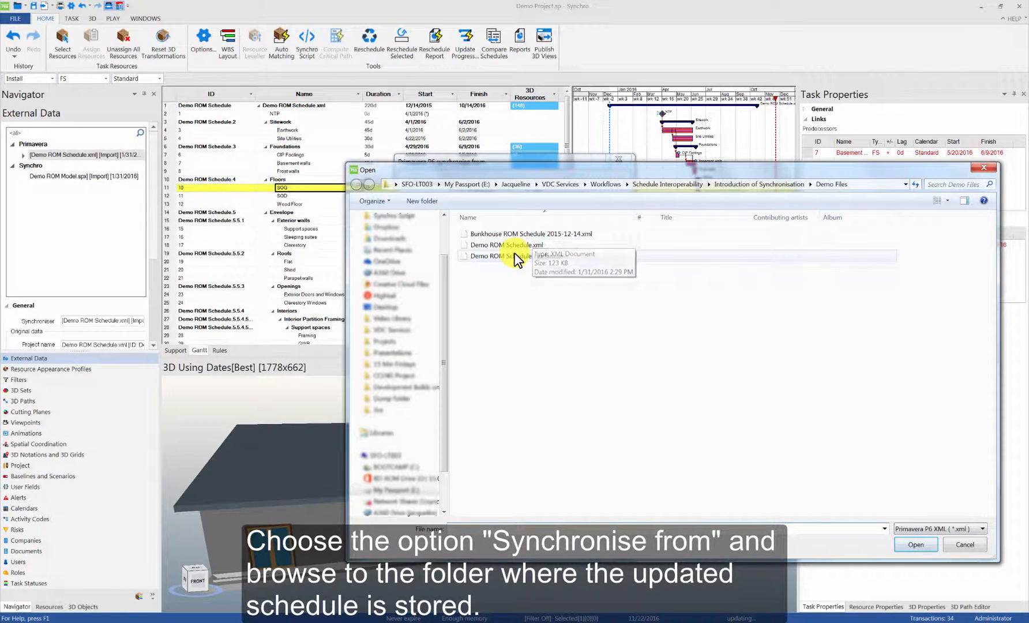
{"action": "double_click", "coordinate": [506, 255]}
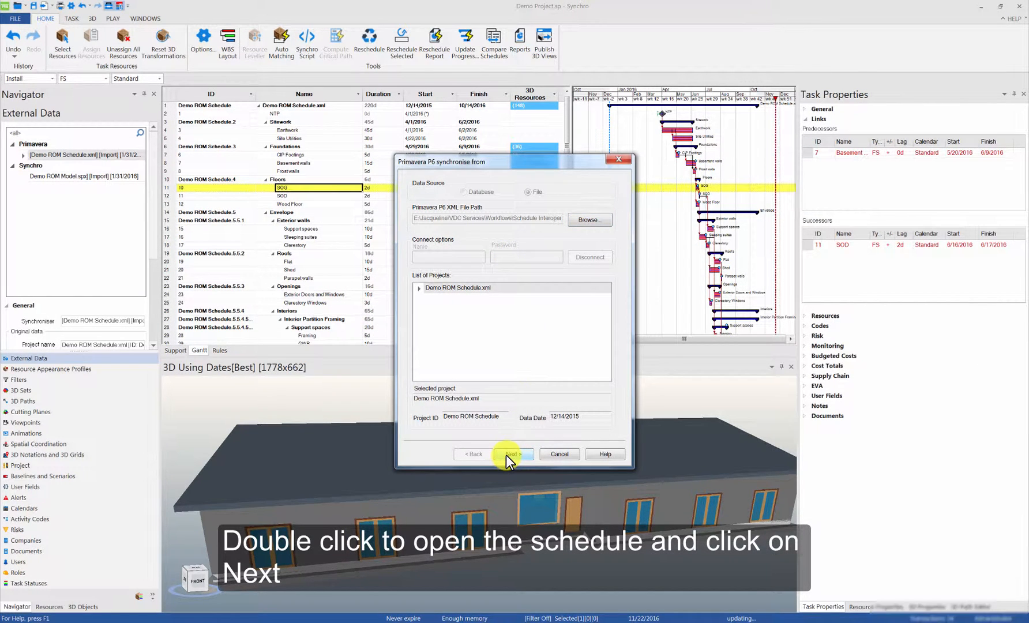
{"action": "left_click", "coordinate": [512, 454]}
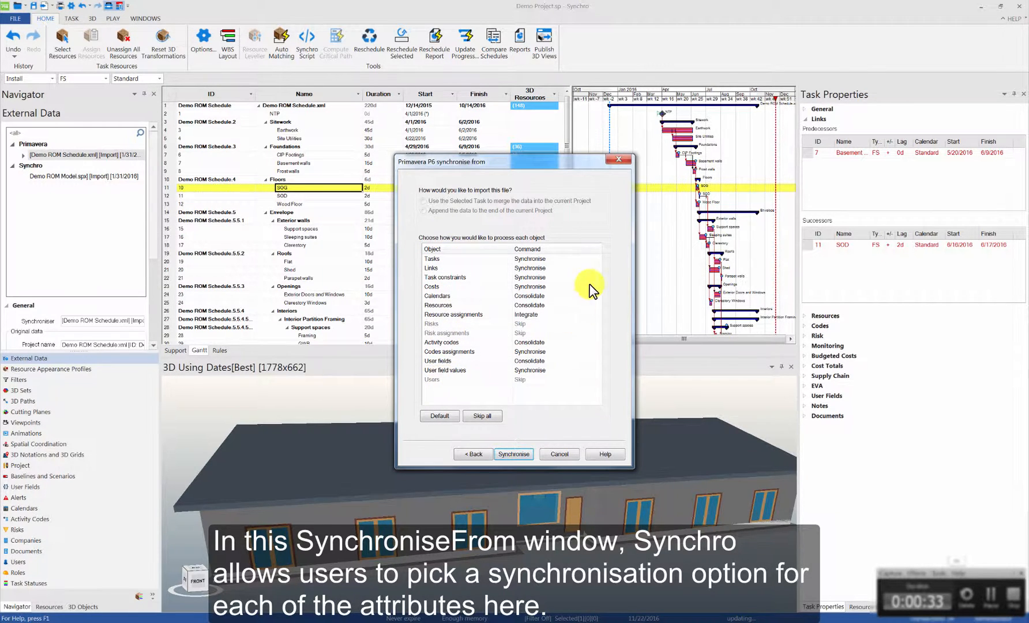
{"action": "mouse_move", "coordinate": [593, 265]}
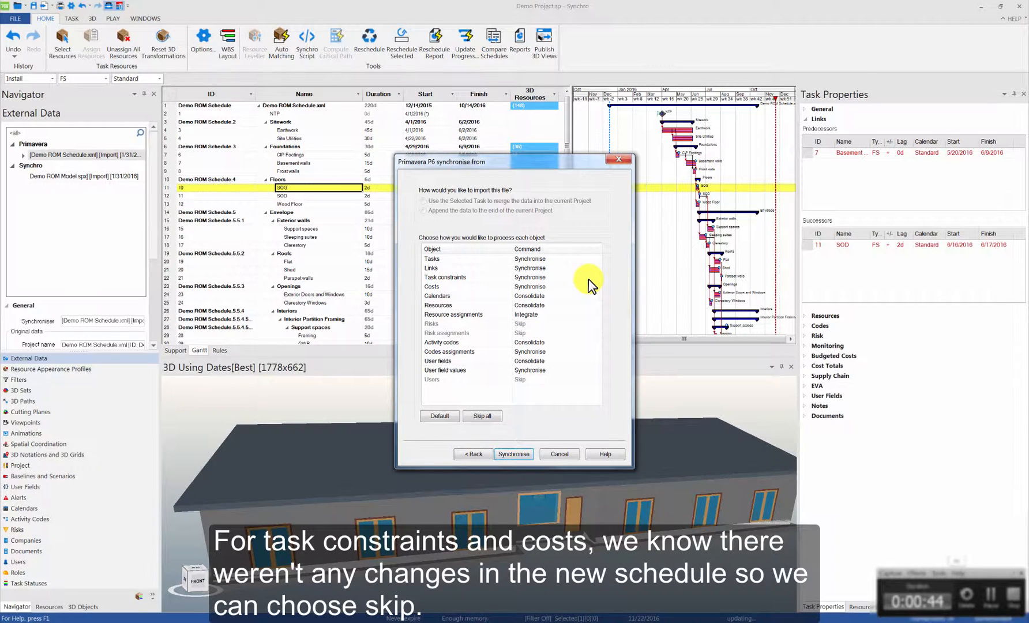
Set task constraints, costs, calendars and resources to Skip.
{"action": "left_click", "coordinate": [446, 277]}
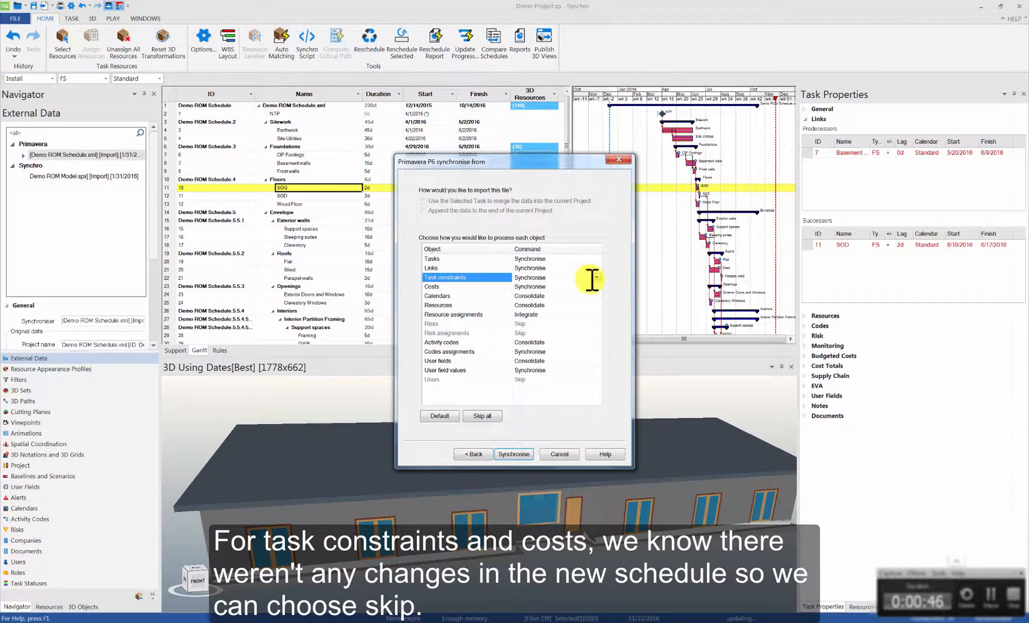
{"action": "left_click", "coordinate": [595, 277]}
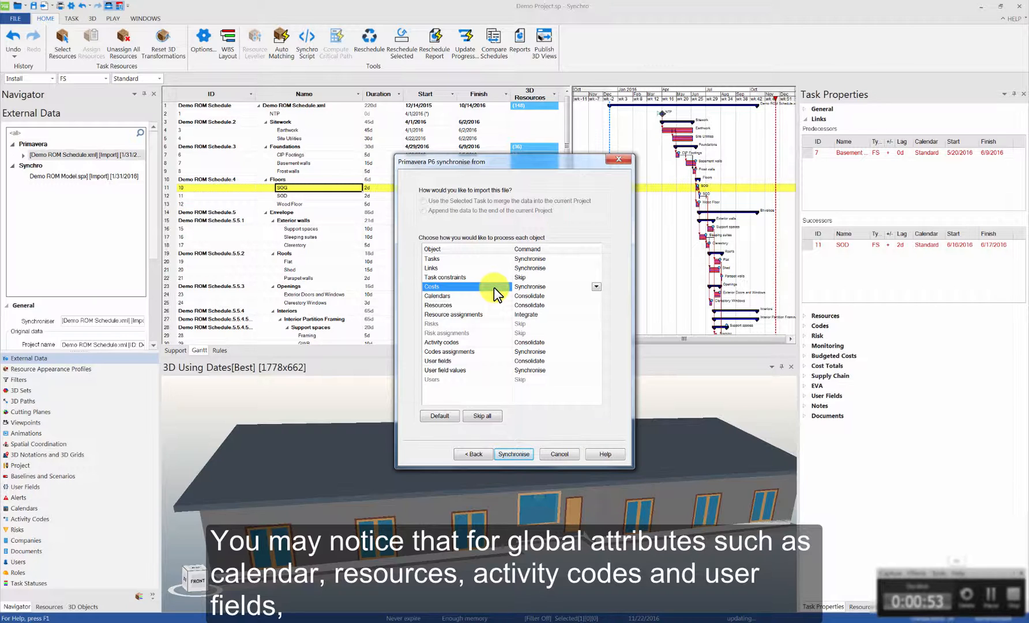
{"action": "left_click", "coordinate": [594, 287]}
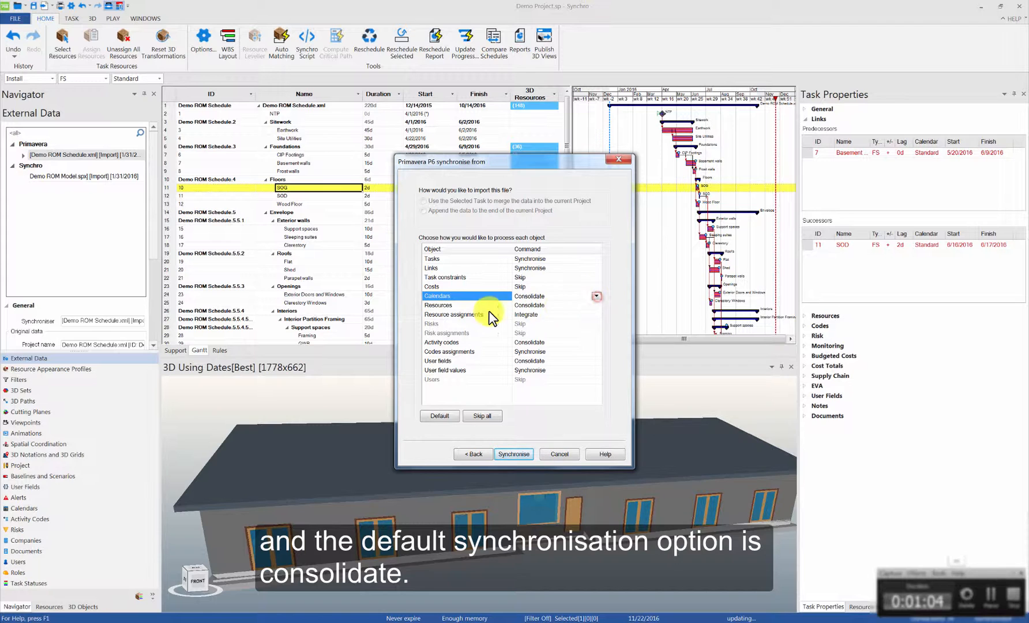
{"action": "left_click", "coordinate": [453, 305]}
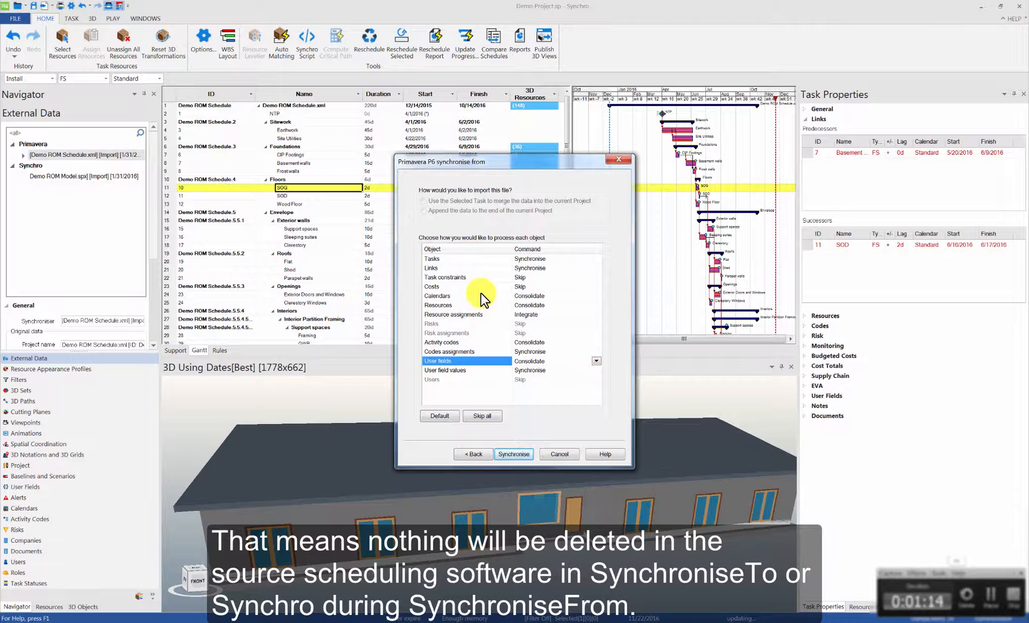
{"action": "left_click", "coordinate": [595, 294]}
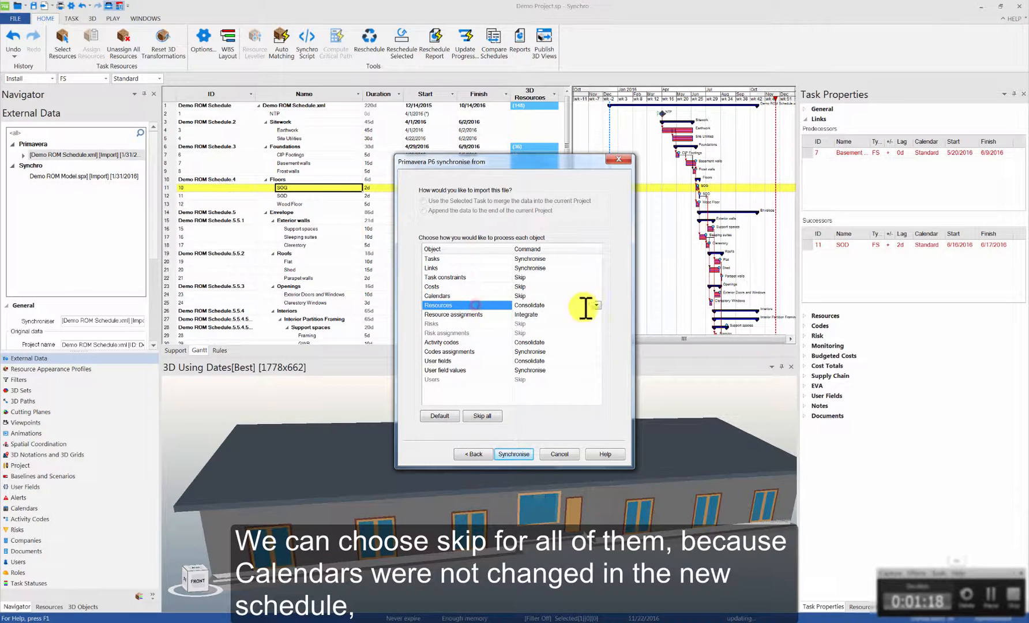
{"action": "left_click", "coordinate": [594, 304]}
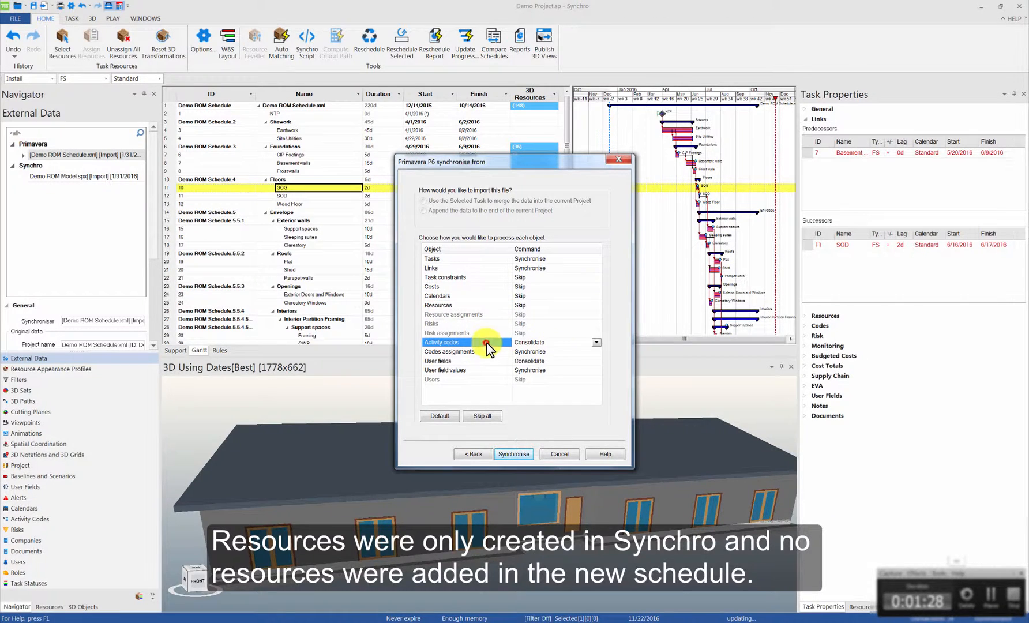
Set activity codes and user fields to Skip and run the synchronisation.
{"action": "left_click", "coordinate": [595, 342]}
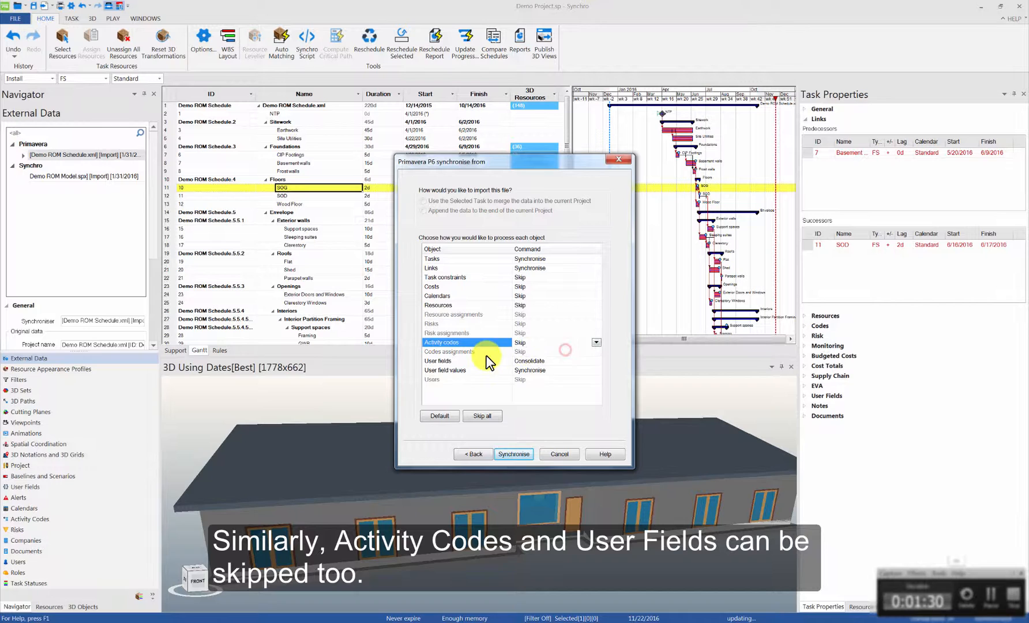
{"action": "left_click", "coordinate": [594, 361]}
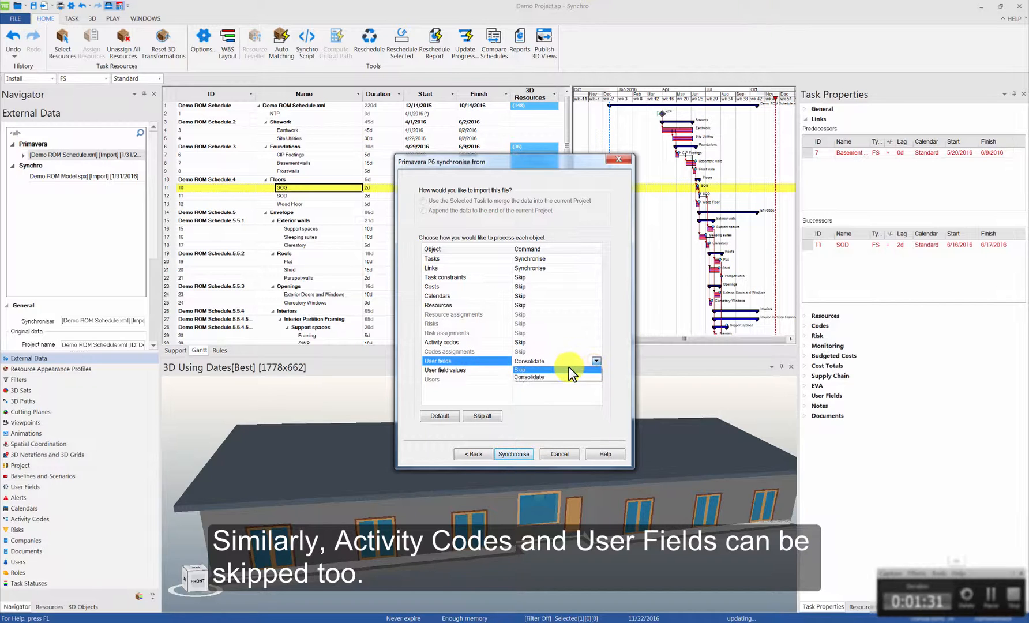
{"action": "left_click", "coordinate": [520, 370]}
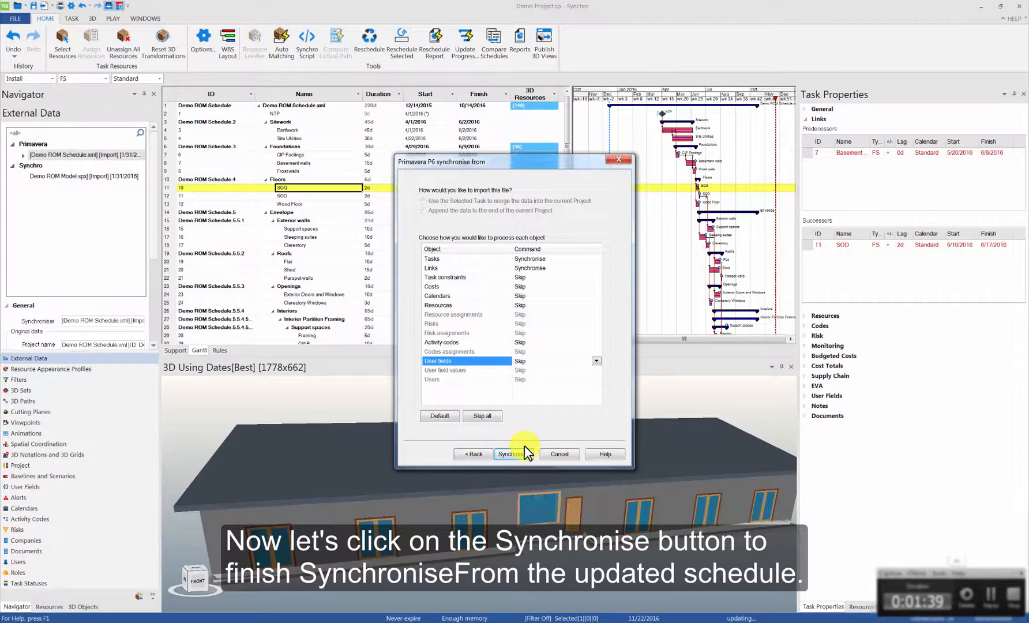
{"action": "left_click", "coordinate": [511, 453]}
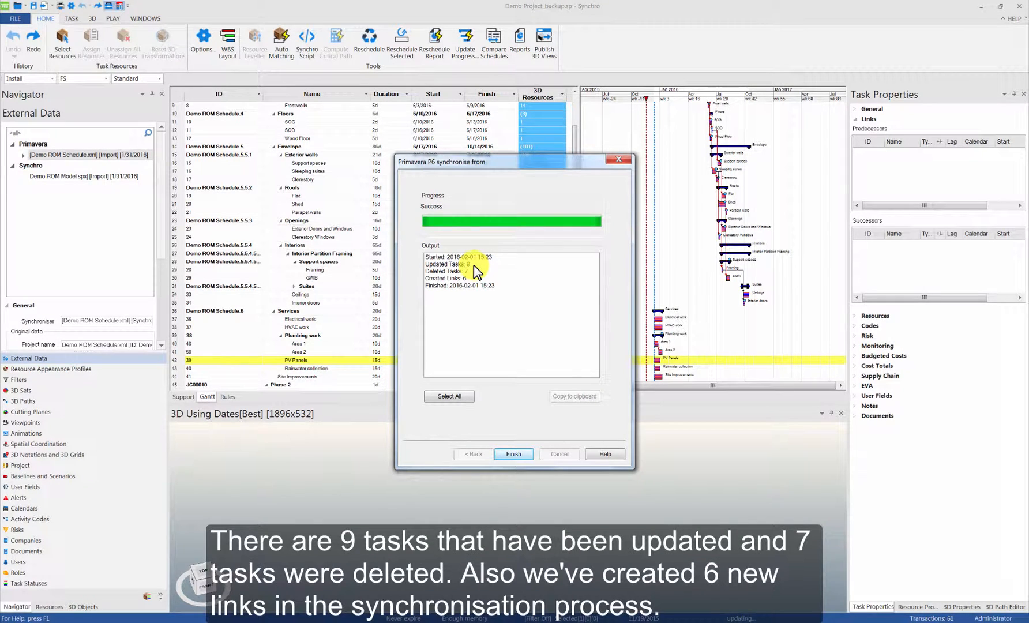
Review the output log's updated-task and created-link counts.
{"action": "left_click", "coordinate": [454, 265]}
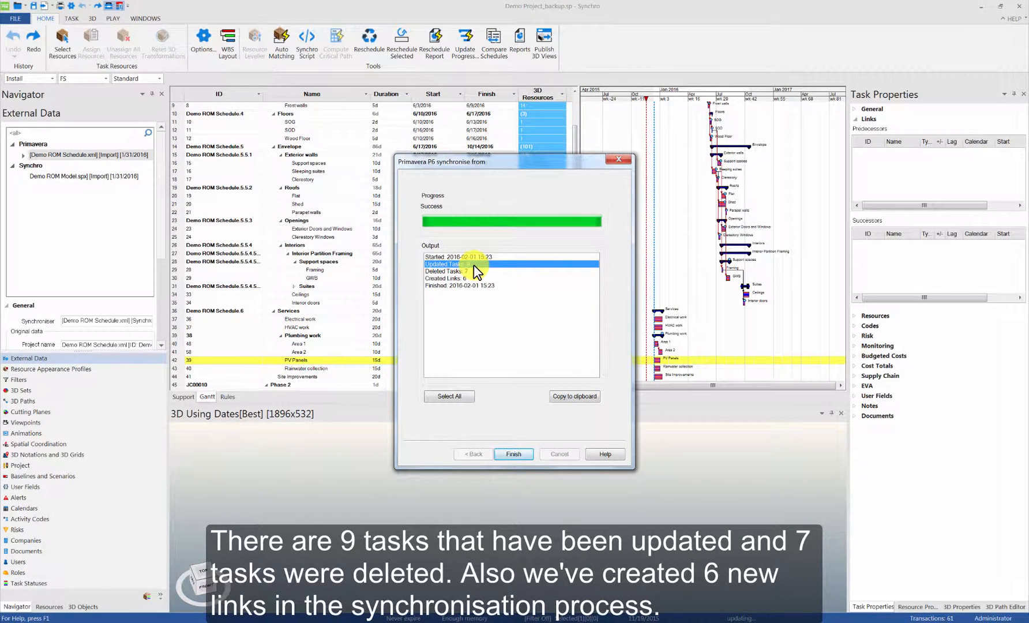
{"action": "left_click", "coordinate": [444, 271]}
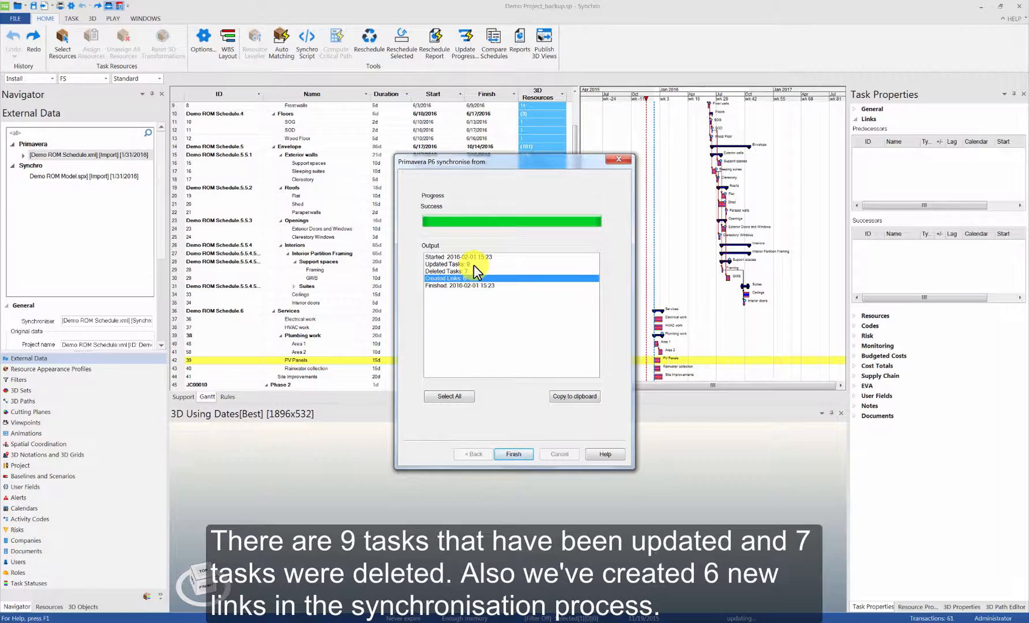
{"action": "mouse_move", "coordinate": [513, 454]}
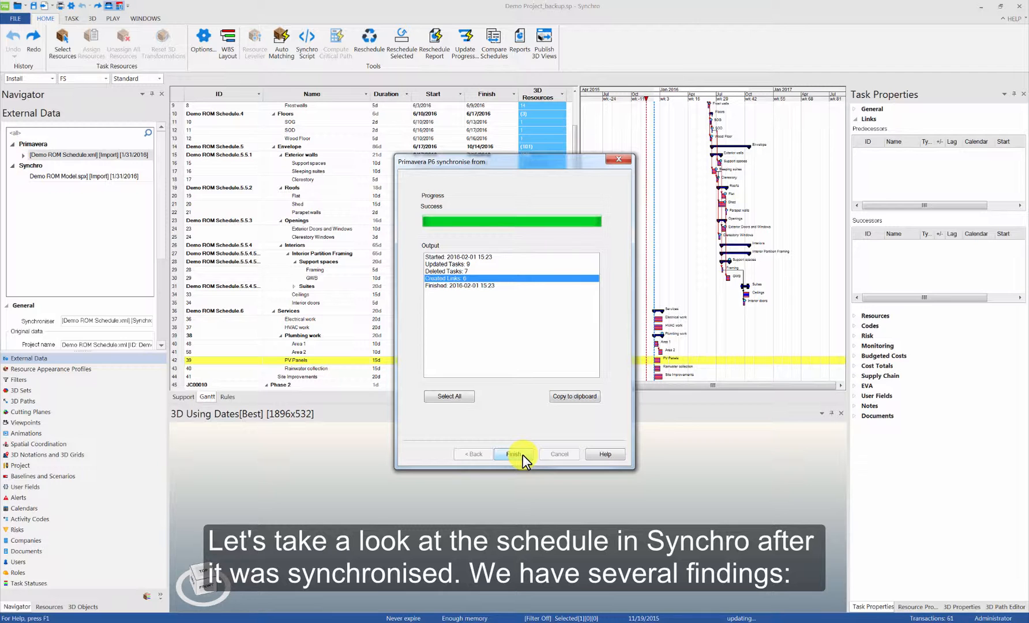
Close the synchronisation results and inspect the SOD task in the updated Gantt.
{"action": "left_click", "coordinate": [513, 454]}
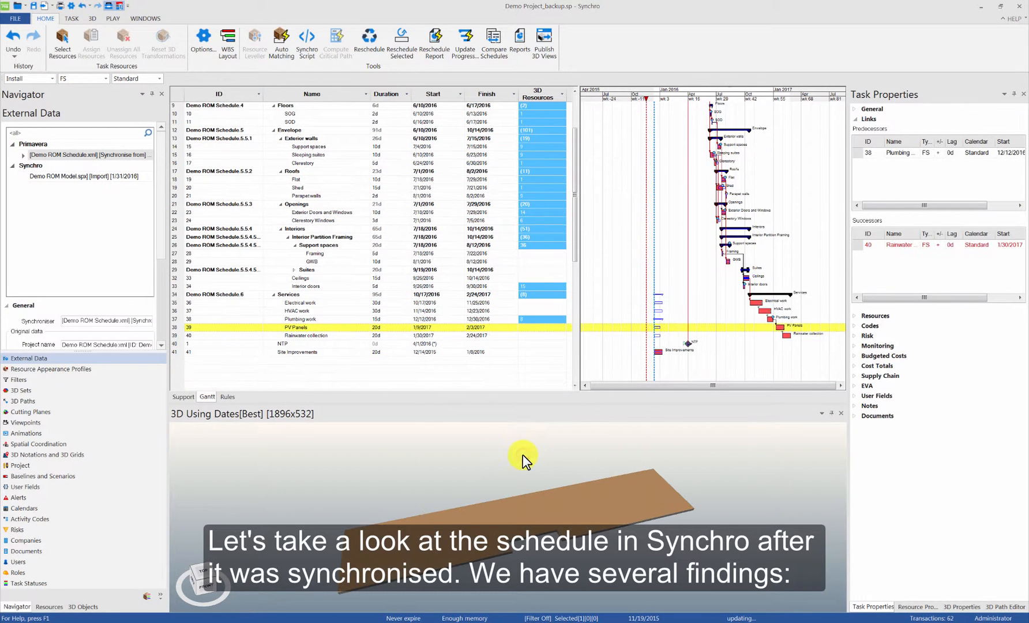
{"action": "scroll", "scroll_direction": "up", "scroll_amount": 3}
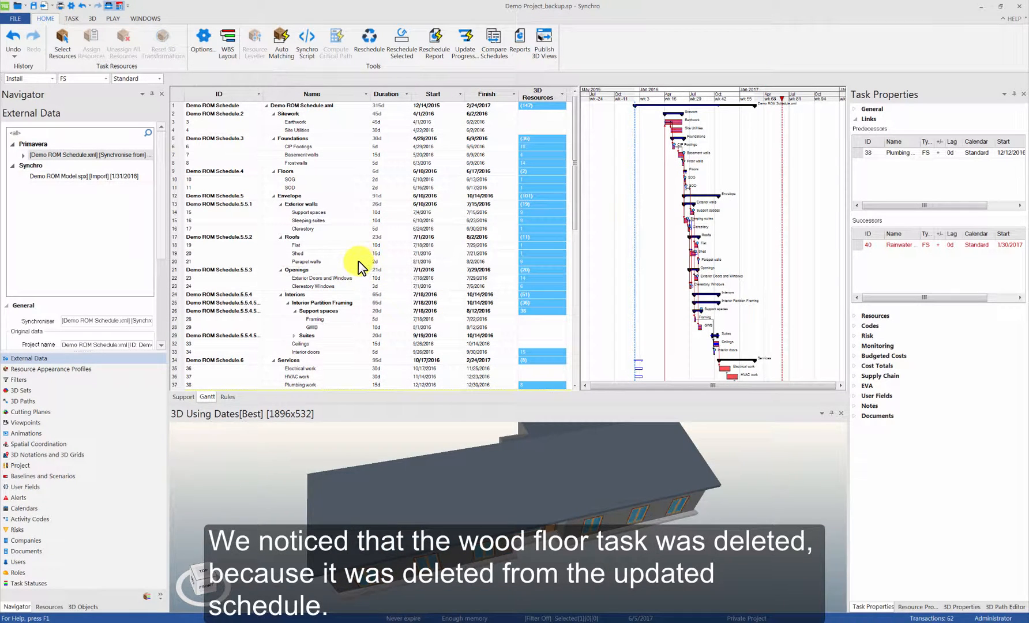
{"action": "left_click", "coordinate": [312, 188]}
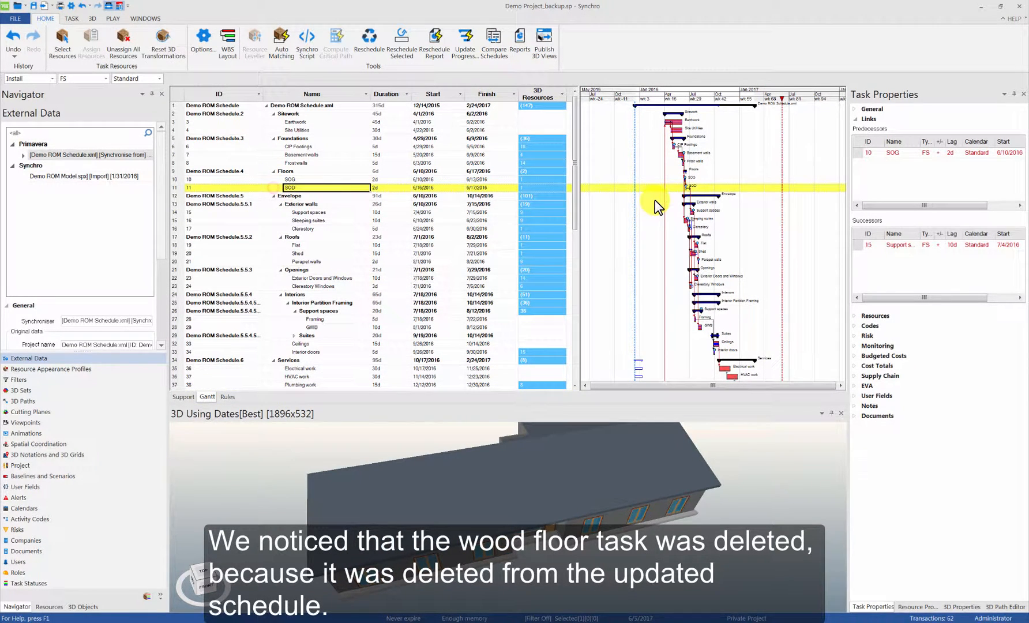
{"action": "mouse_move", "coordinate": [629, 89]}
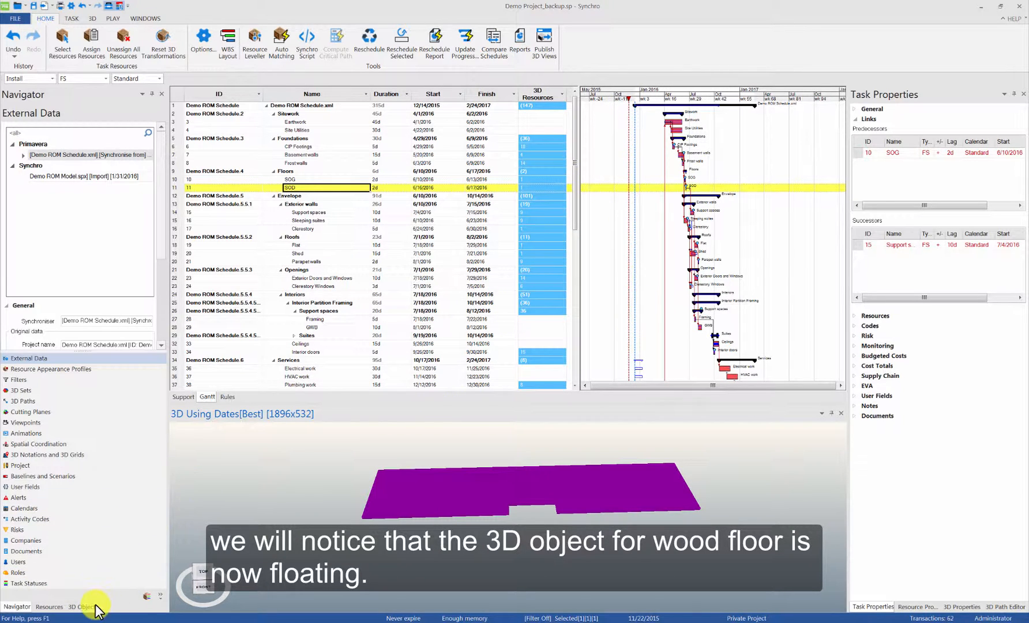
Check the 3D Objects and Resources lists, then return to External Data.
{"action": "left_click", "coordinate": [82, 606]}
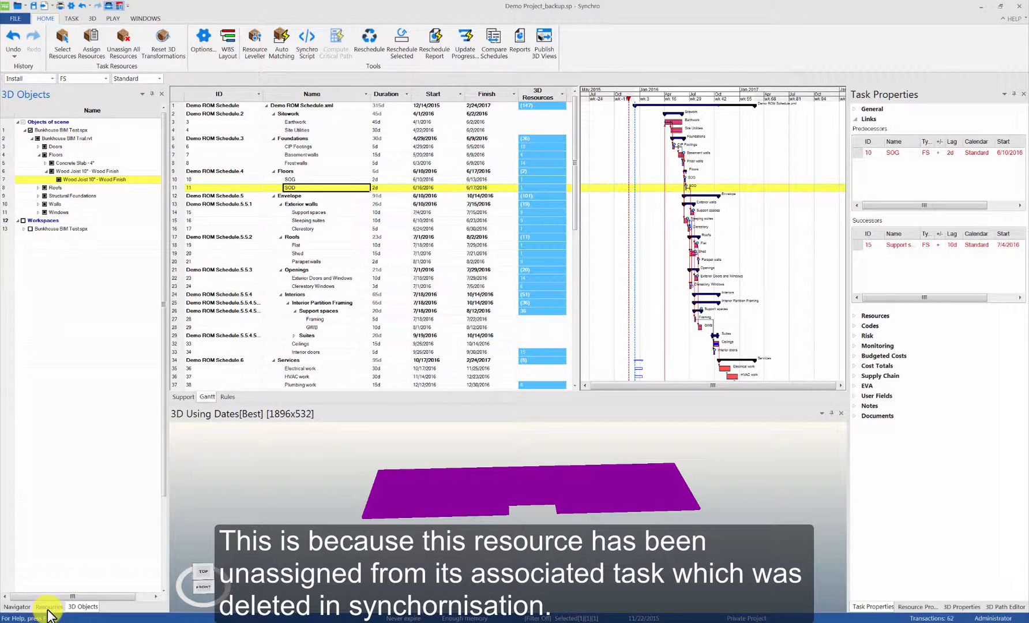
{"action": "left_click", "coordinate": [49, 606]}
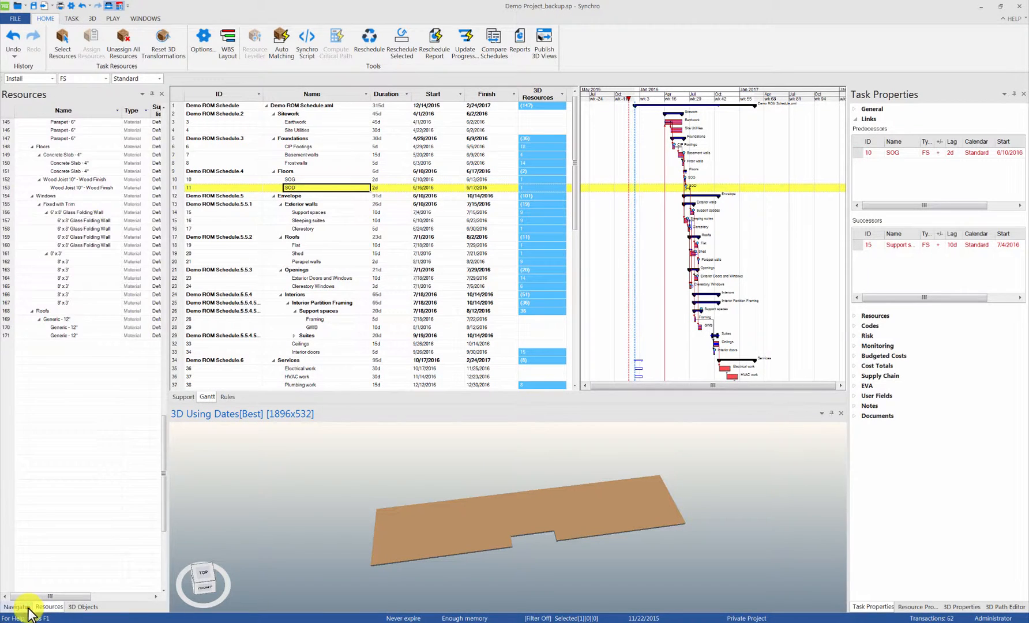
{"action": "left_click", "coordinate": [16, 607]}
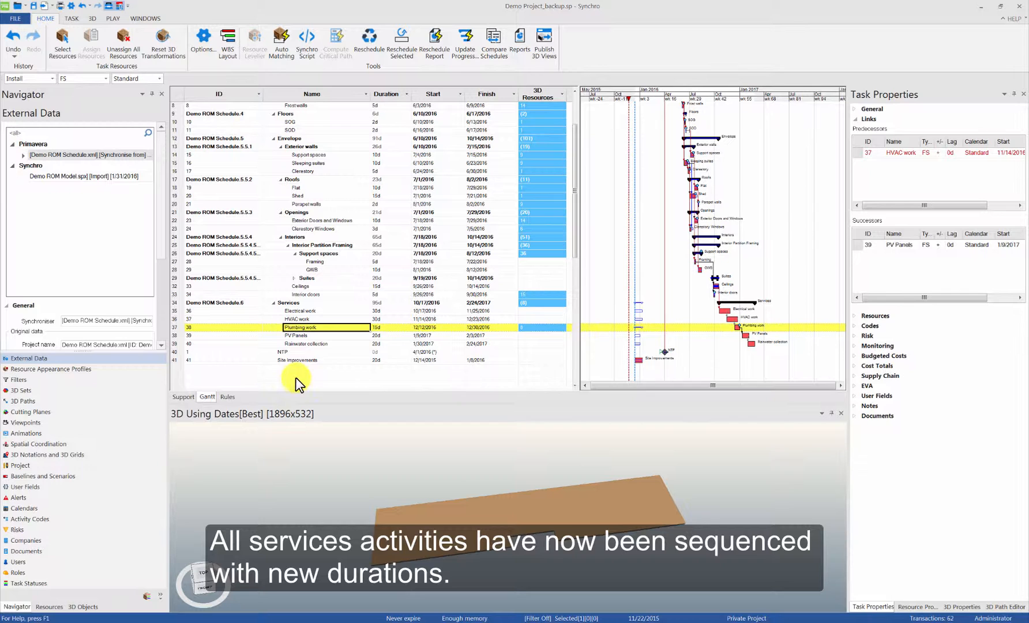
Select the services tasks, Rainwater collection and Site improvements.
{"action": "left_click", "coordinate": [298, 360]}
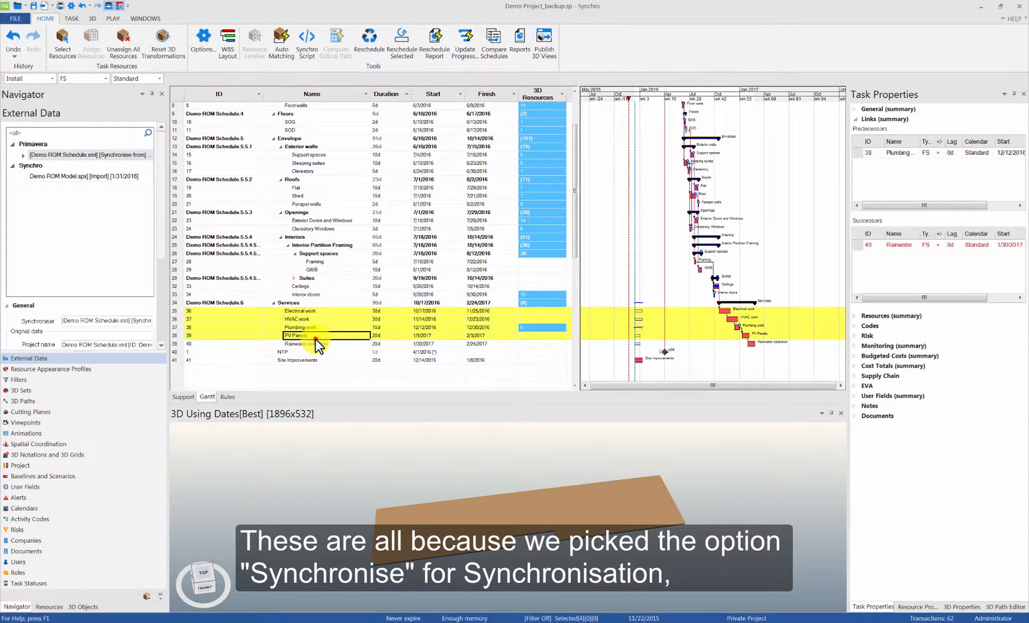
{"action": "left_click", "coordinate": [322, 344]}
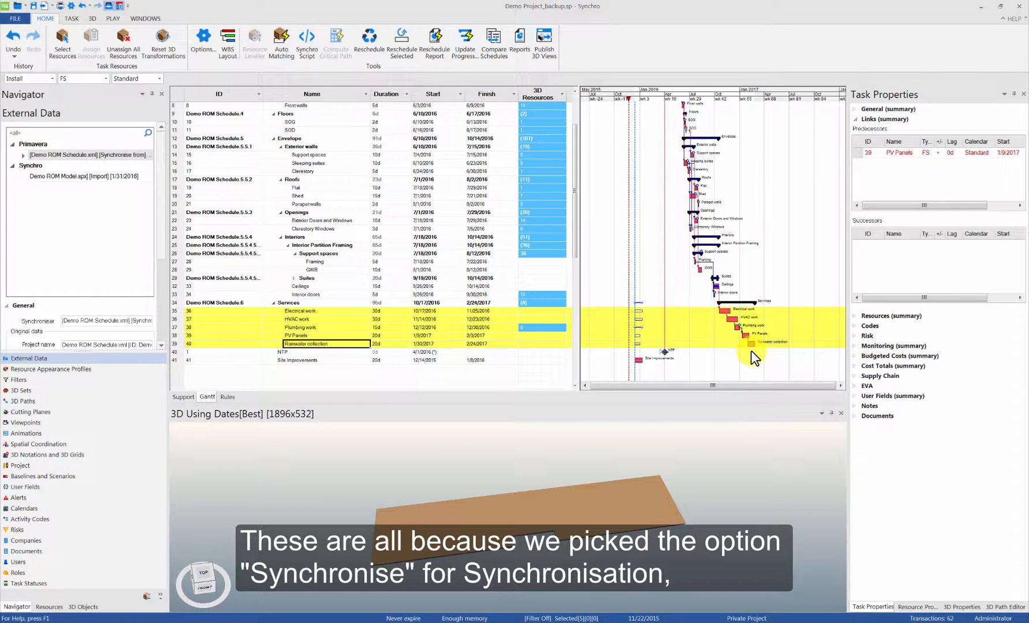
{"action": "left_click", "coordinate": [384, 310]}
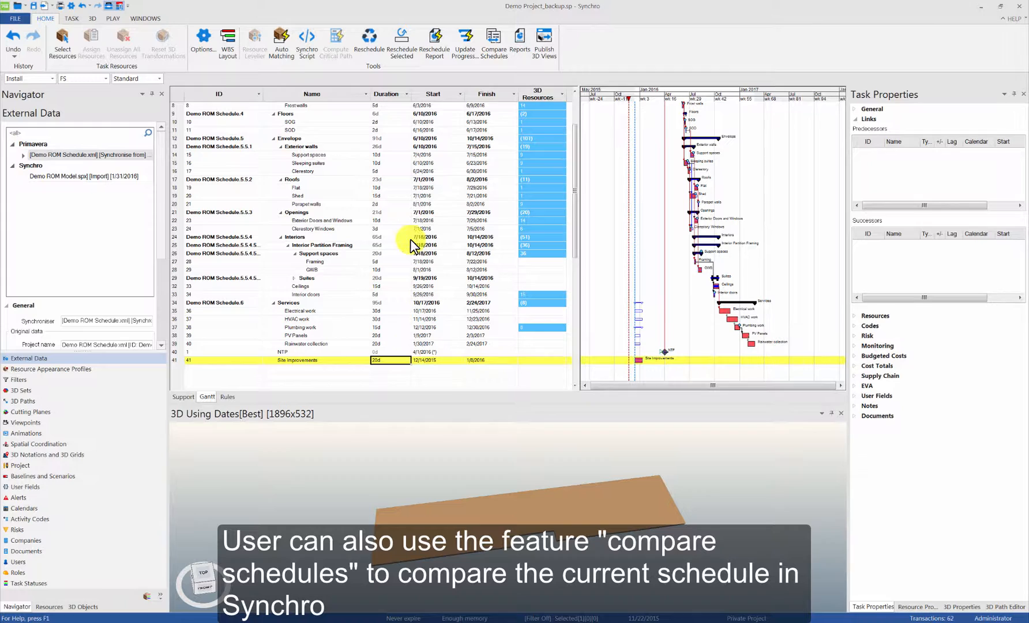
{"action": "mouse_move", "coordinate": [493, 37]}
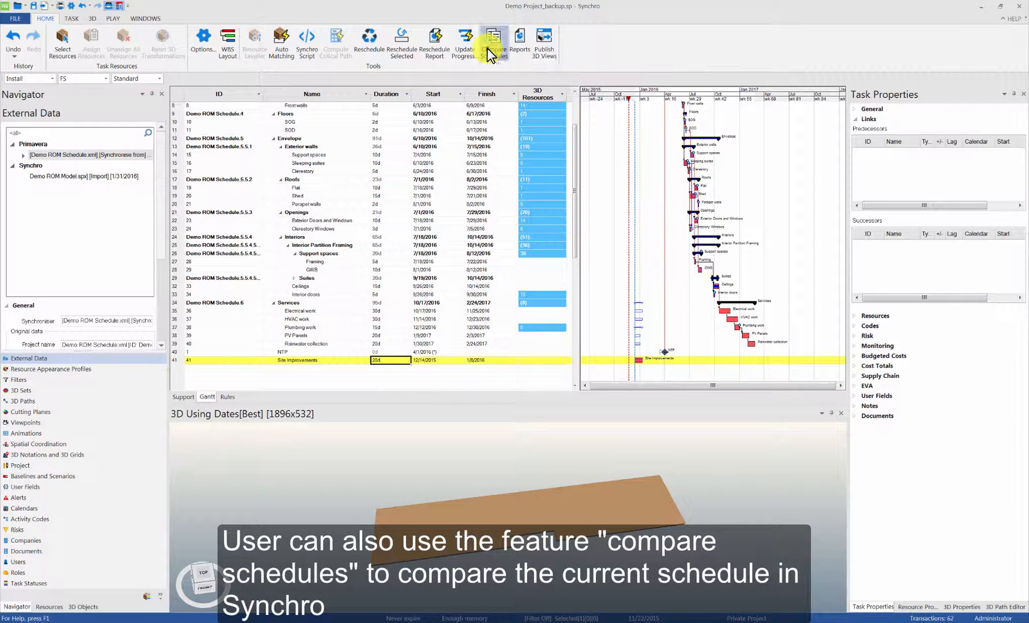
Run Compare Schedules against Baseline 12/14/2015.
{"action": "left_click", "coordinate": [493, 39]}
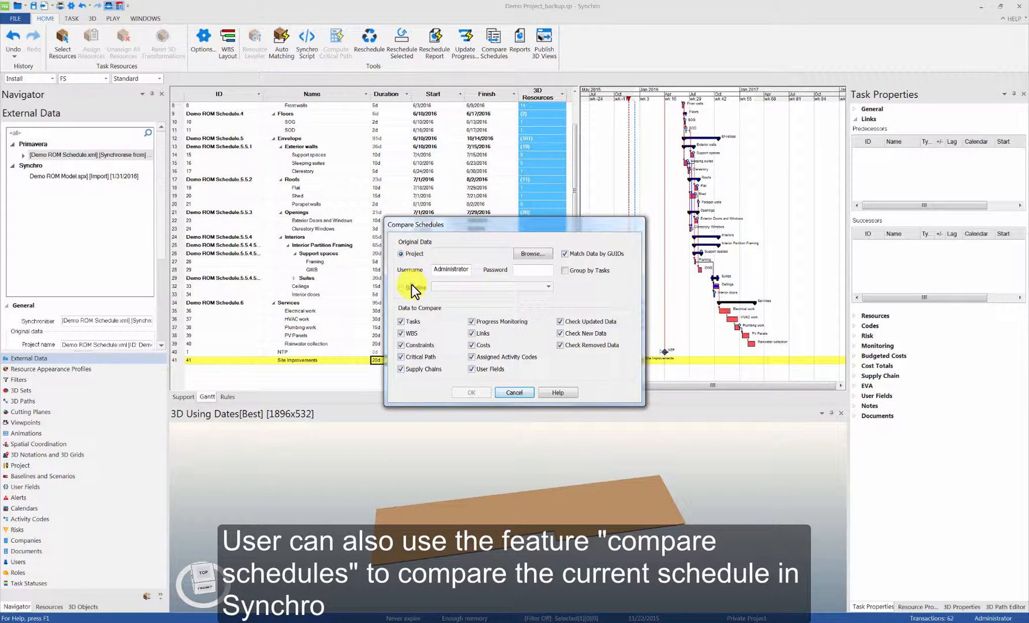
{"action": "left_click", "coordinate": [401, 287]}
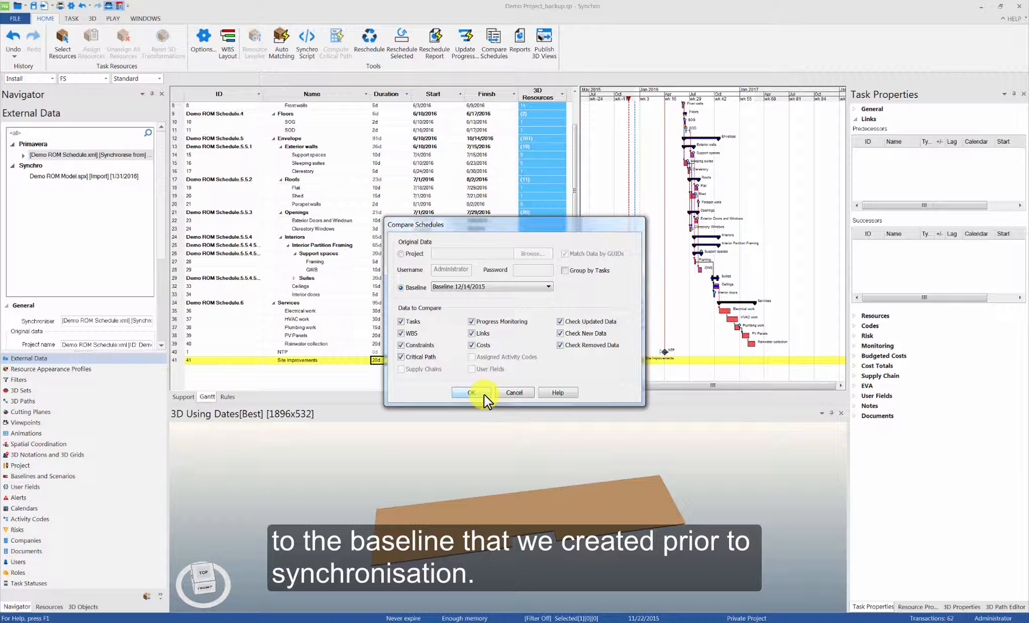
{"action": "left_click", "coordinate": [471, 392]}
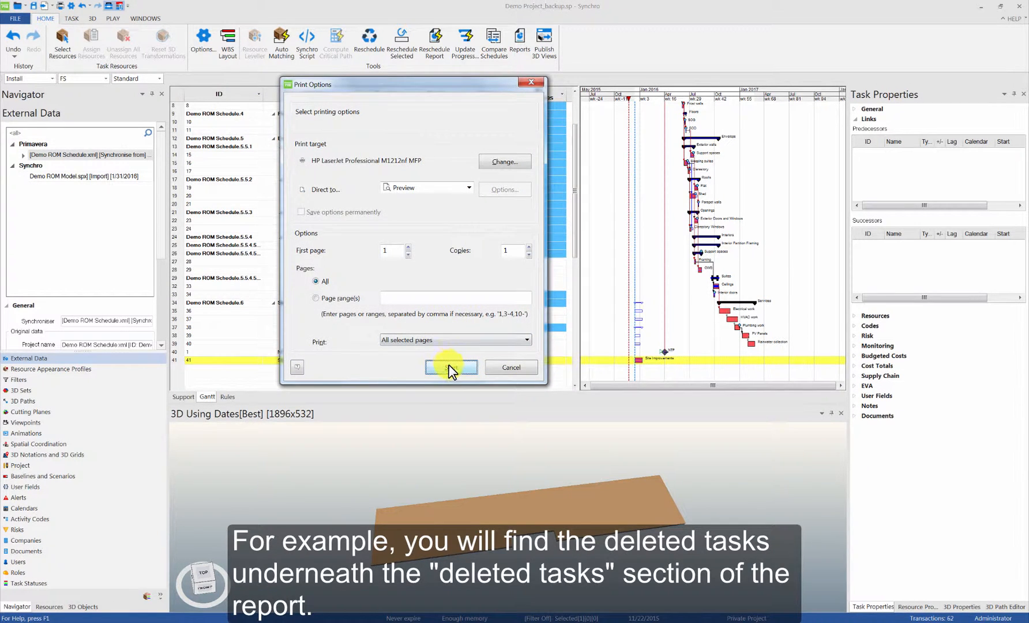
Preview the comparison report's deleted tasks, then close the preview.
{"action": "left_click", "coordinate": [450, 367]}
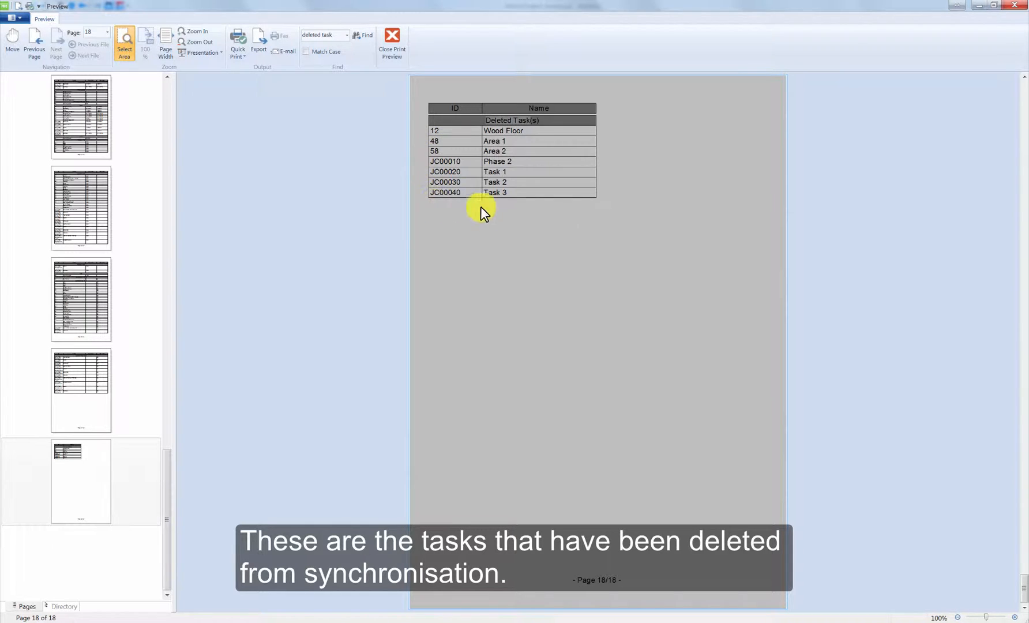
{"action": "mouse_move", "coordinate": [591, 218]}
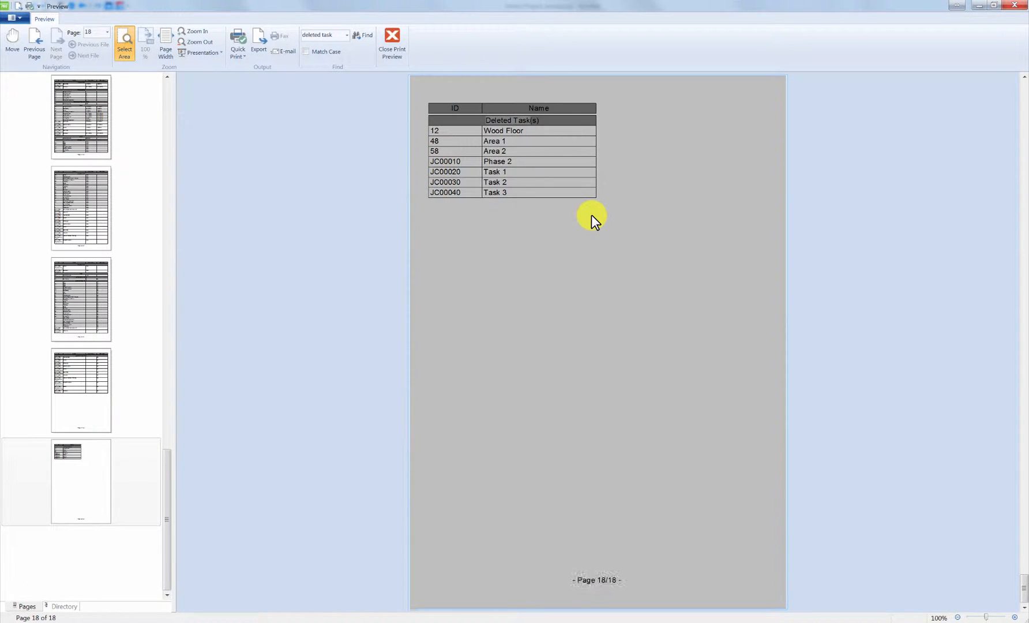
{"action": "left_click", "coordinate": [391, 42]}
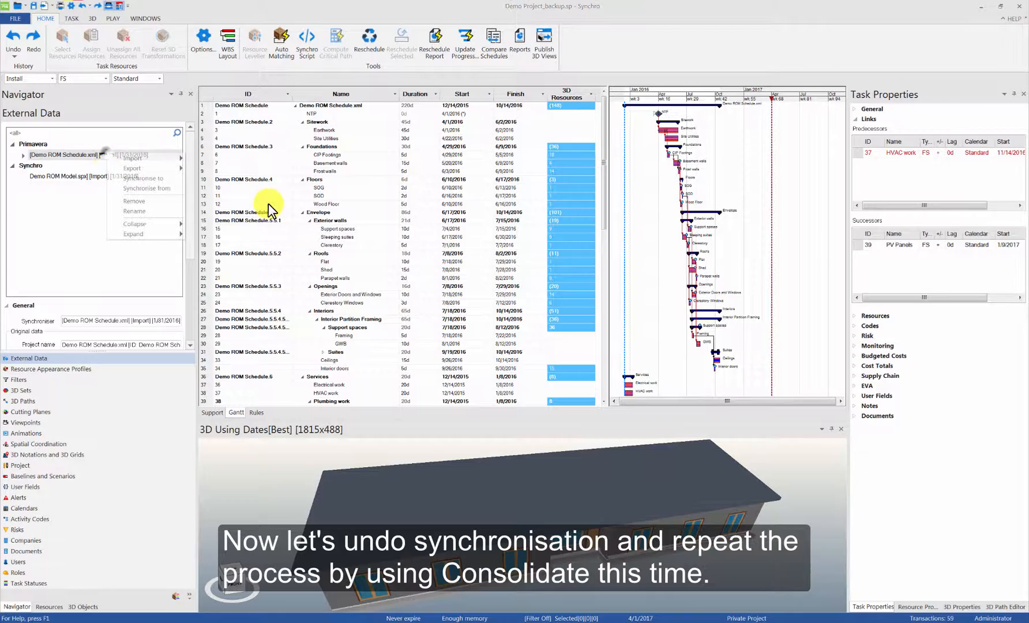
Re-run the P6 synchronisation with Consolidate and close its progress and report.
{"action": "left_click", "coordinate": [142, 178]}
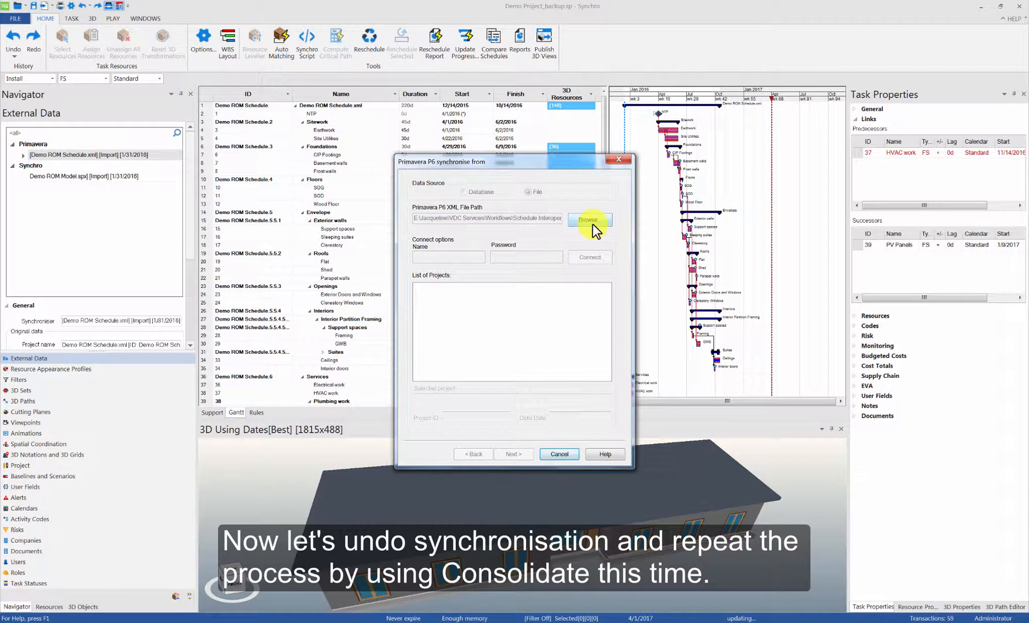
{"action": "left_click", "coordinate": [588, 219]}
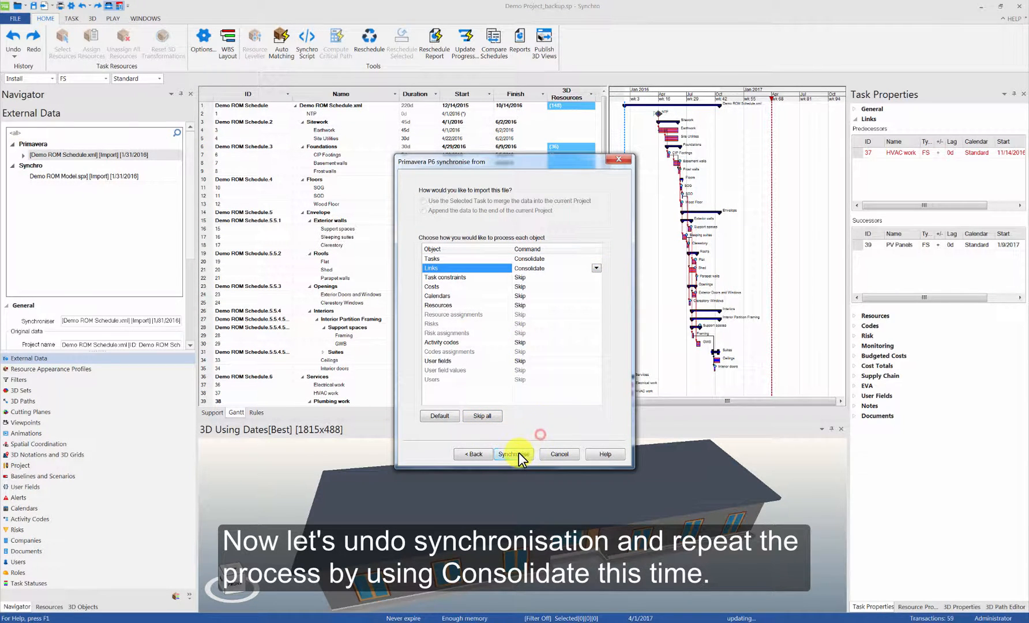
{"action": "left_click", "coordinate": [513, 453]}
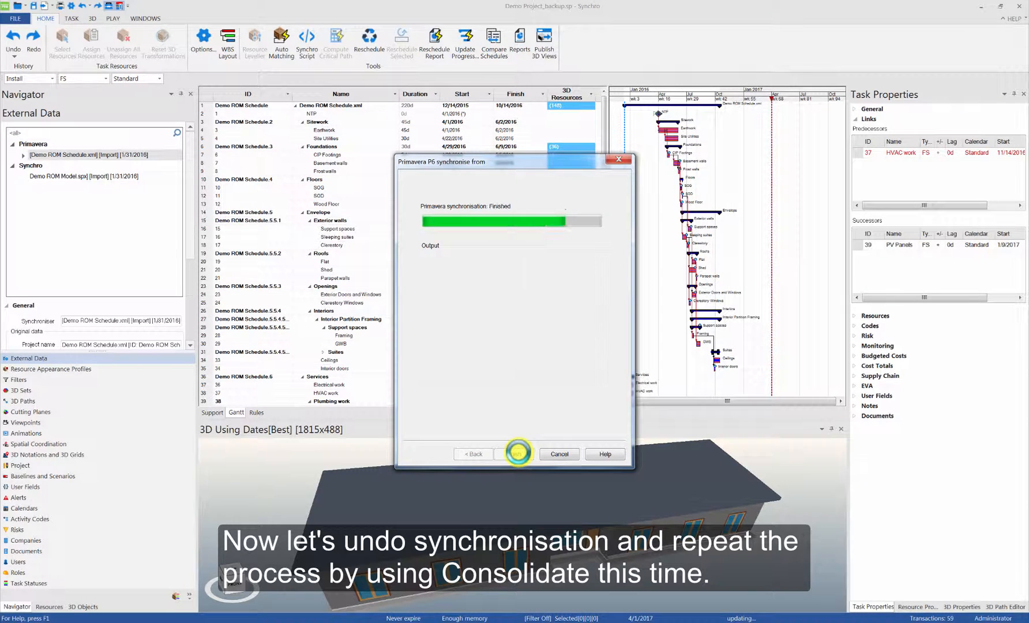
{"action": "left_click", "coordinate": [516, 454]}
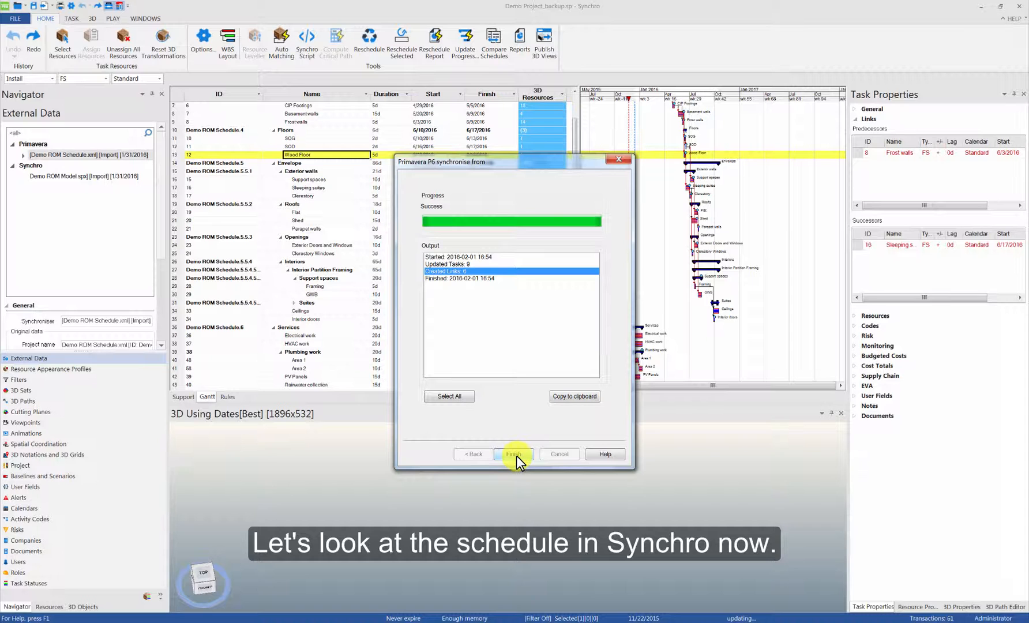
{"action": "left_click", "coordinate": [514, 453]}
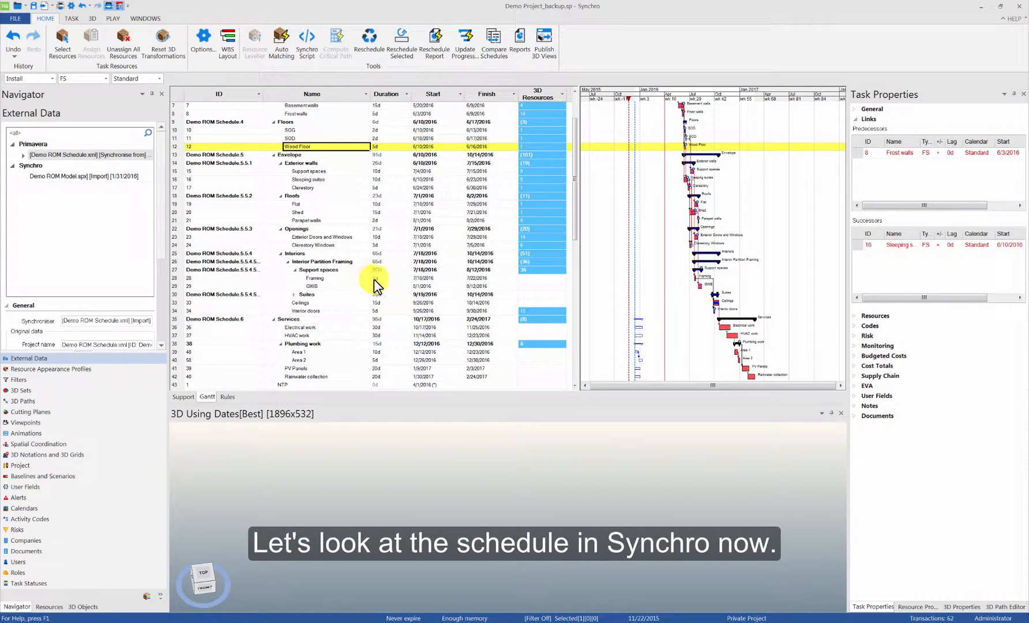
{"action": "scroll", "scroll_direction": "down", "scroll_amount": 3}
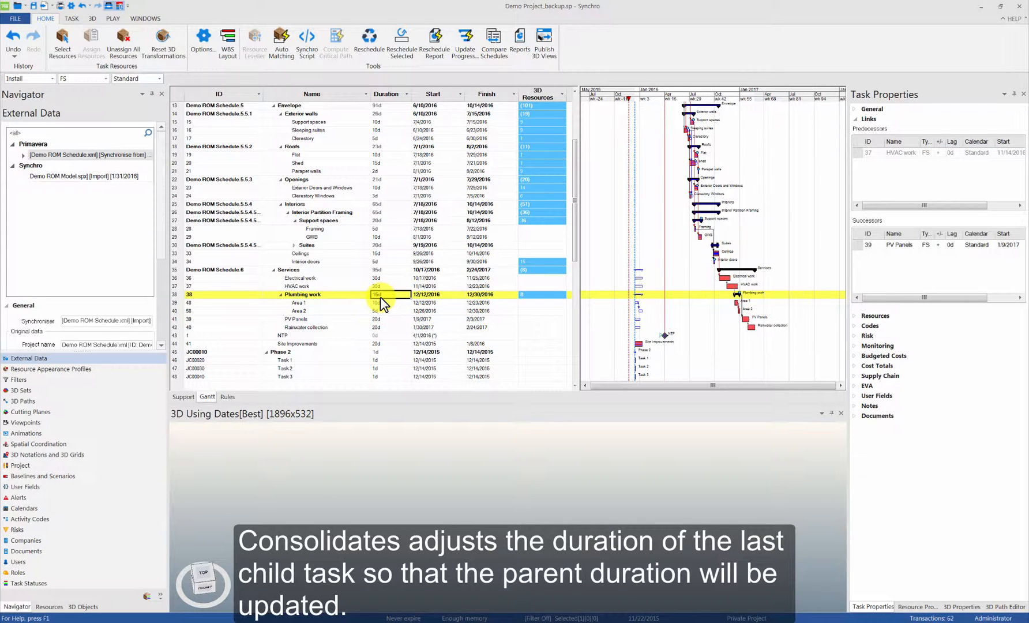
{"action": "left_click", "coordinate": [299, 310]}
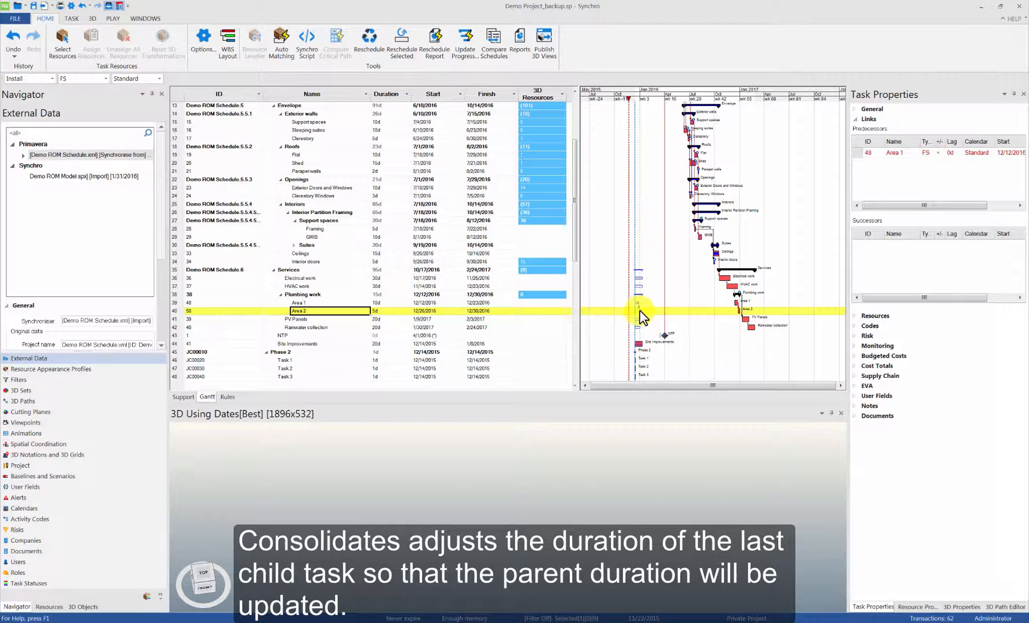
{"action": "mouse_move", "coordinate": [388, 276]}
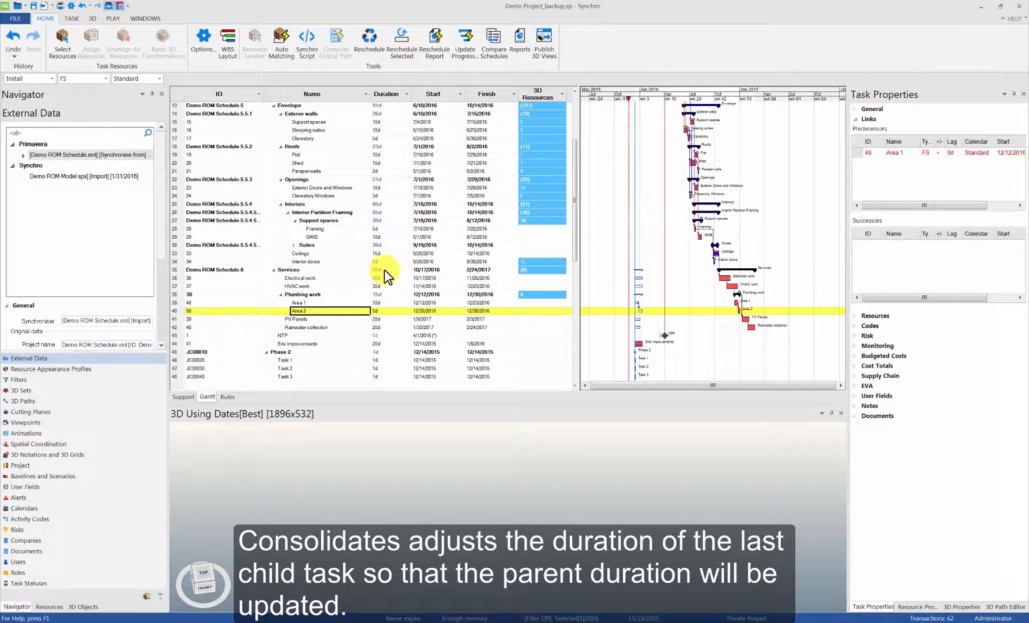
{"action": "scroll", "scroll_direction": "up", "scroll_amount": 3}
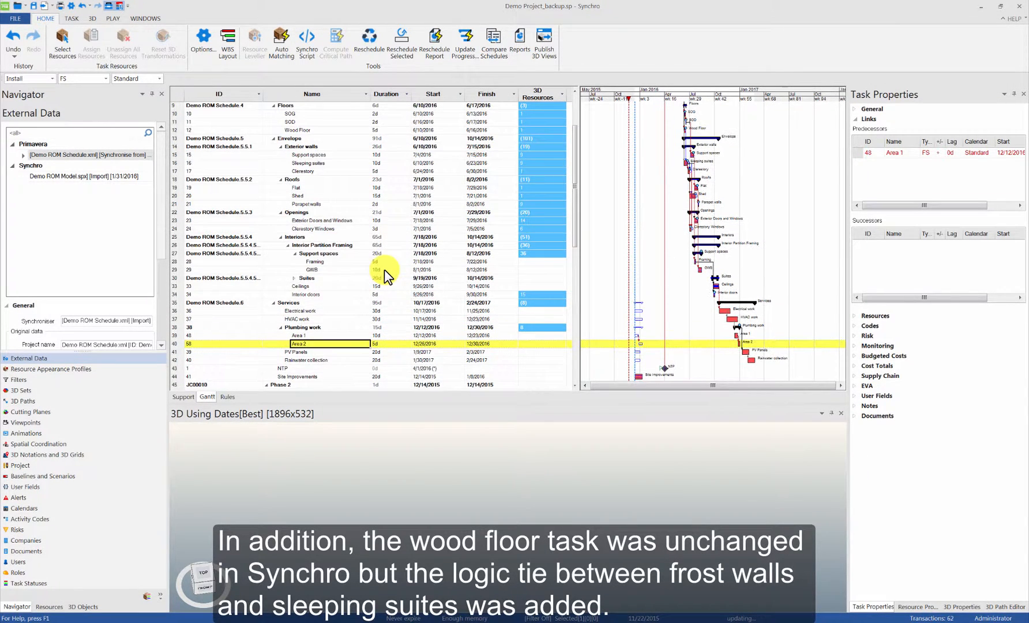
{"action": "scroll", "scroll_direction": "up", "scroll_amount": 3}
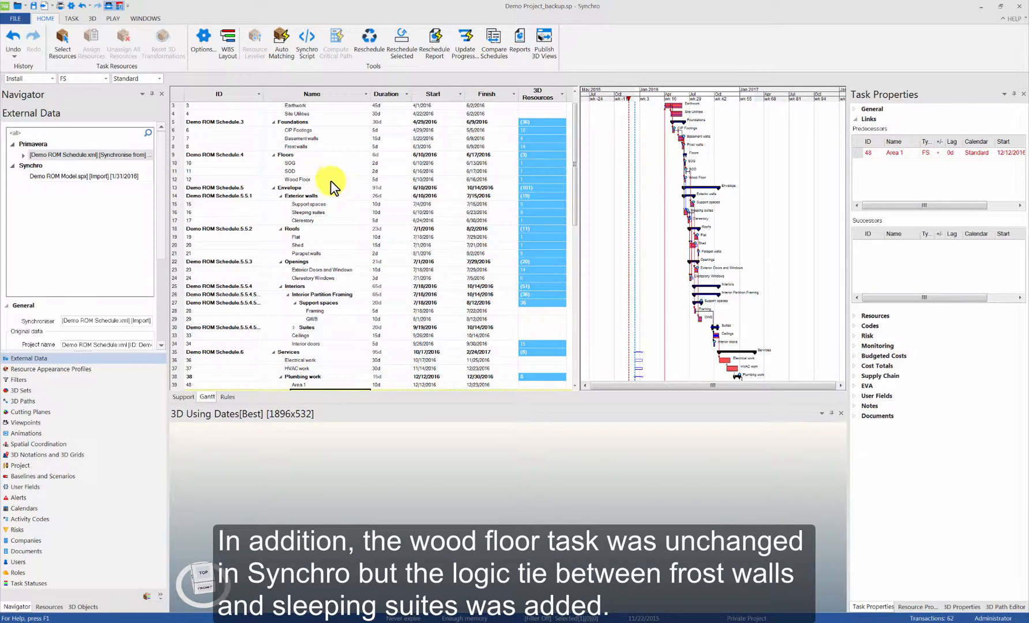
{"action": "left_click", "coordinate": [296, 178]}
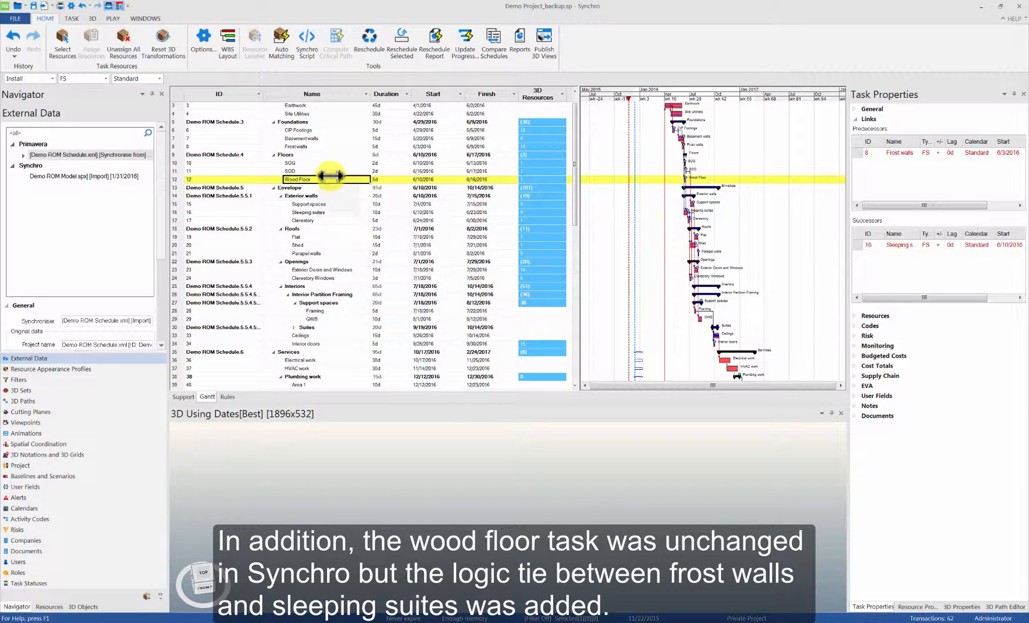
{"action": "left_click", "coordinate": [297, 147]}
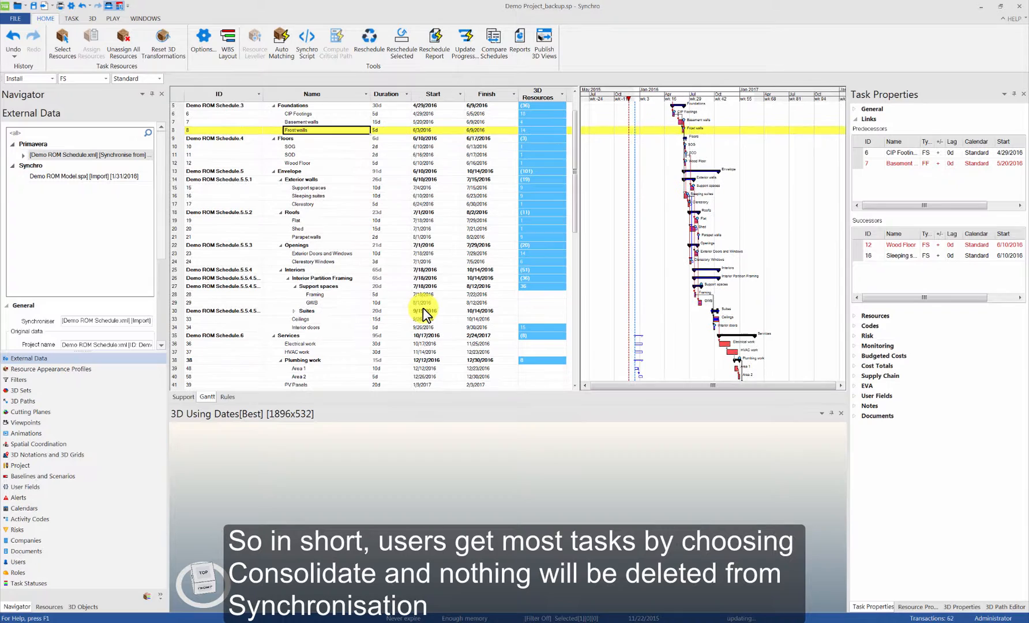
{"action": "scroll", "scroll_direction": "up", "scroll_amount": 3}
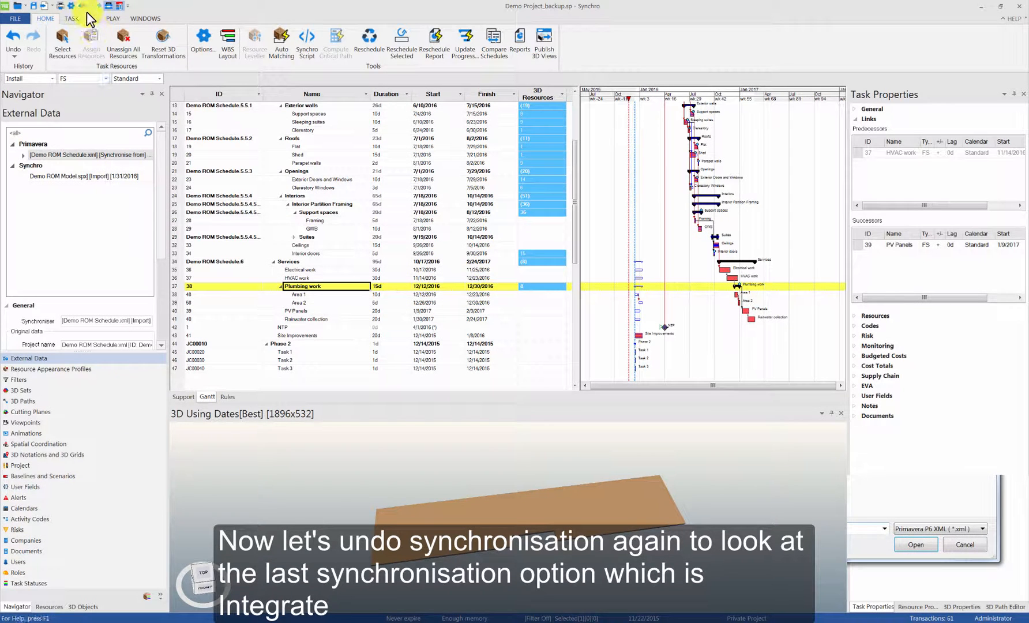
Undo the consolidated sync and restart Synchronise From with the updated P6 XML.
{"action": "left_click", "coordinate": [11, 37]}
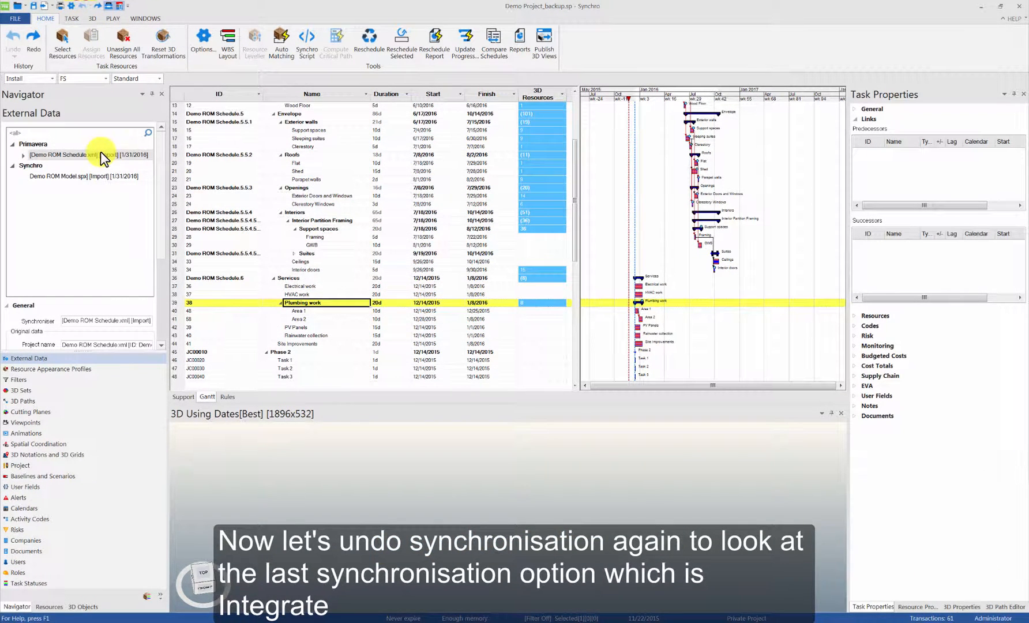
{"action": "right_click", "coordinate": [62, 155]}
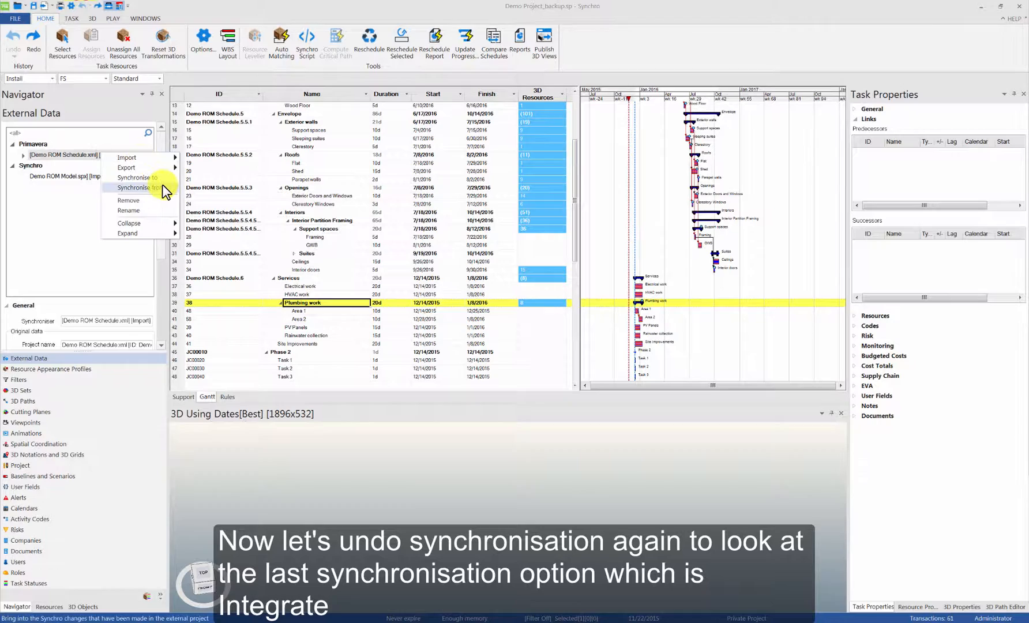
{"action": "left_click", "coordinate": [136, 188]}
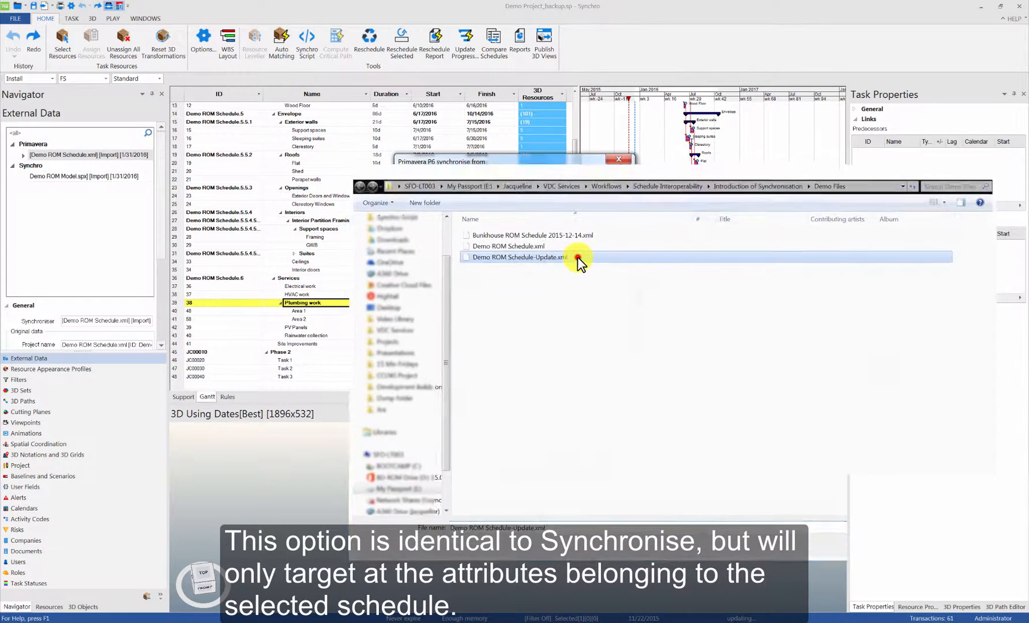
{"action": "double_click", "coordinate": [518, 256]}
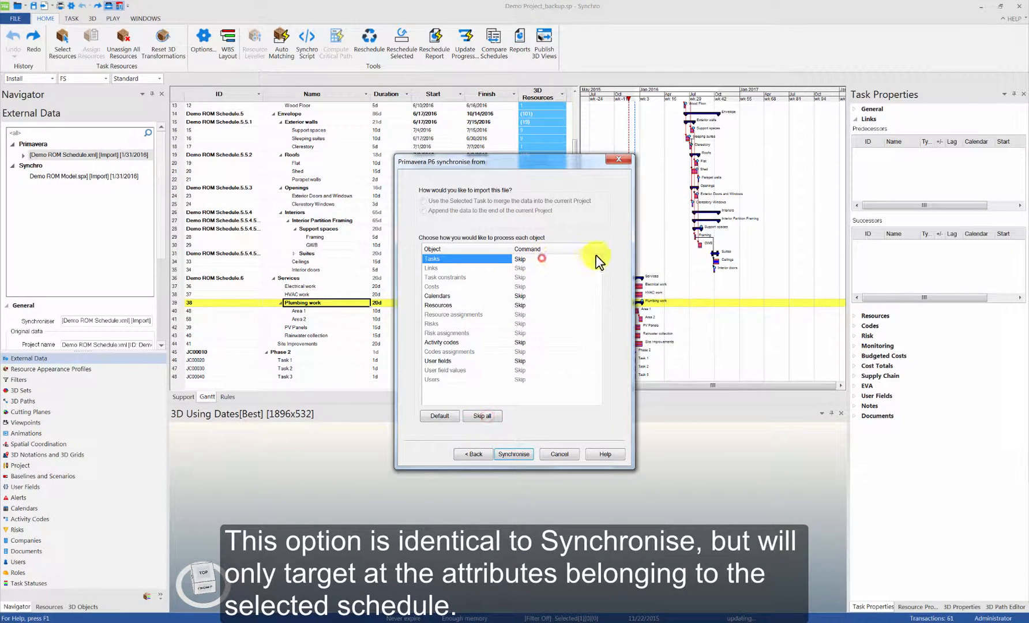
Set Tasks and Links to Integrate, synchronise, review created links and finish.
{"action": "left_click", "coordinate": [595, 268]}
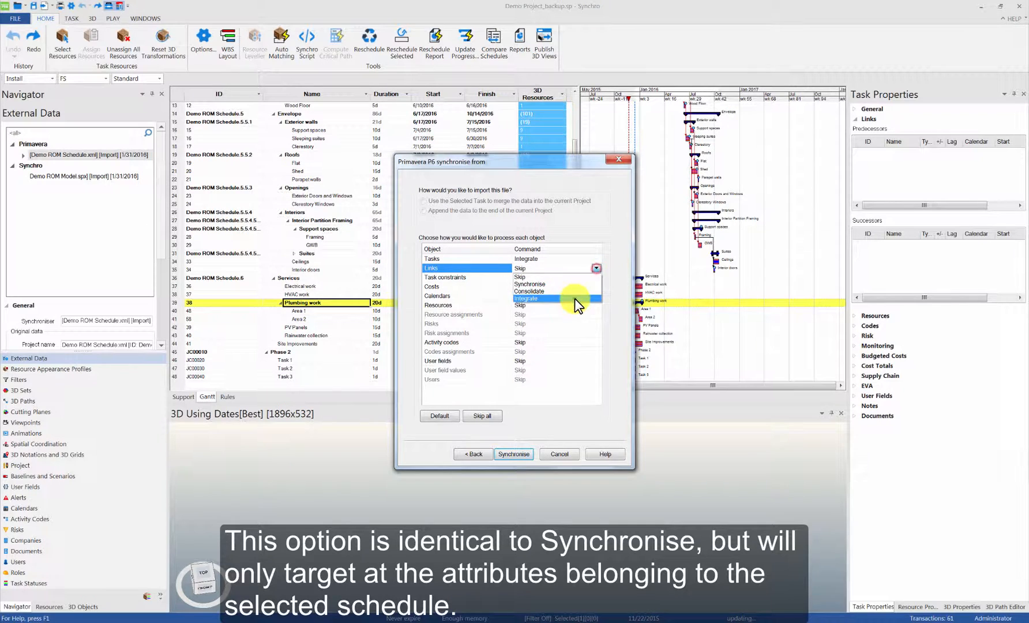
{"action": "left_click", "coordinate": [527, 298]}
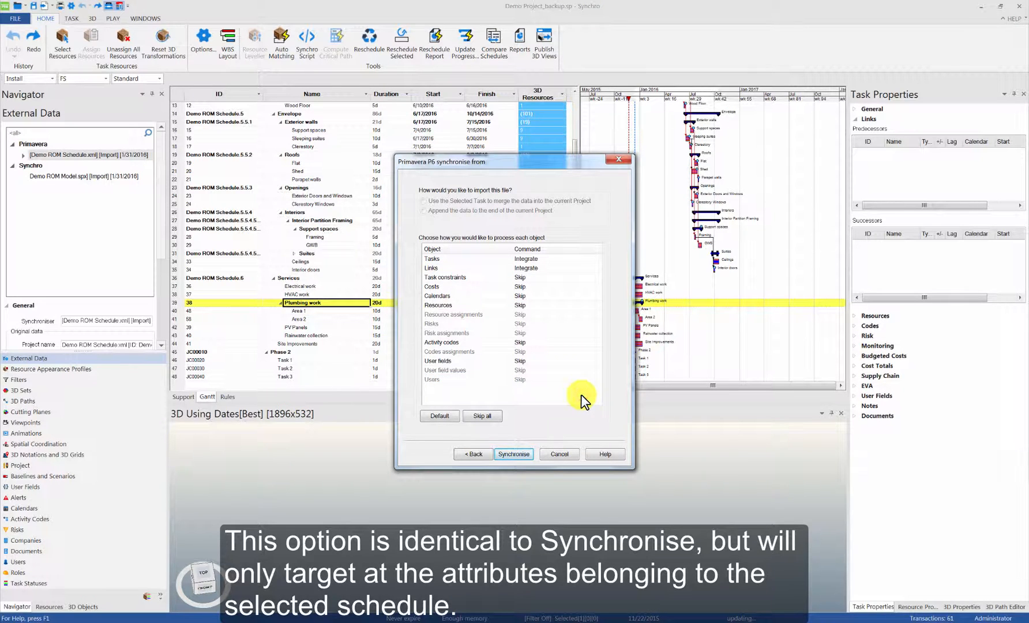
{"action": "mouse_move", "coordinate": [514, 454]}
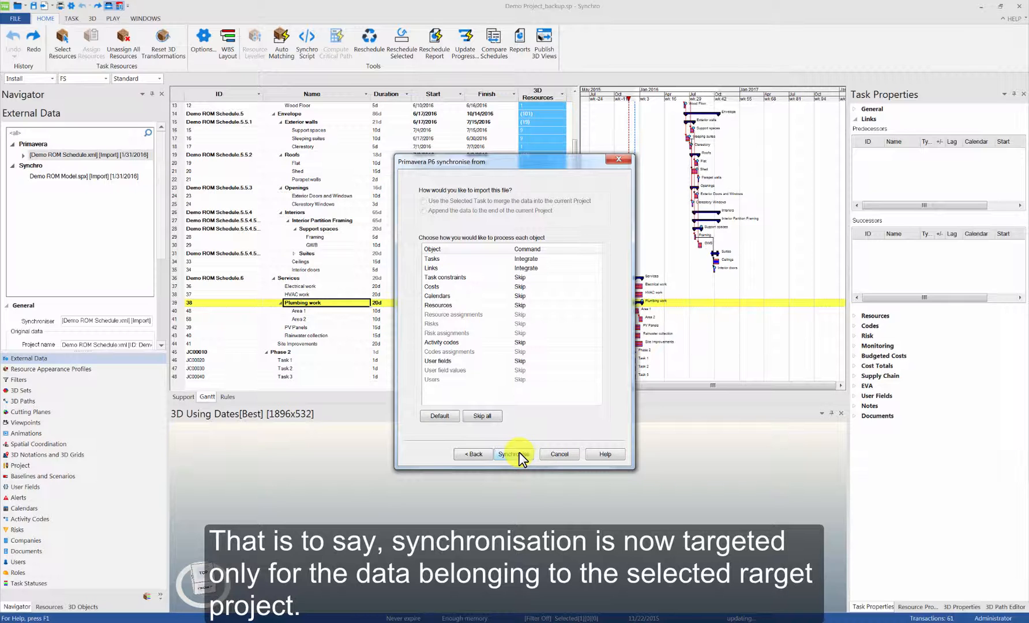
{"action": "left_click", "coordinate": [514, 453]}
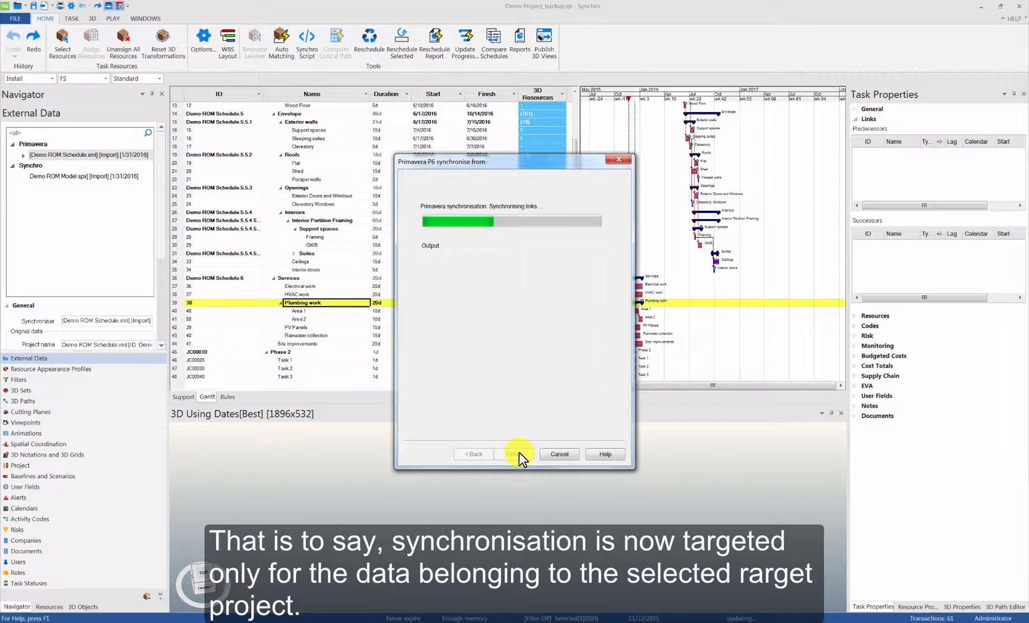
{"action": "left_click", "coordinate": [513, 453]}
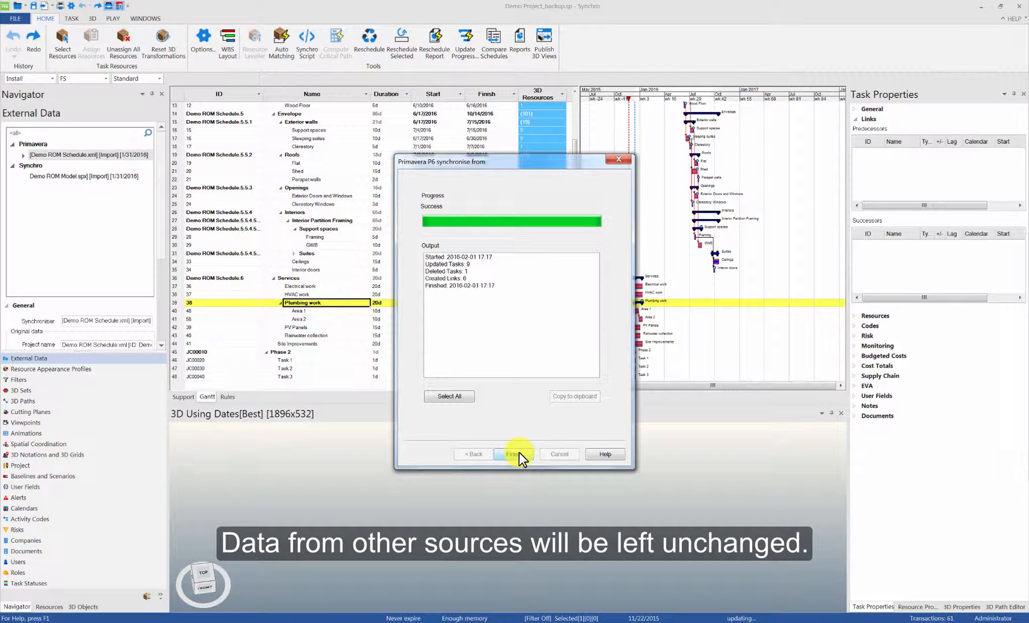
{"action": "left_click", "coordinate": [473, 278]}
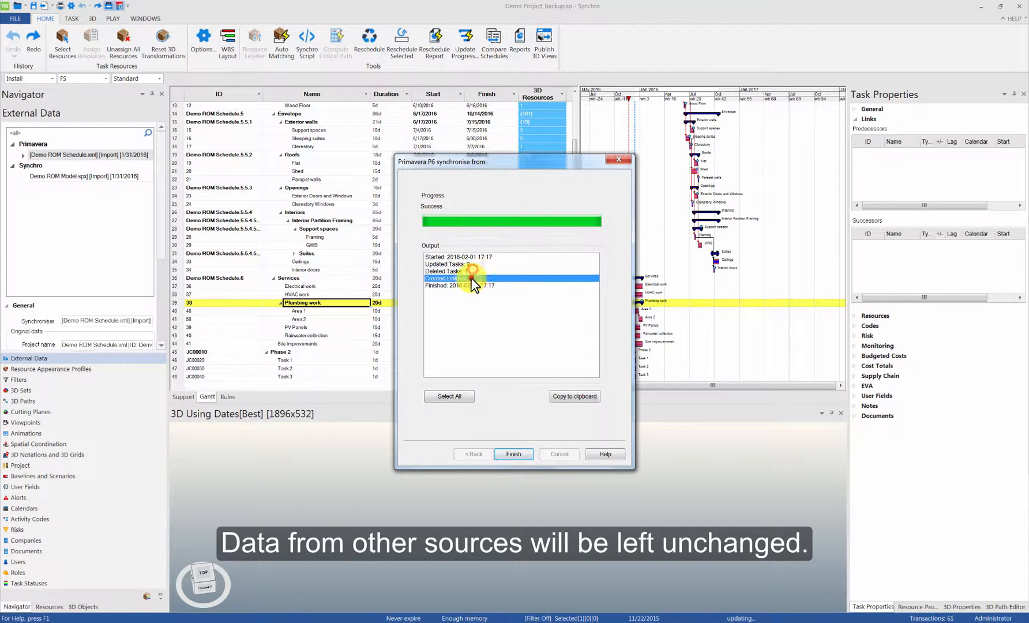
{"action": "left_click", "coordinate": [513, 453]}
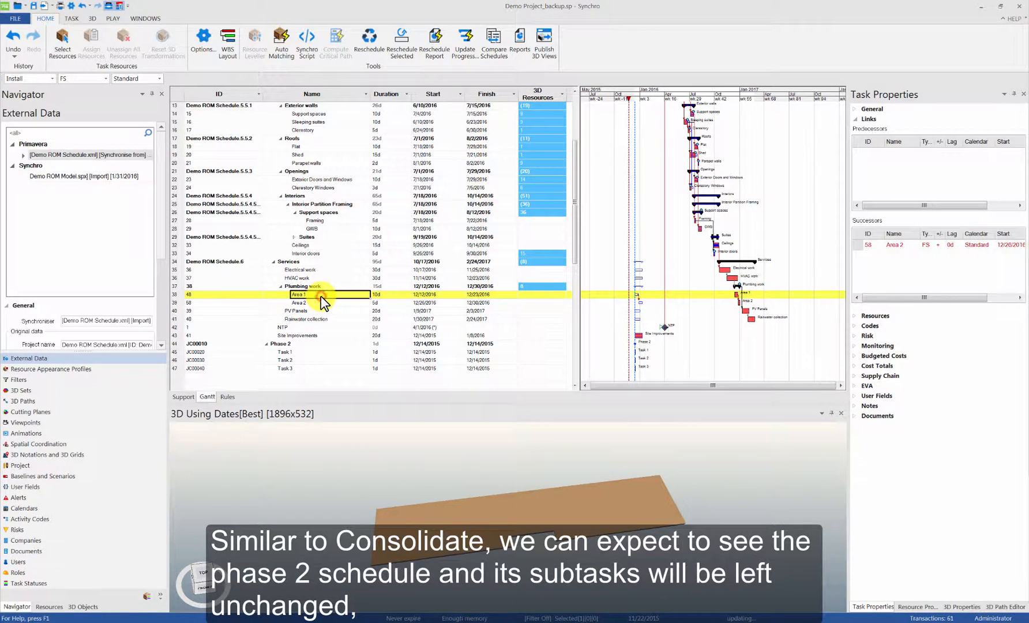
{"action": "left_click", "coordinate": [299, 302]}
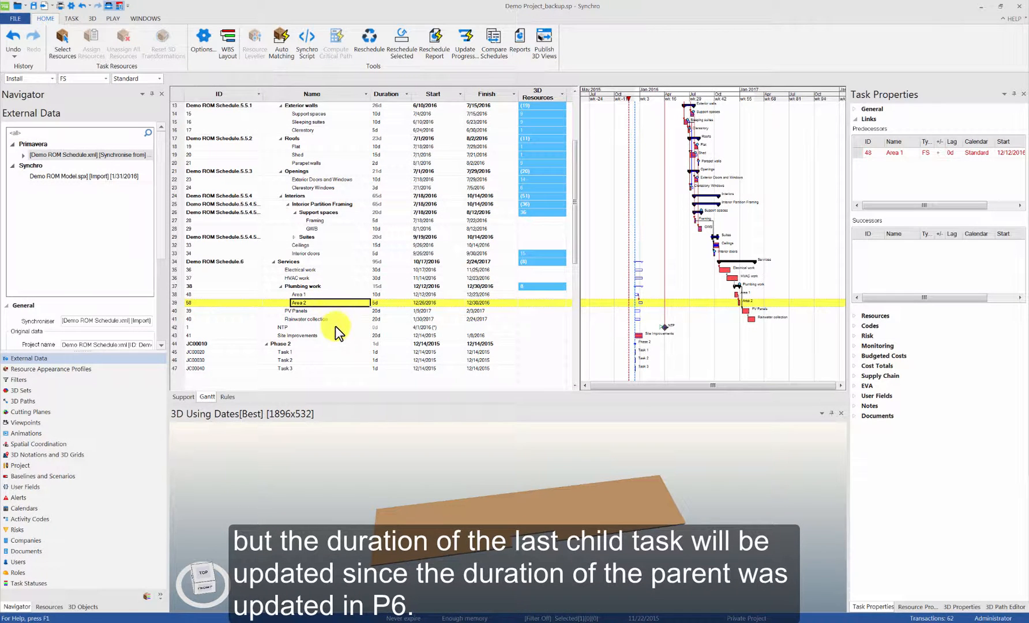
{"action": "left_click", "coordinate": [308, 351]}
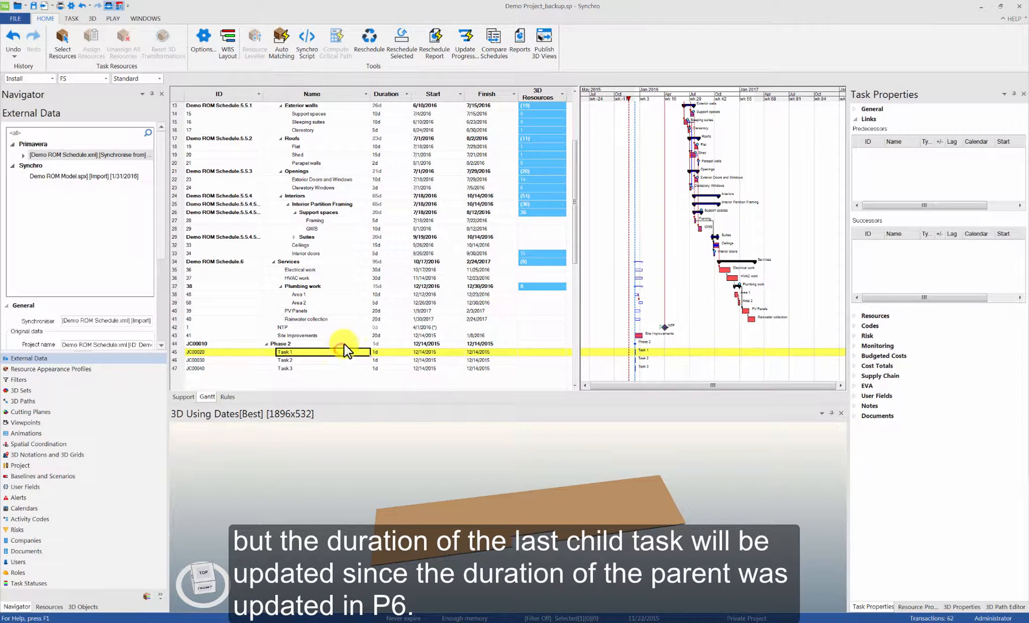
{"action": "left_click", "coordinate": [312, 344]}
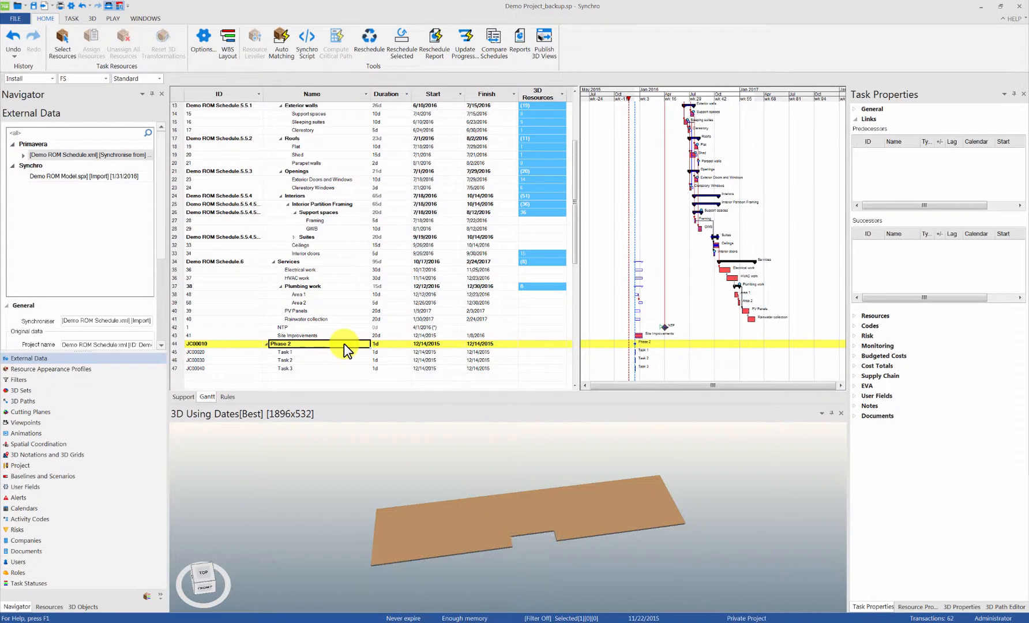
{"action": "scroll", "scroll_direction": "up", "scroll_amount": 3}
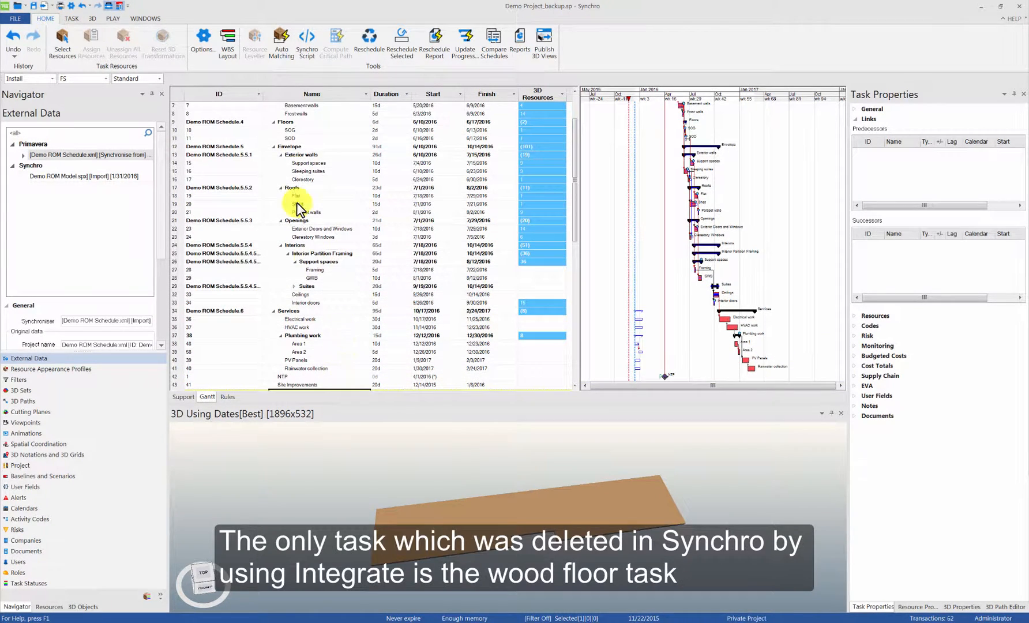
{"action": "left_click", "coordinate": [291, 137]}
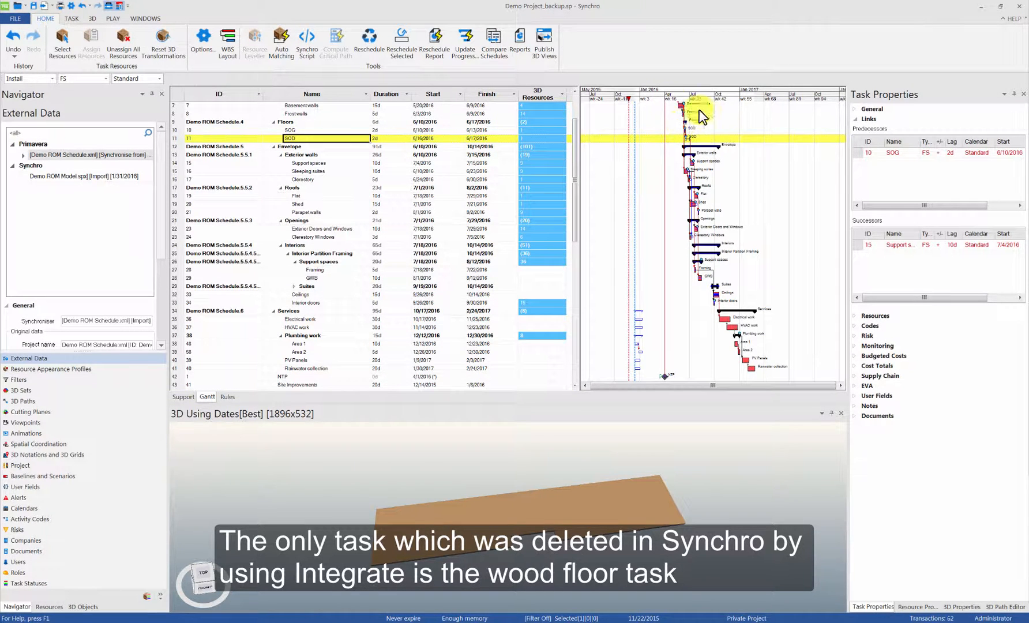